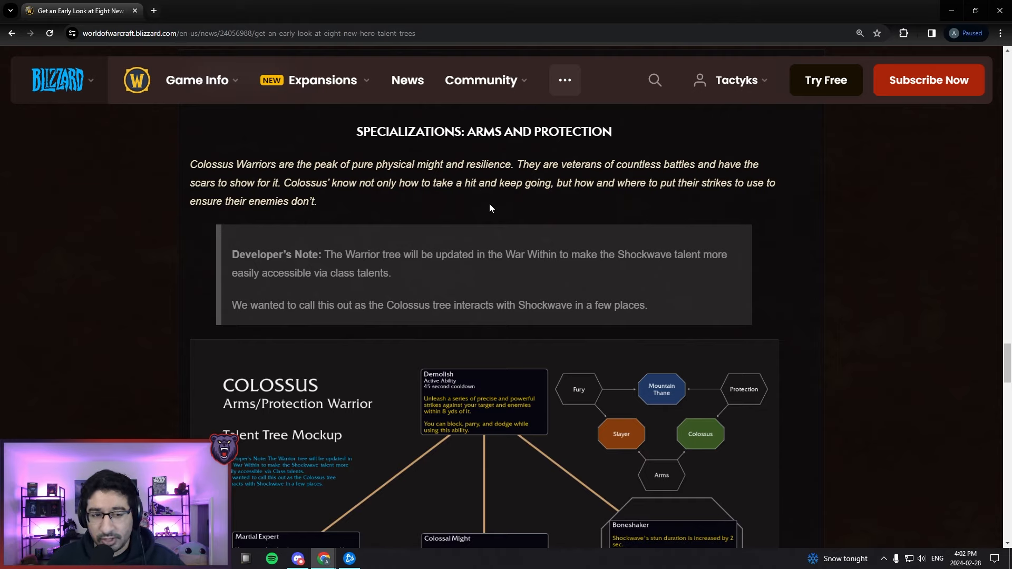
Scroll the news article down past the Colossus description to the Arms/Protection Warrior mockup image.
{"action": "scroll", "scroll_direction": "down", "scroll_amount": 3}
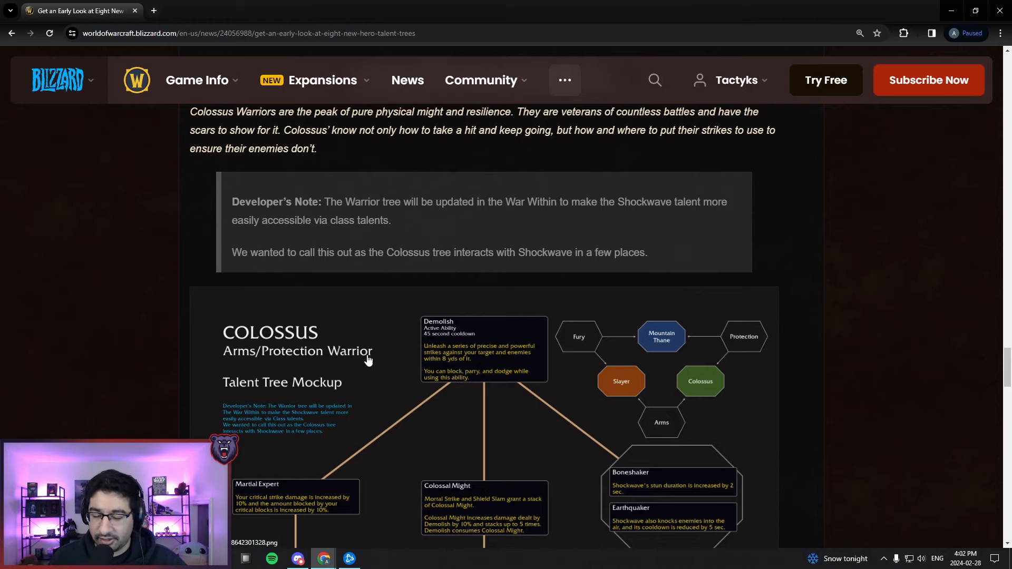
{"action": "scroll", "scroll_direction": "down", "scroll_amount": 3}
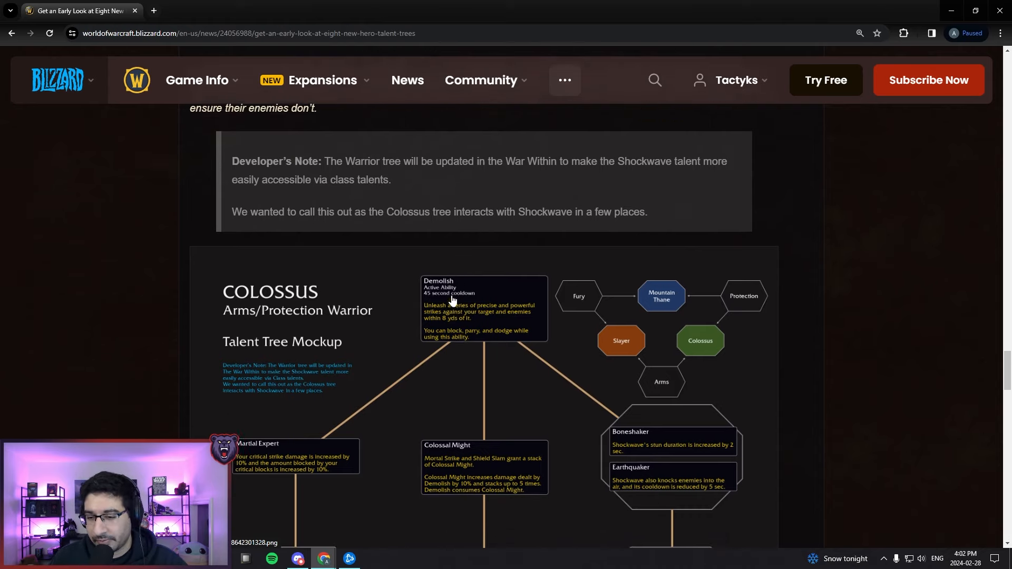
{"action": "scroll", "scroll_direction": "down", "scroll_amount": 3}
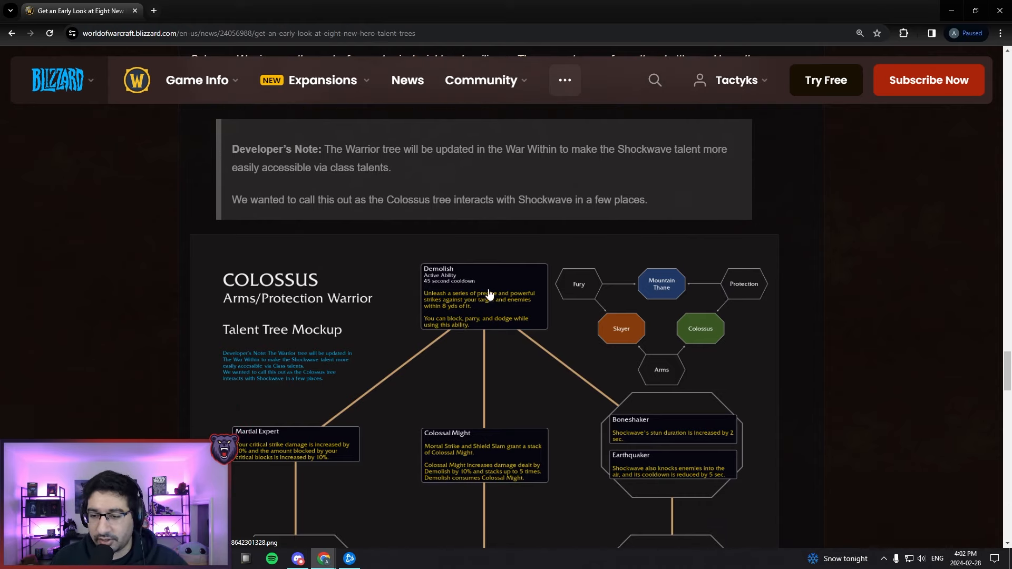
{"action": "mouse_move", "coordinate": [434, 256]}
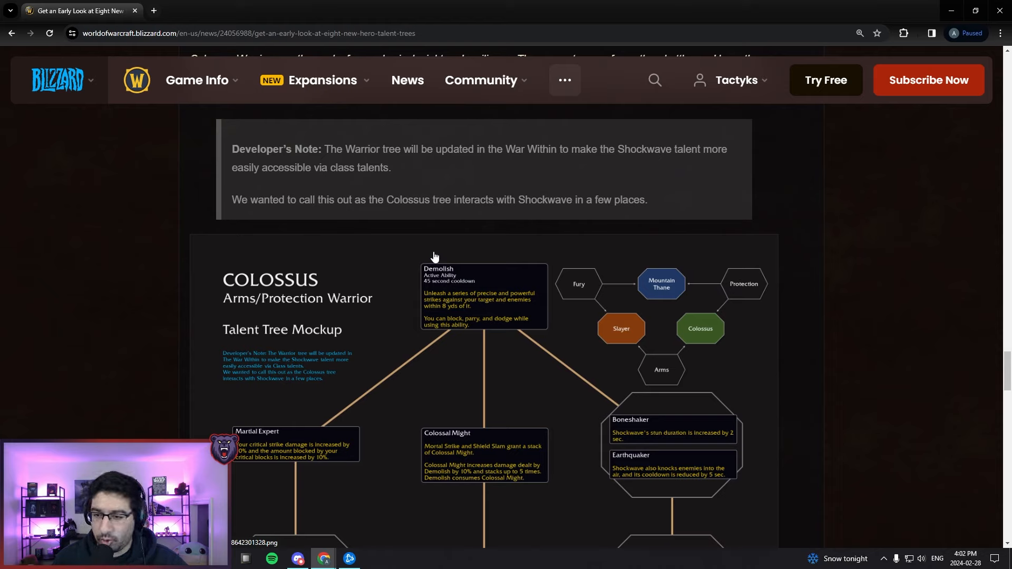
{"action": "mouse_move", "coordinate": [432, 251]}
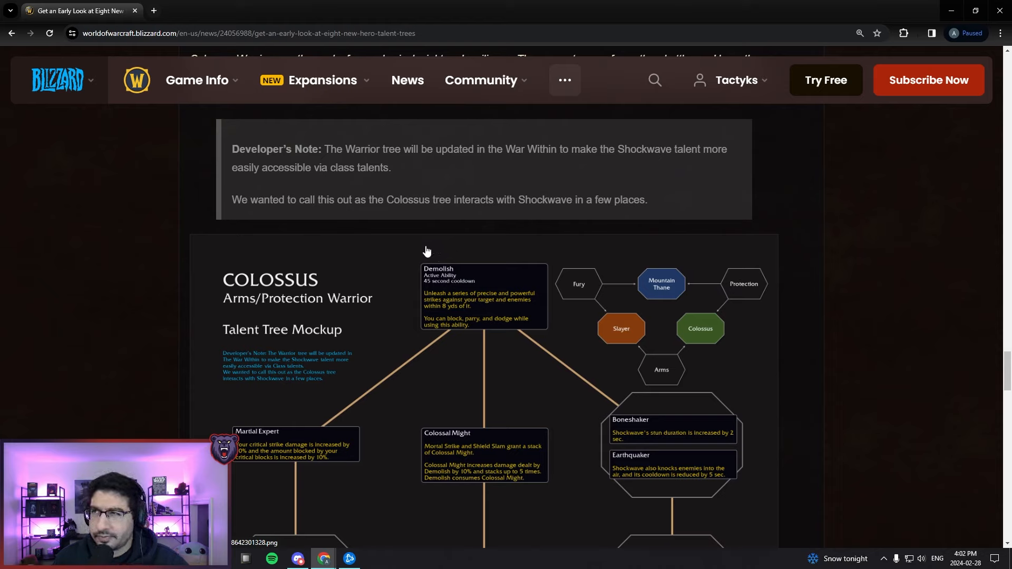
{"action": "mouse_move", "coordinate": [420, 255]}
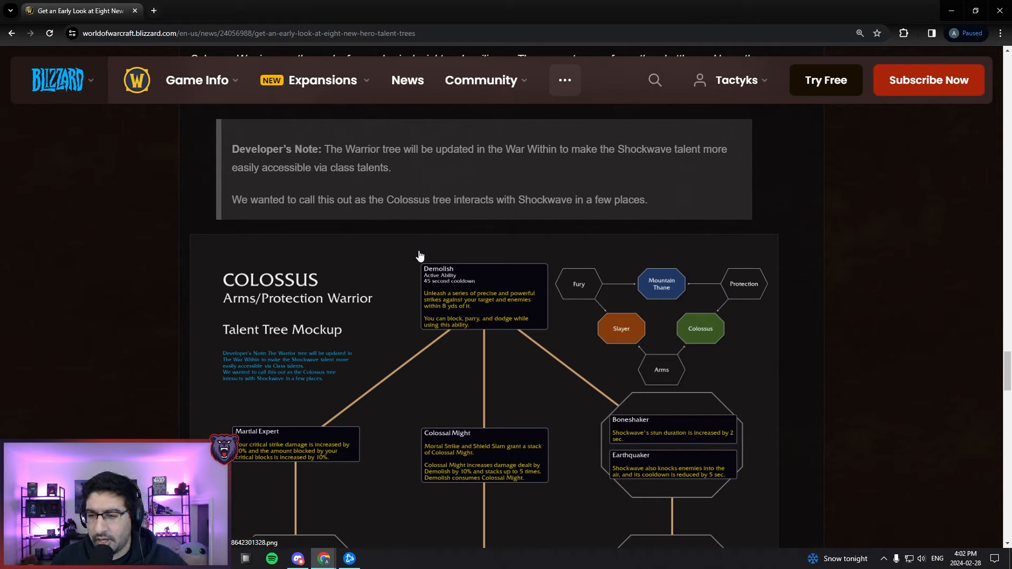
{"action": "mouse_move", "coordinate": [411, 293]}
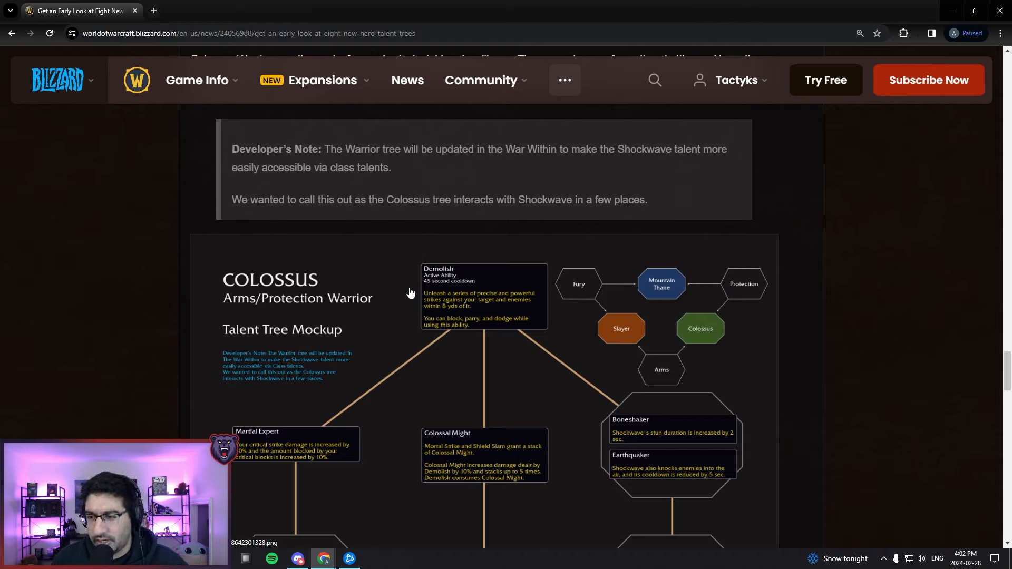
{"action": "mouse_move", "coordinate": [409, 315]}
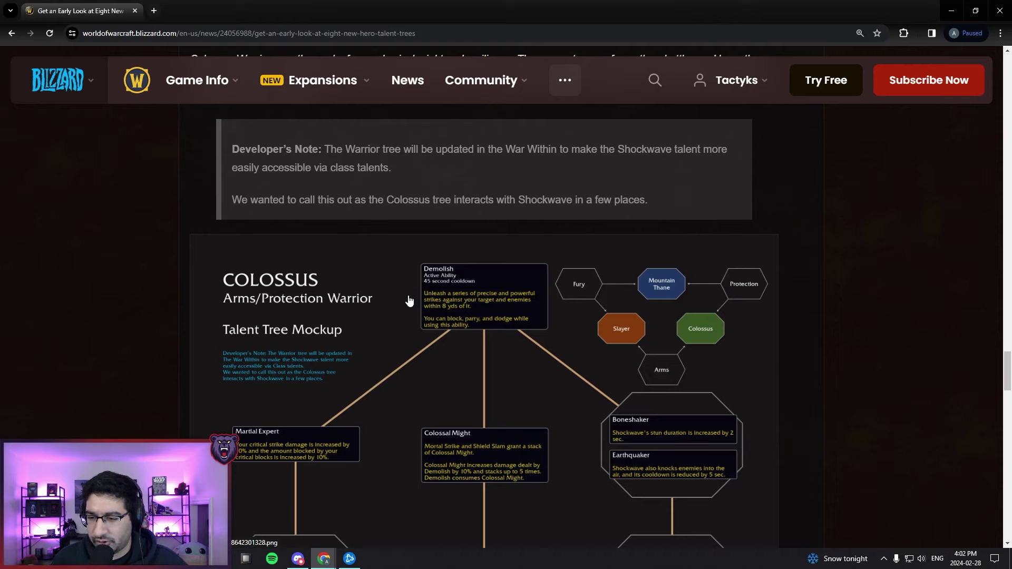
{"action": "mouse_move", "coordinate": [445, 351]}
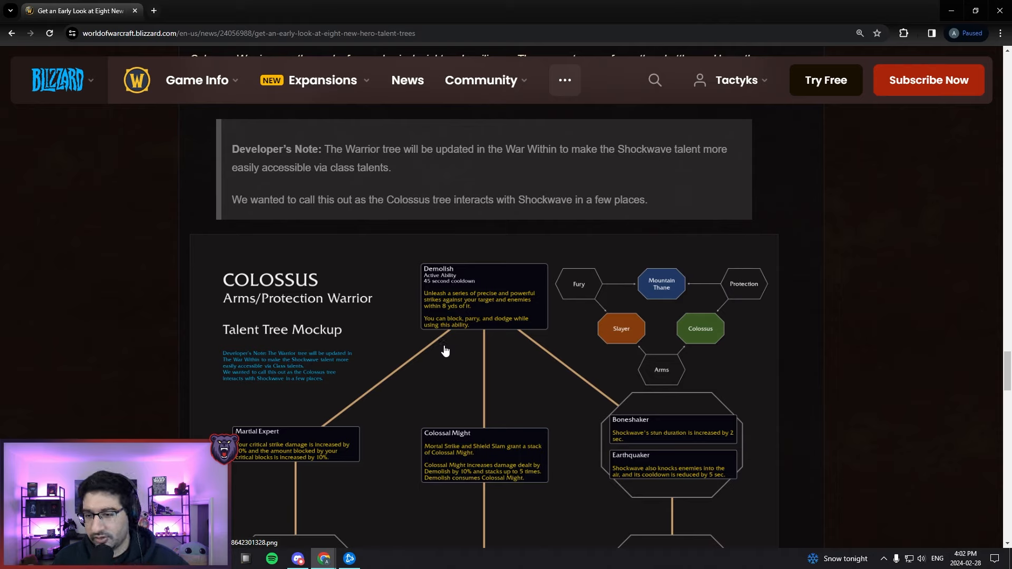
{"action": "mouse_move", "coordinate": [413, 330]}
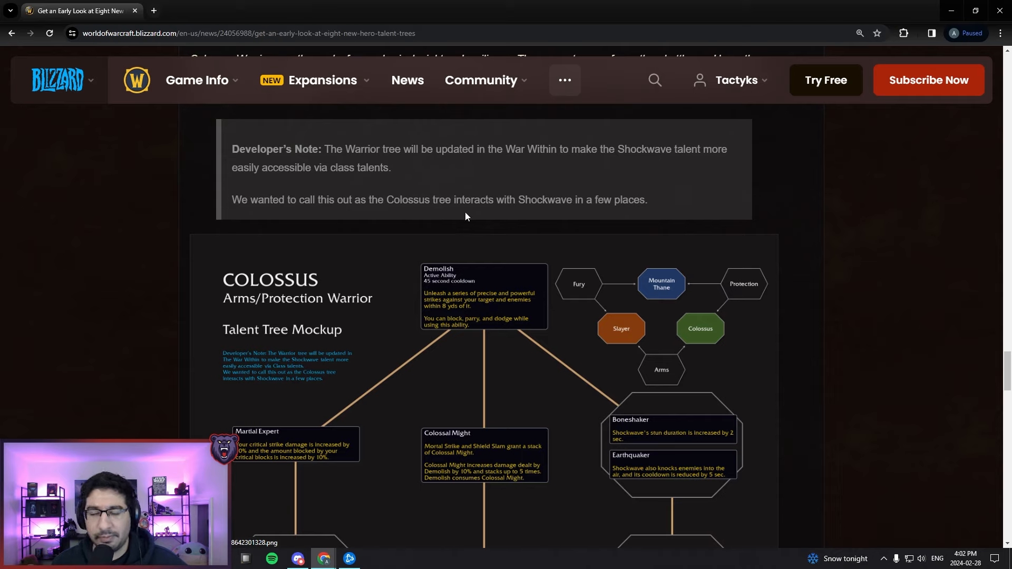
{"action": "mouse_move", "coordinate": [397, 299]}
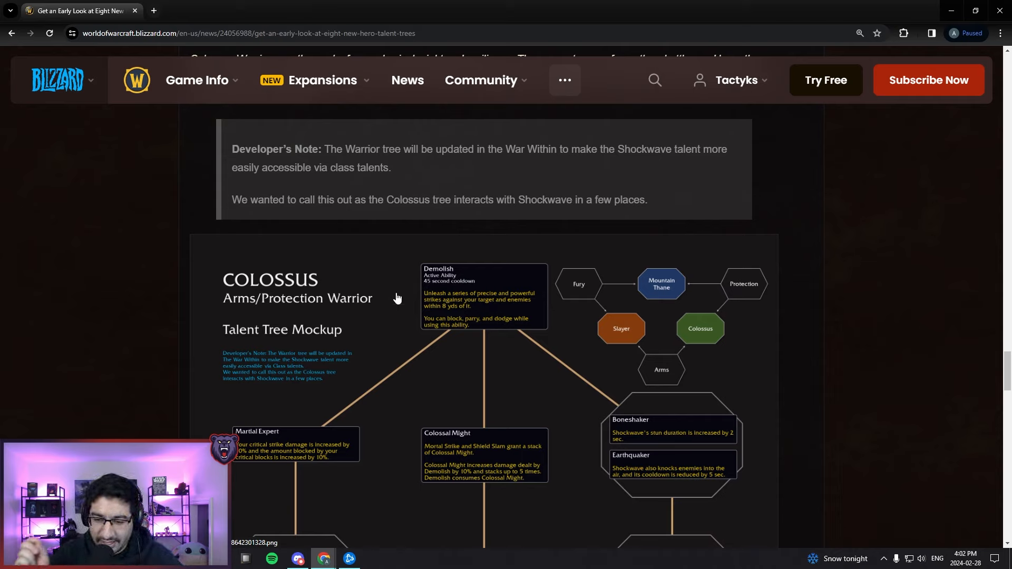
{"action": "mouse_move", "coordinate": [449, 261]}
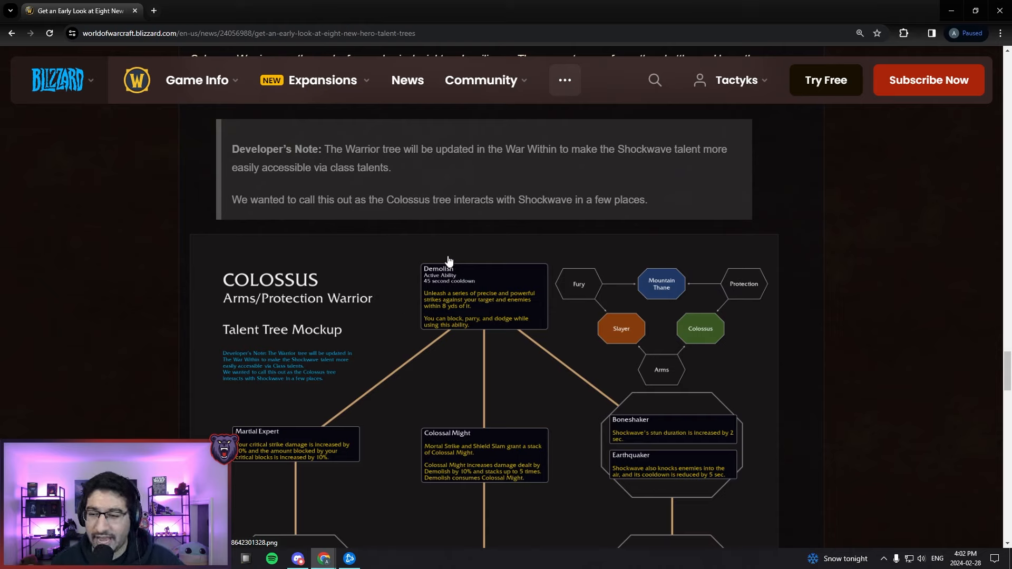
{"action": "mouse_move", "coordinate": [441, 272]}
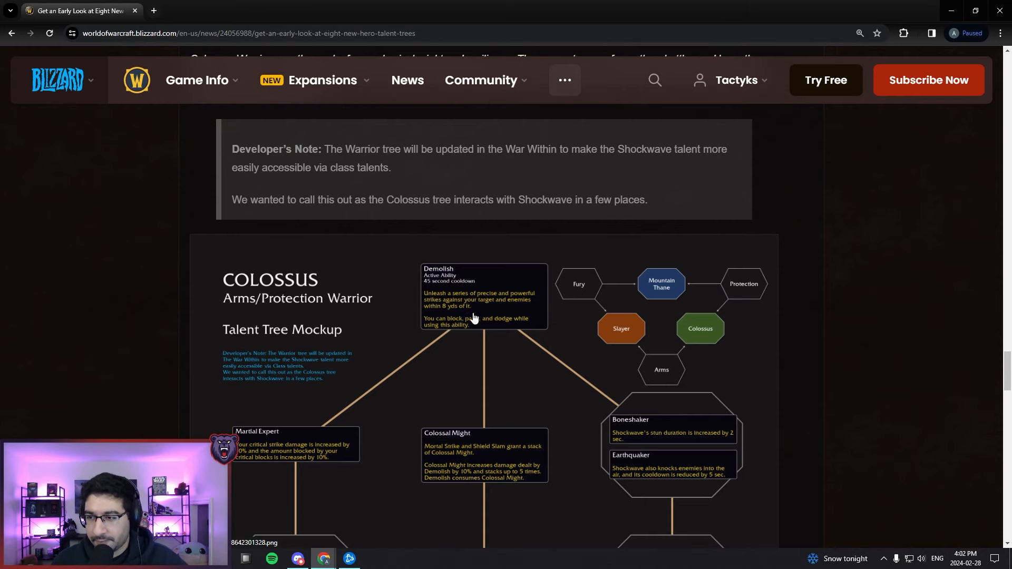
{"action": "scroll", "scroll_direction": "up", "scroll_amount": 3}
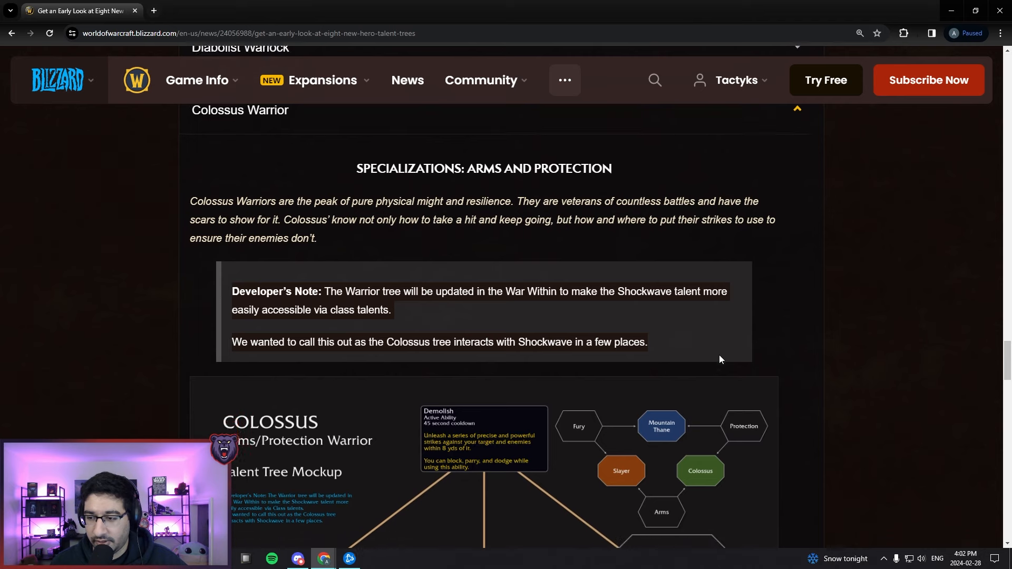
{"action": "scroll", "scroll_direction": "down", "scroll_amount": 3}
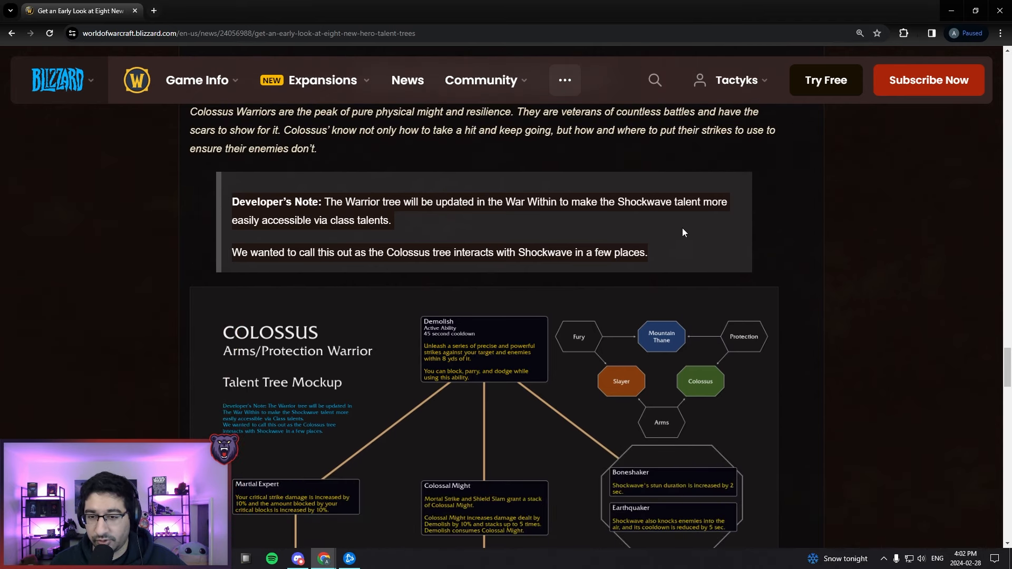
{"action": "mouse_move", "coordinate": [721, 188]}
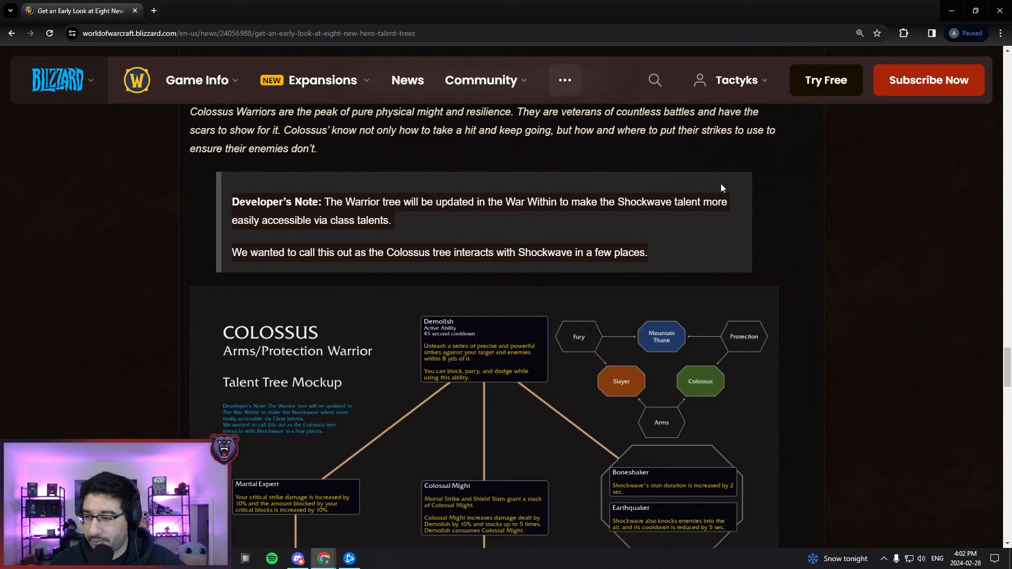
{"action": "mouse_move", "coordinate": [264, 177]}
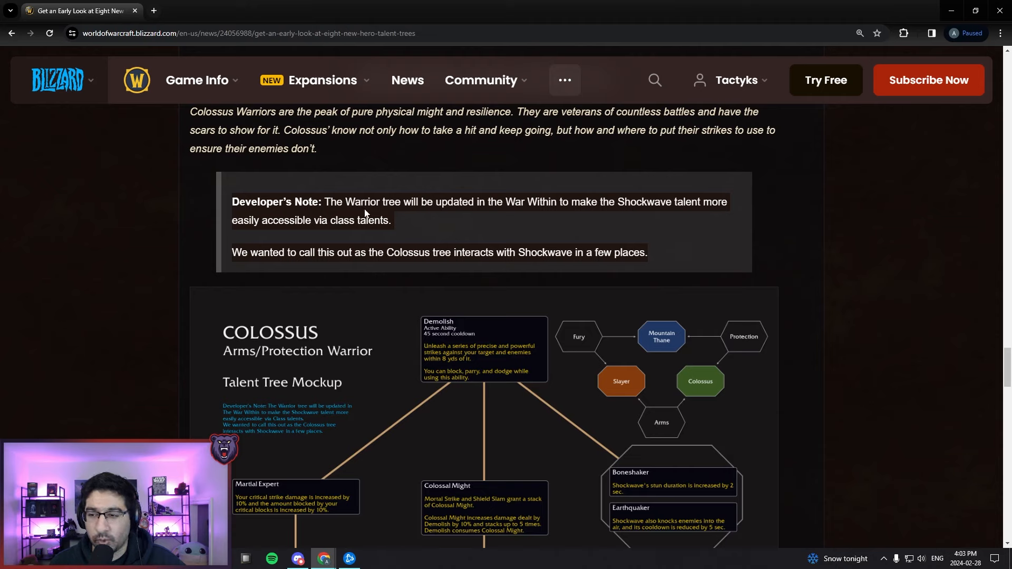
{"action": "mouse_move", "coordinate": [373, 213]}
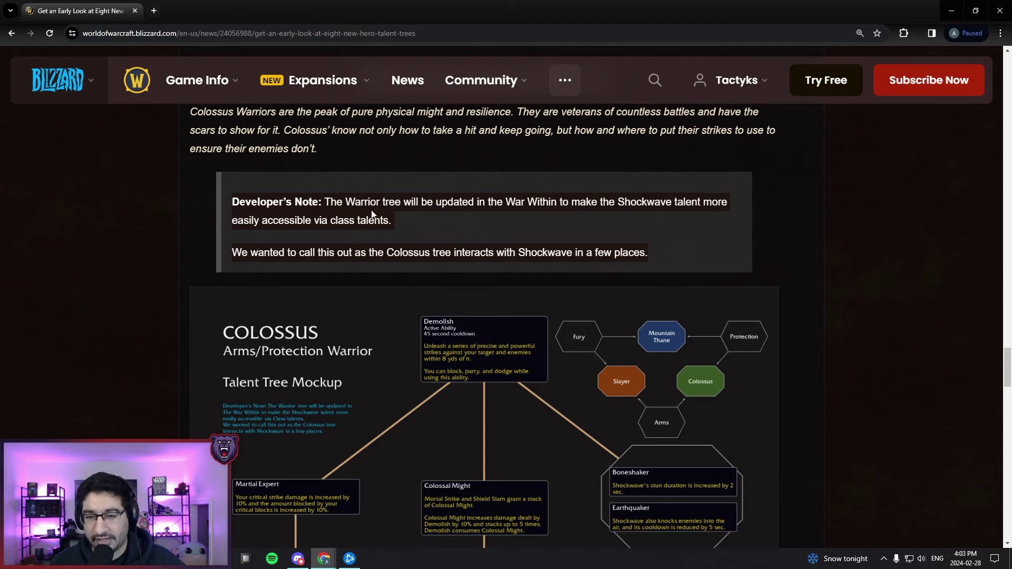
{"action": "mouse_move", "coordinate": [384, 235]}
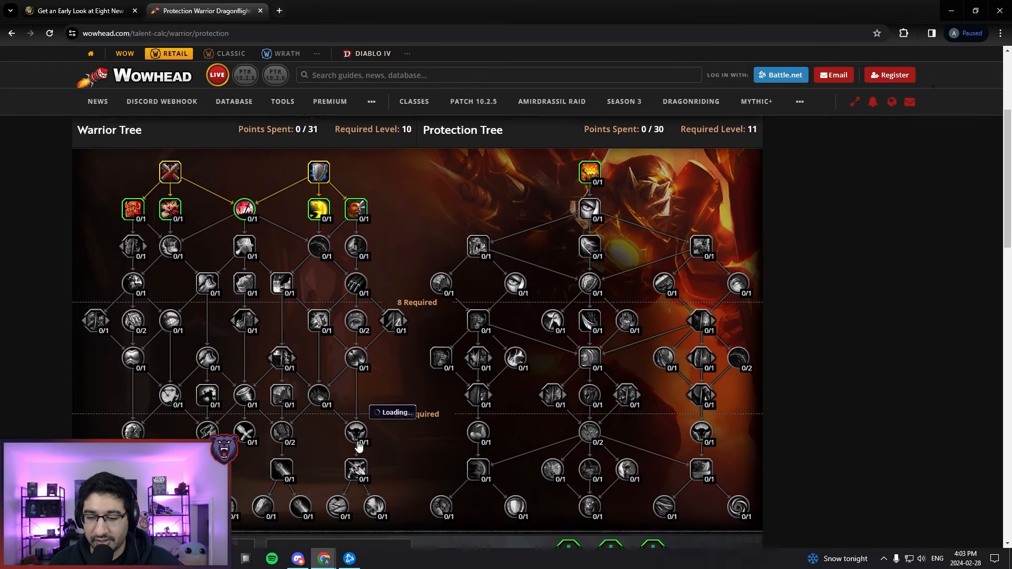
Scroll the Protection Warrior calculator to show the class and spec talent trees with Shockwave.
{"action": "scroll", "scroll_direction": "down", "scroll_amount": 3}
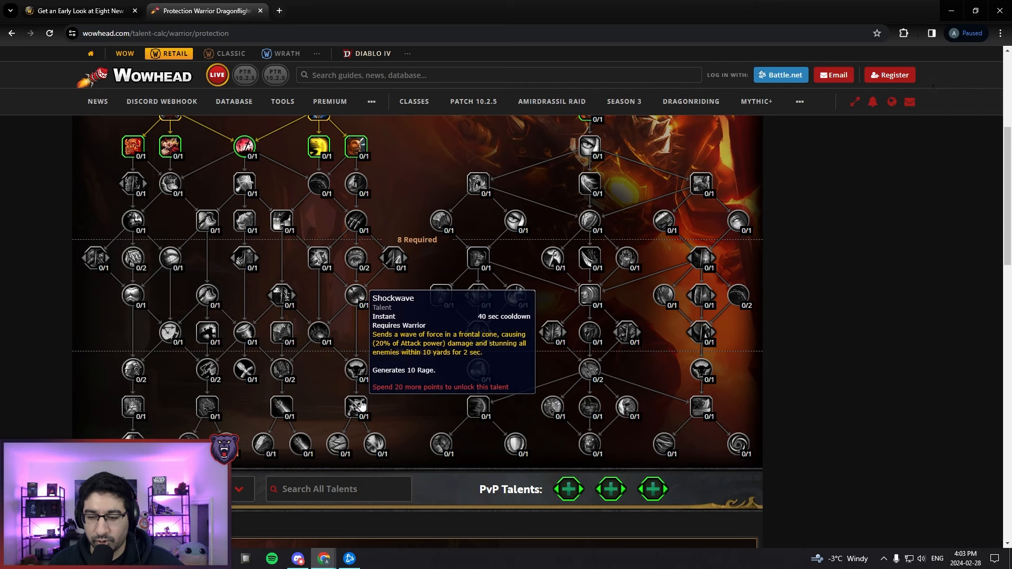
{"action": "mouse_move", "coordinate": [354, 425]}
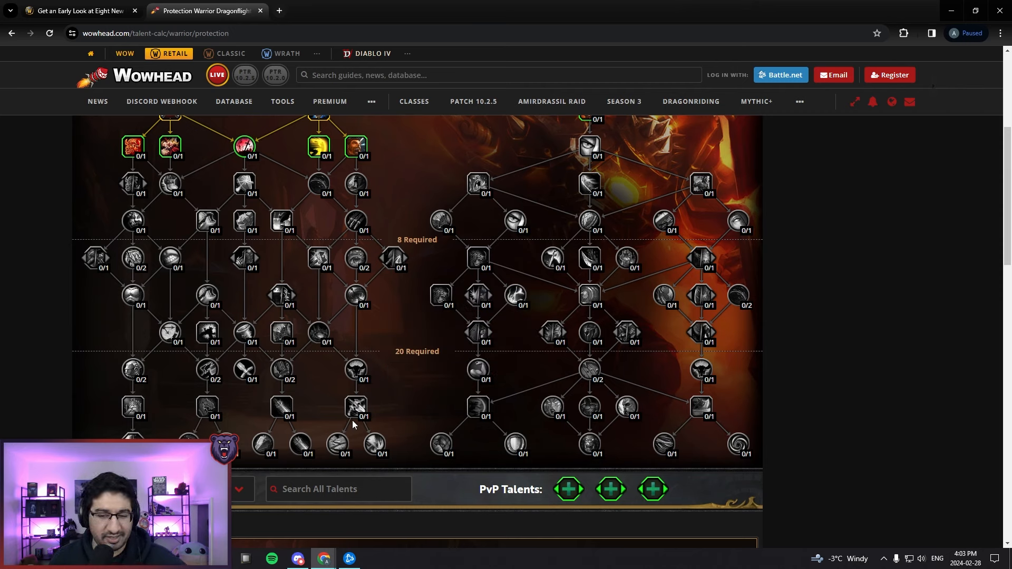
{"action": "mouse_move", "coordinate": [391, 418]}
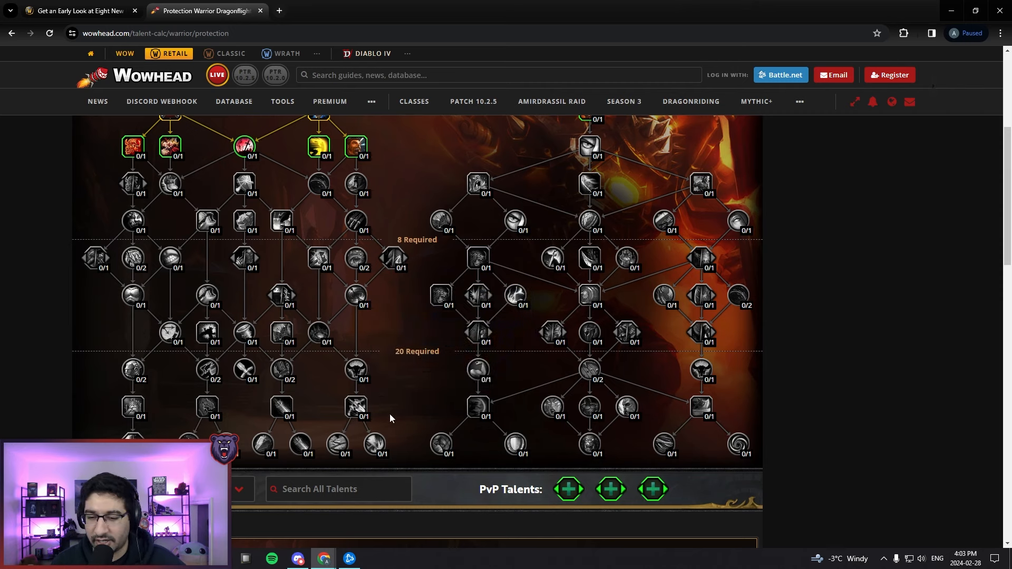
{"action": "mouse_move", "coordinate": [357, 415]}
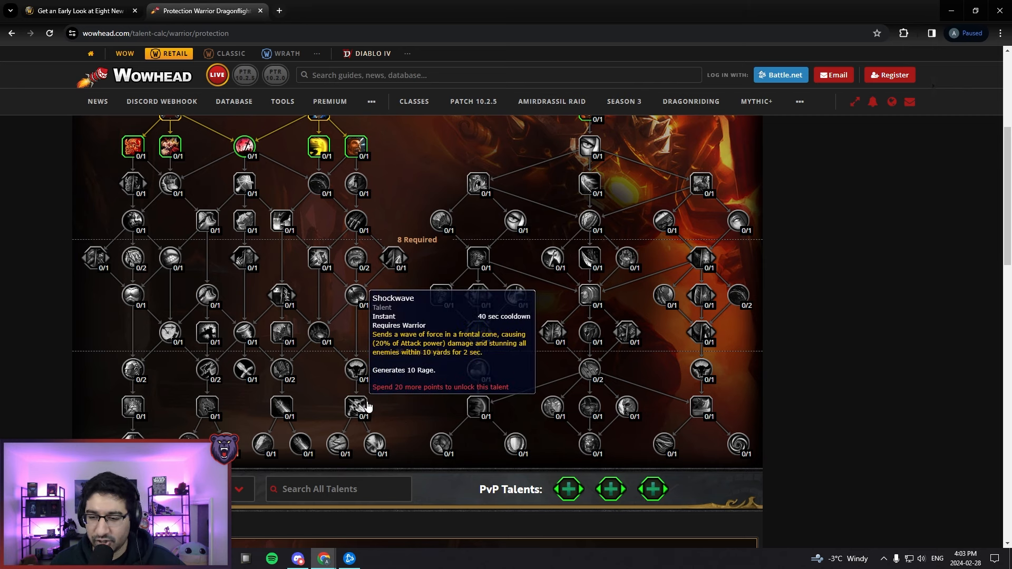
{"action": "mouse_move", "coordinate": [290, 409]}
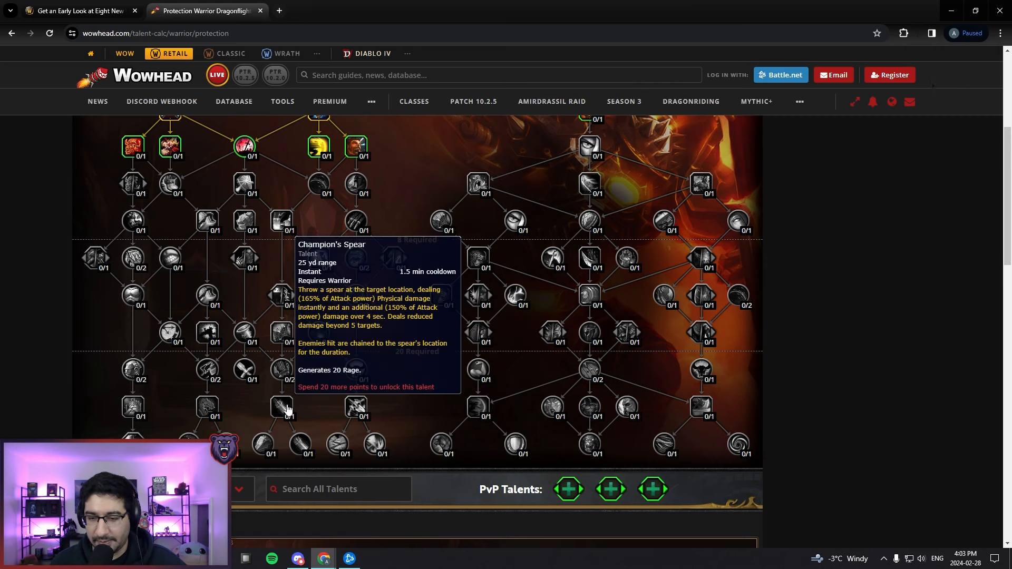
{"action": "mouse_move", "coordinate": [190, 409]}
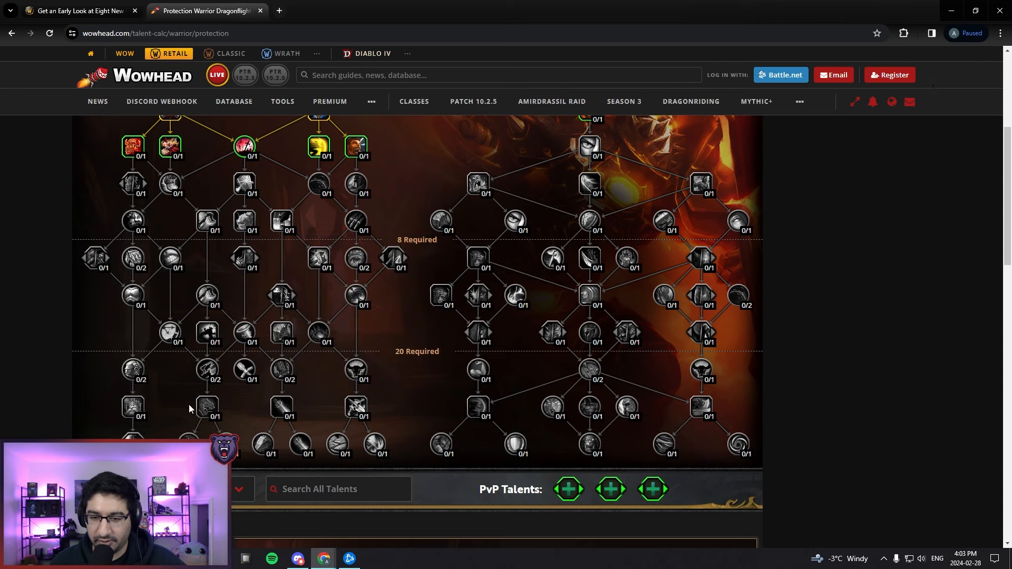
{"action": "mouse_move", "coordinate": [133, 409]}
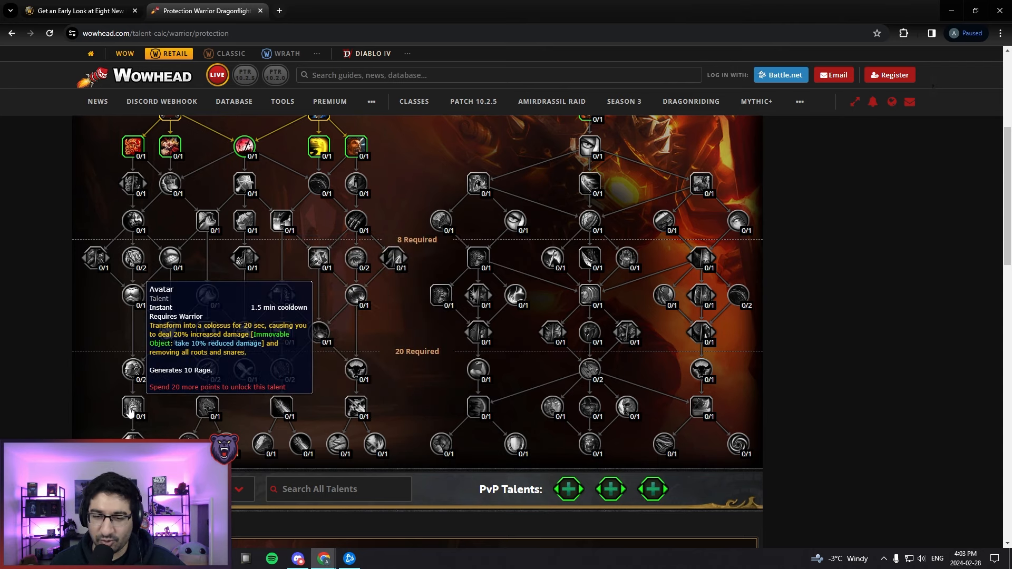
{"action": "mouse_move", "coordinate": [180, 407]}
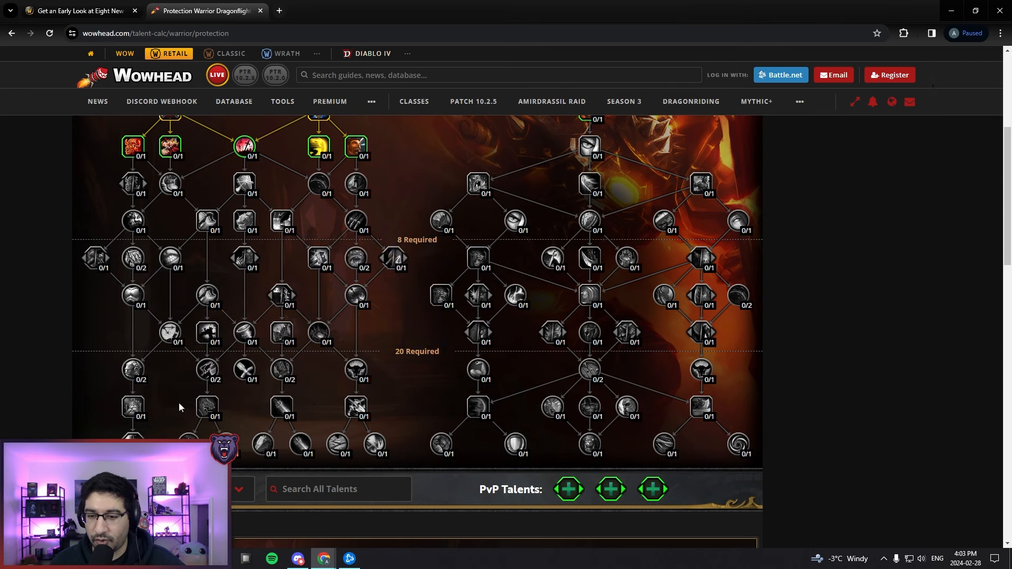
{"action": "mouse_move", "coordinate": [369, 399]}
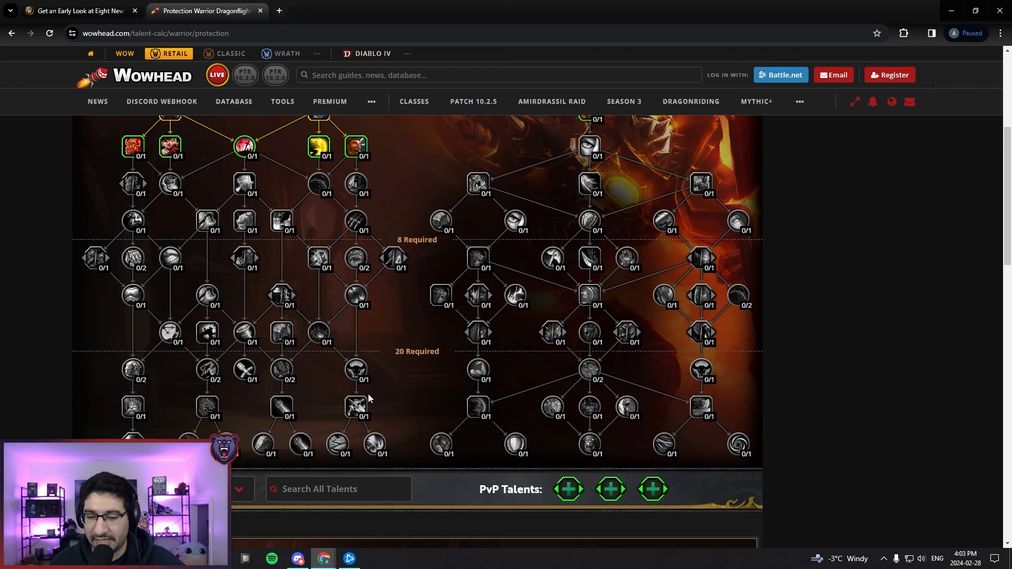
{"action": "mouse_move", "coordinate": [354, 410]}
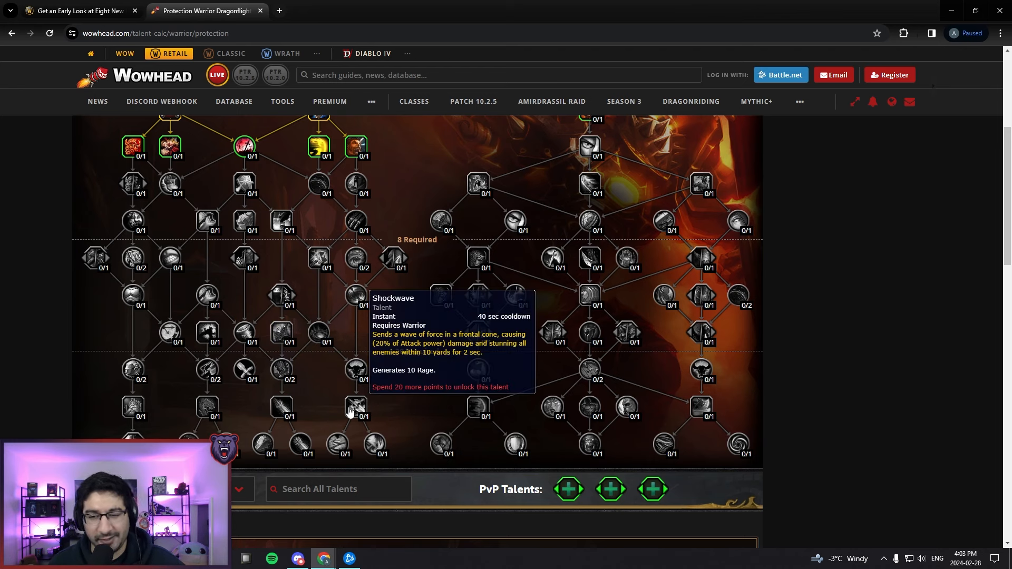
{"action": "mouse_move", "coordinate": [254, 286]}
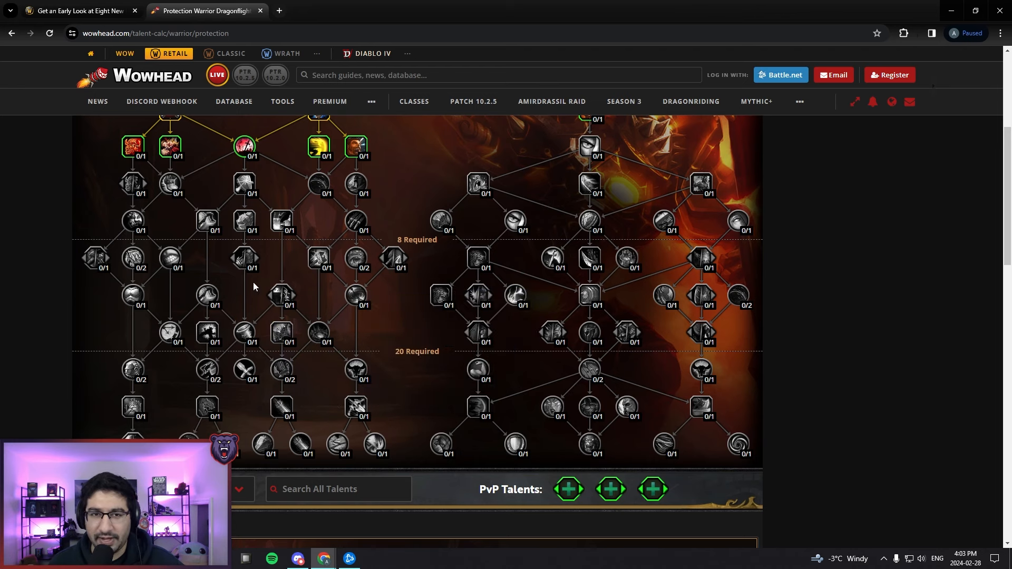
{"action": "mouse_move", "coordinate": [227, 210]}
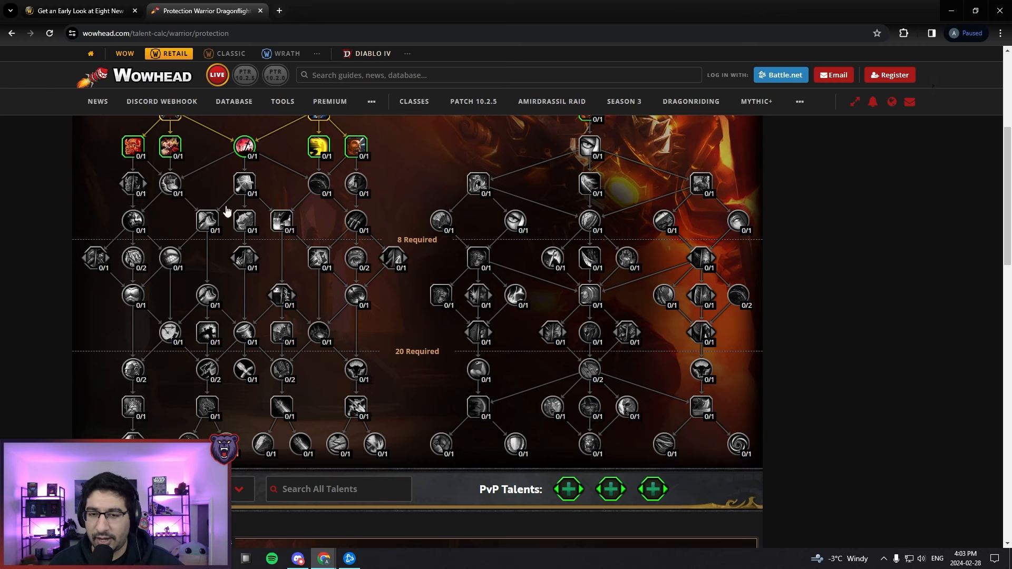
{"action": "mouse_move", "coordinate": [339, 341]}
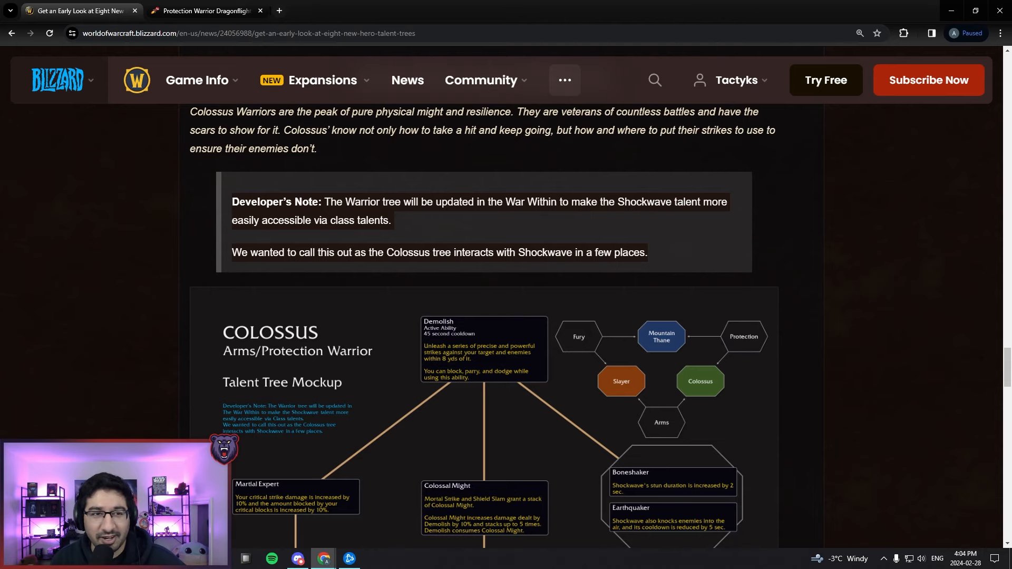
Scroll past the Developer's Note to the Colossus mockup, then return to Wowhead to check Shockwave.
{"action": "scroll", "scroll_direction": "down", "scroll_amount": 3}
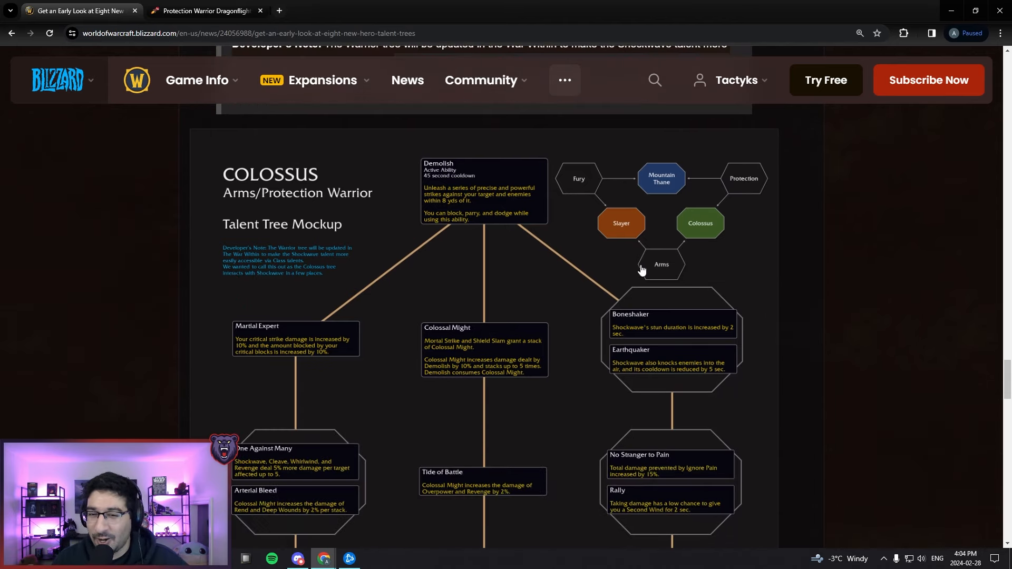
{"action": "mouse_move", "coordinate": [476, 221]}
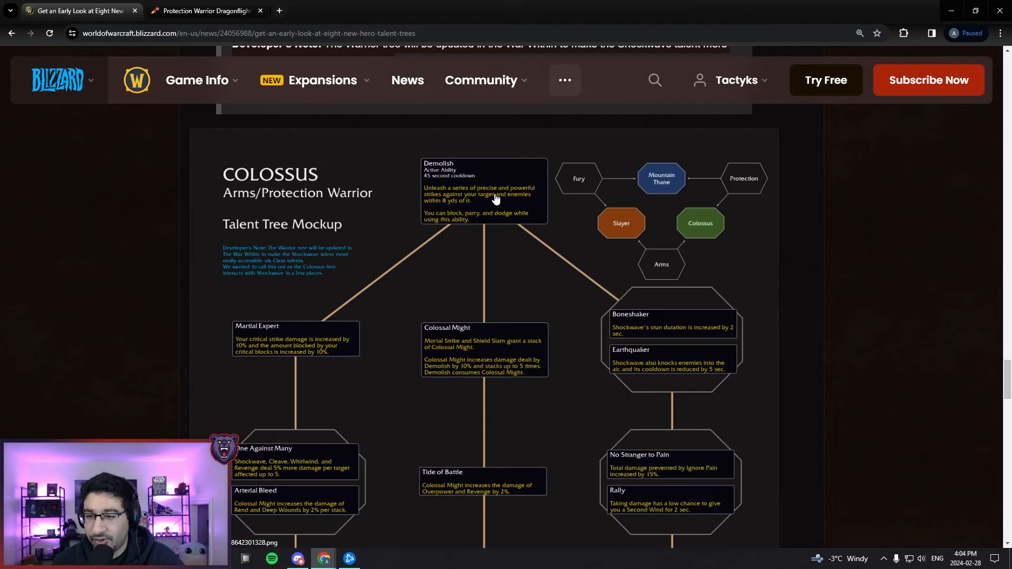
{"action": "mouse_move", "coordinate": [494, 208]}
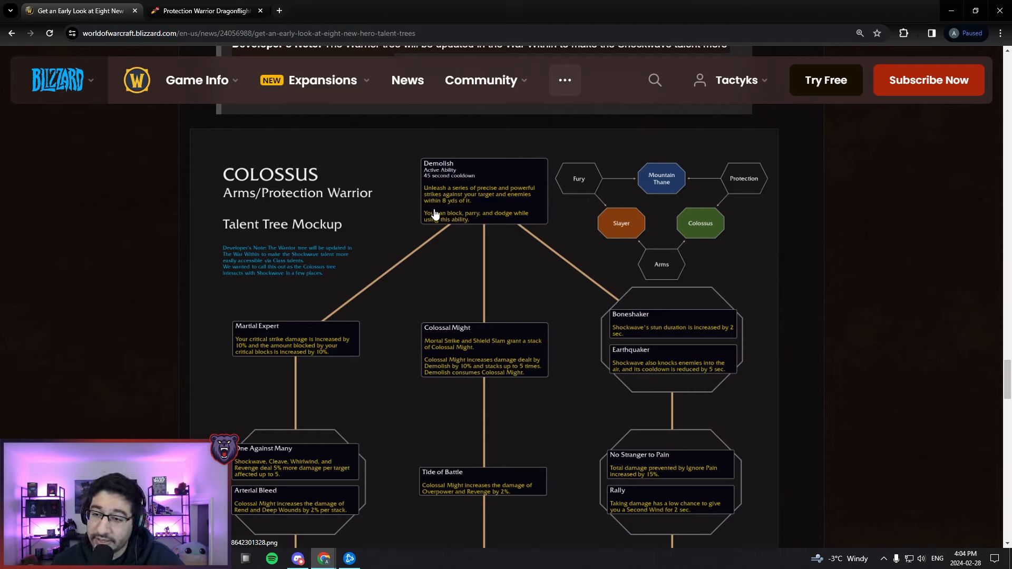
{"action": "mouse_move", "coordinate": [481, 221]}
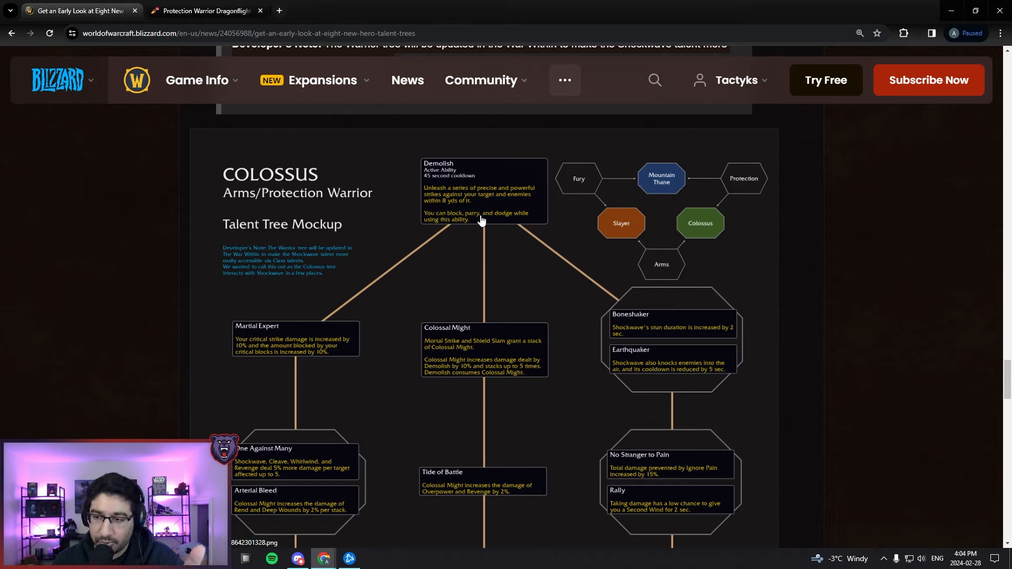
{"action": "mouse_move", "coordinate": [459, 215]}
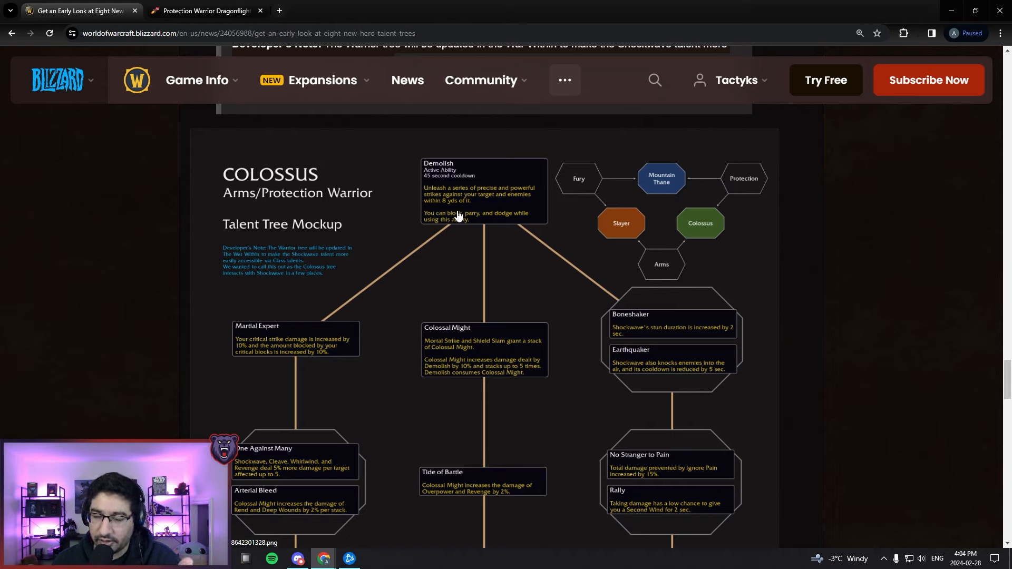
{"action": "mouse_move", "coordinate": [427, 220]}
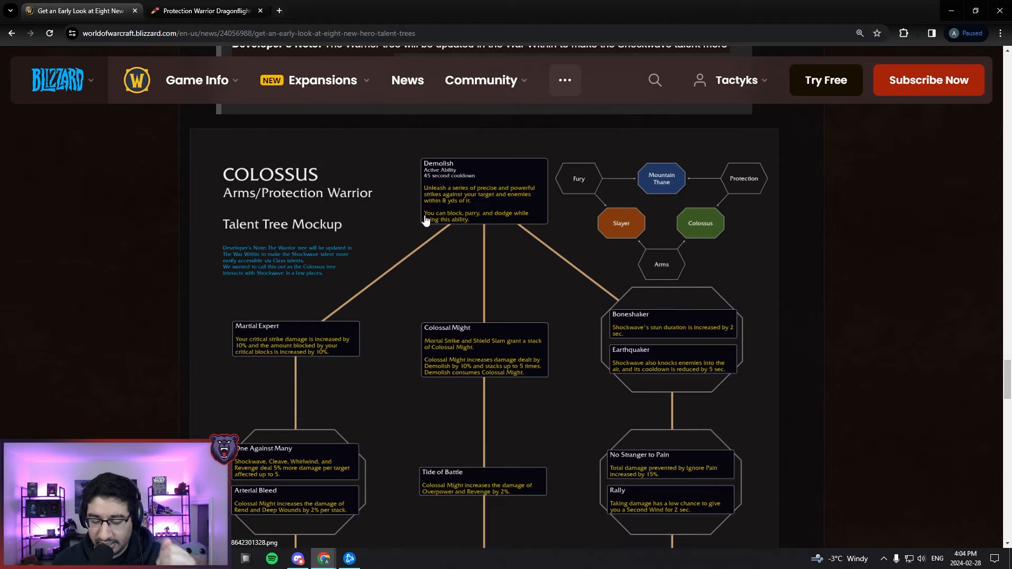
{"action": "mouse_move", "coordinate": [427, 230]}
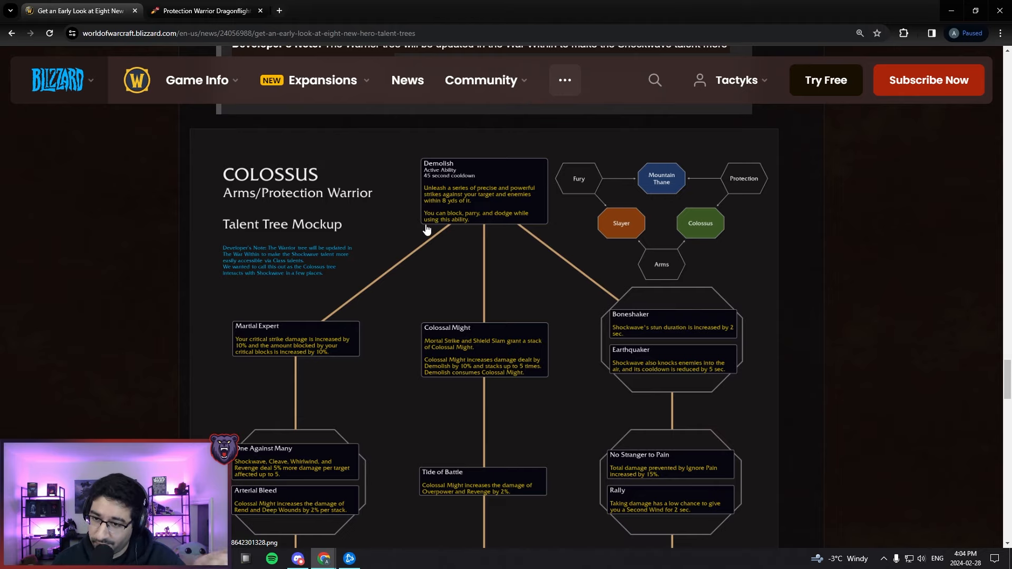
{"action": "scroll", "scroll_direction": "down", "scroll_amount": 3}
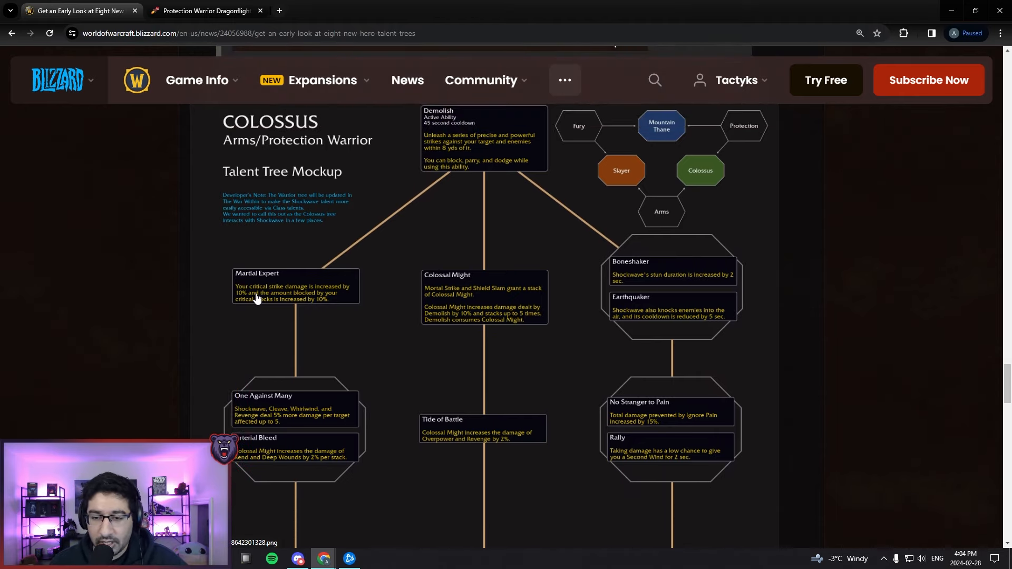
{"action": "mouse_move", "coordinate": [264, 305]}
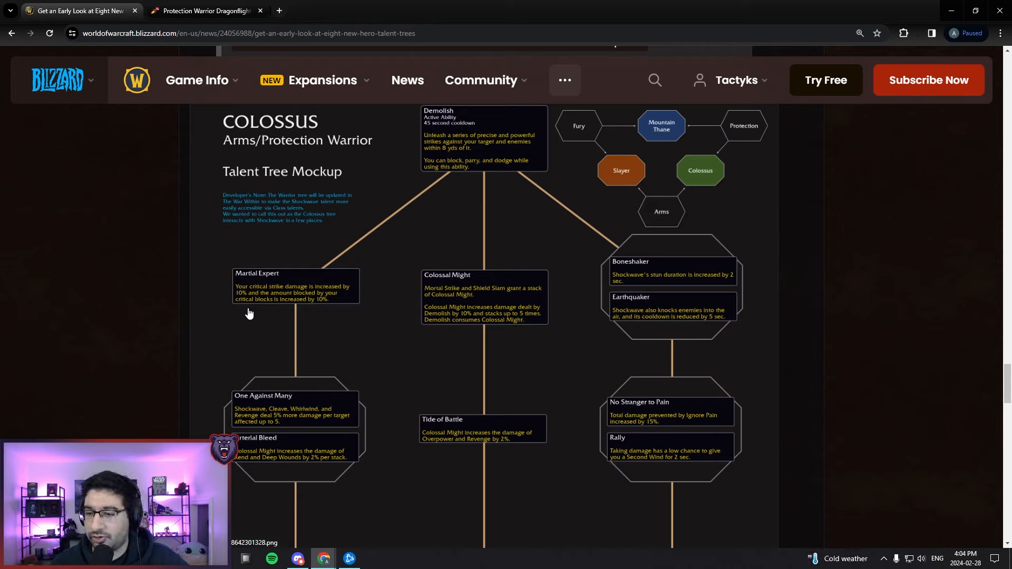
{"action": "mouse_move", "coordinate": [483, 310]}
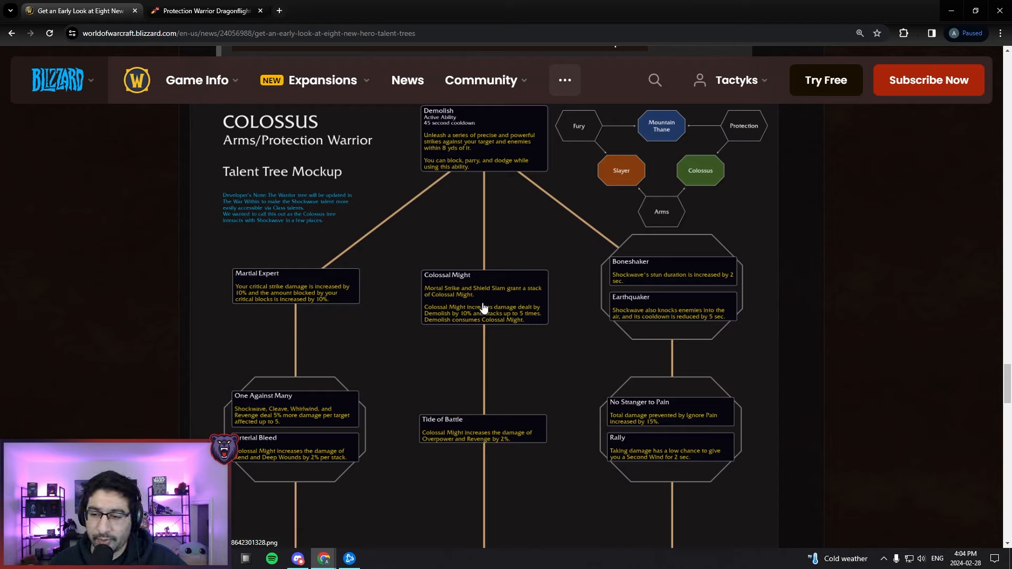
{"action": "mouse_move", "coordinate": [451, 323]}
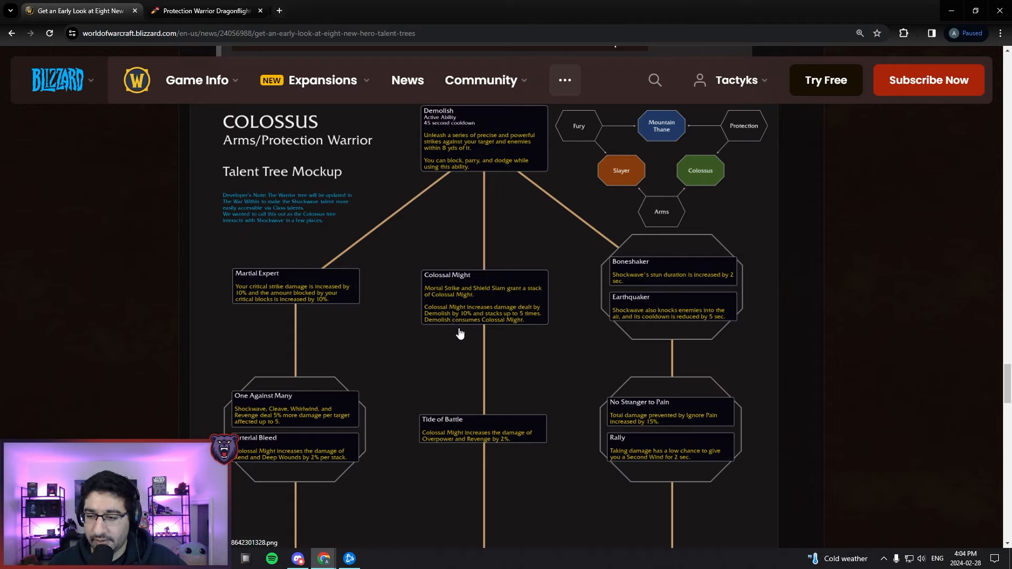
{"action": "mouse_move", "coordinate": [516, 349]}
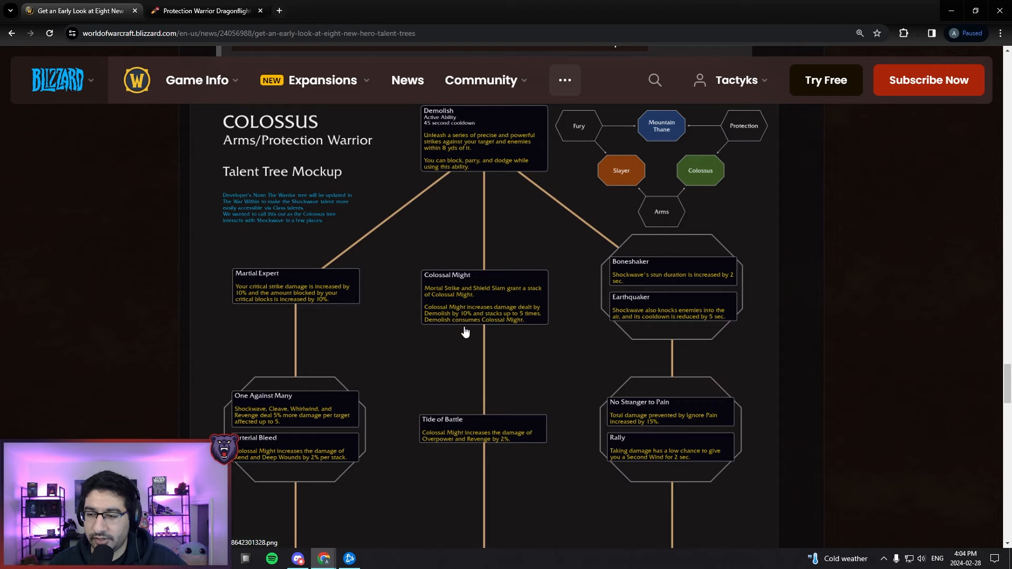
{"action": "mouse_move", "coordinate": [433, 322]}
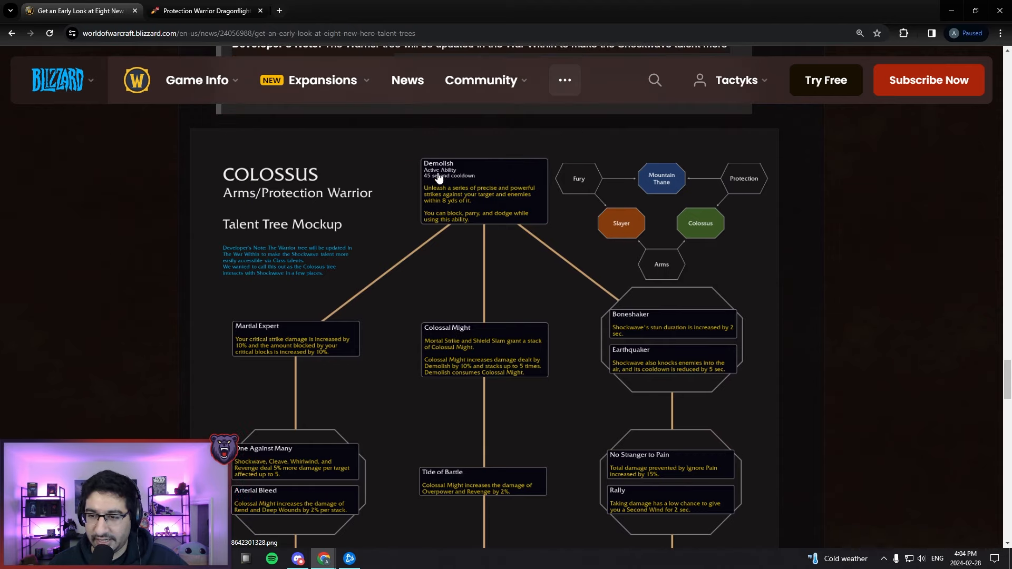
{"action": "mouse_move", "coordinate": [487, 374]}
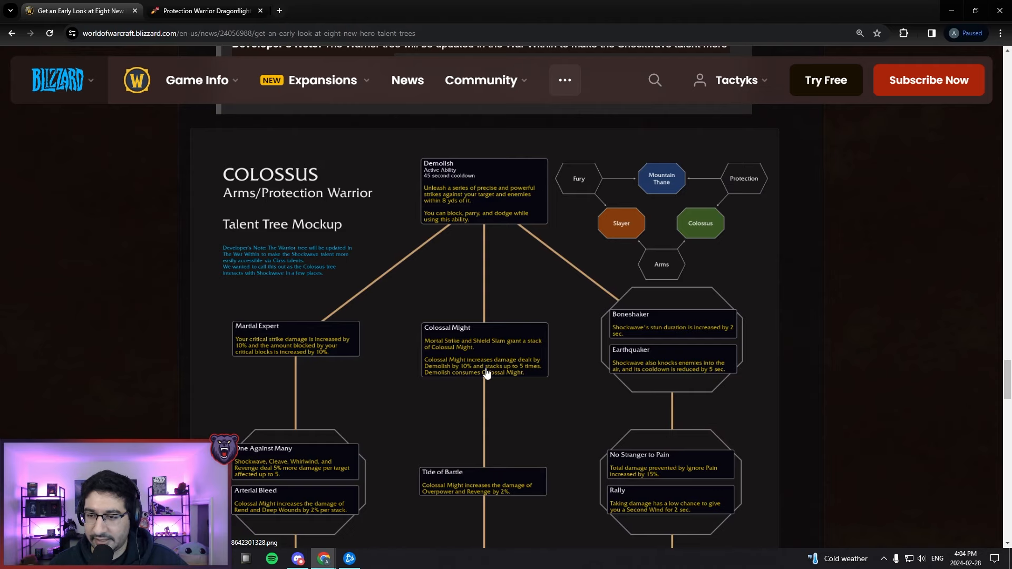
{"action": "scroll", "scroll_direction": "down", "scroll_amount": 3}
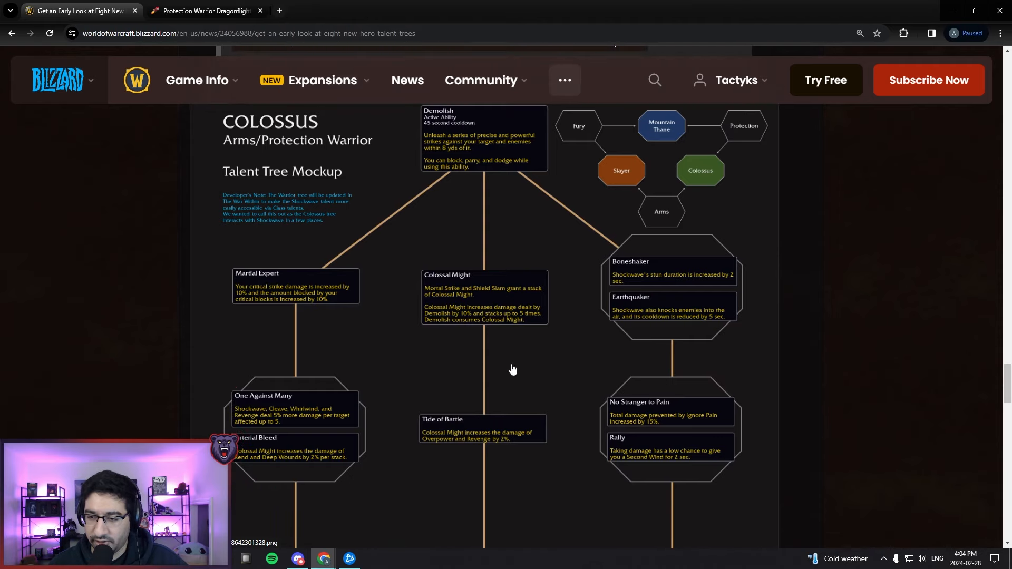
{"action": "mouse_move", "coordinate": [484, 198]}
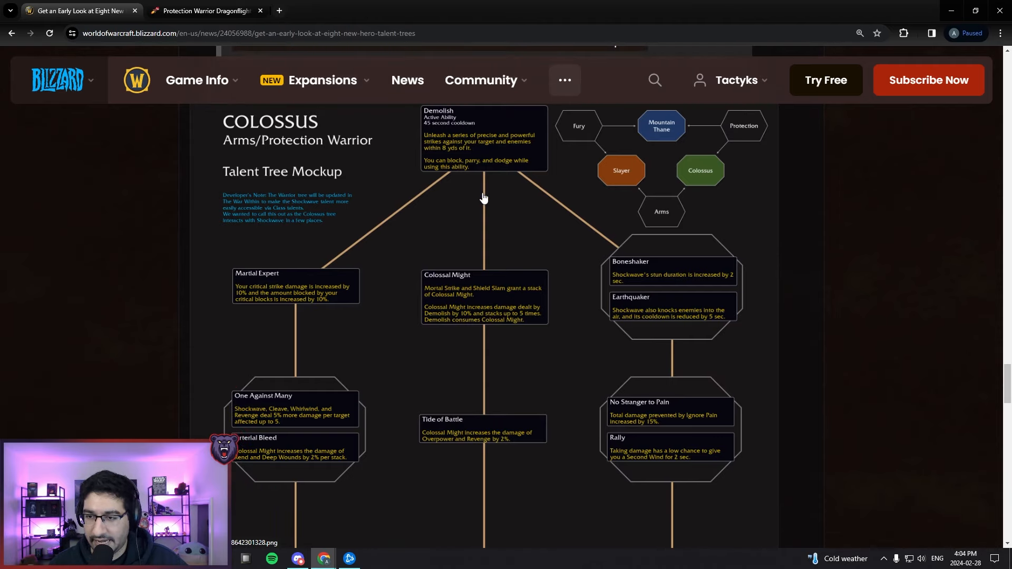
{"action": "mouse_move", "coordinate": [466, 329]}
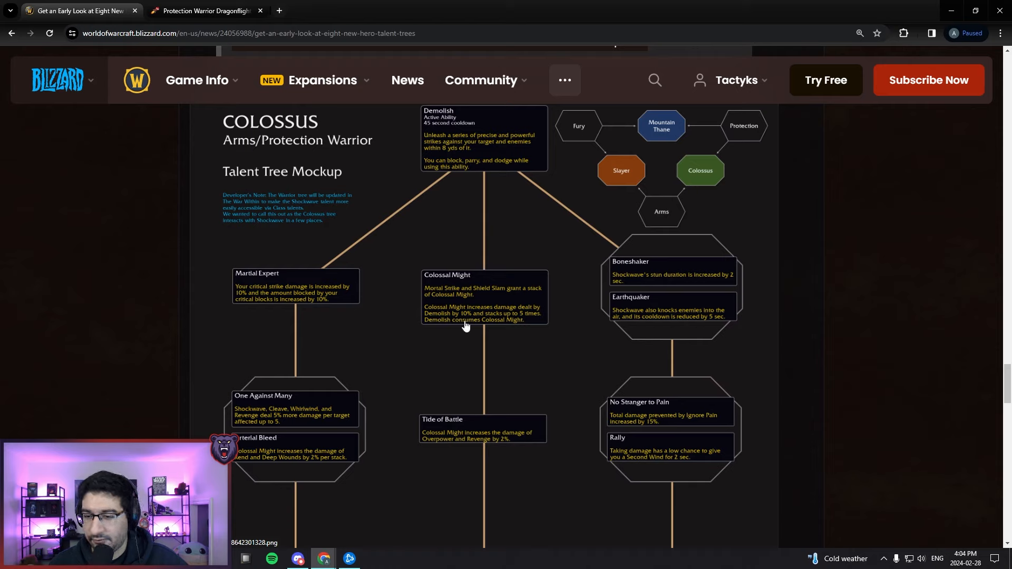
{"action": "mouse_move", "coordinate": [620, 280]}
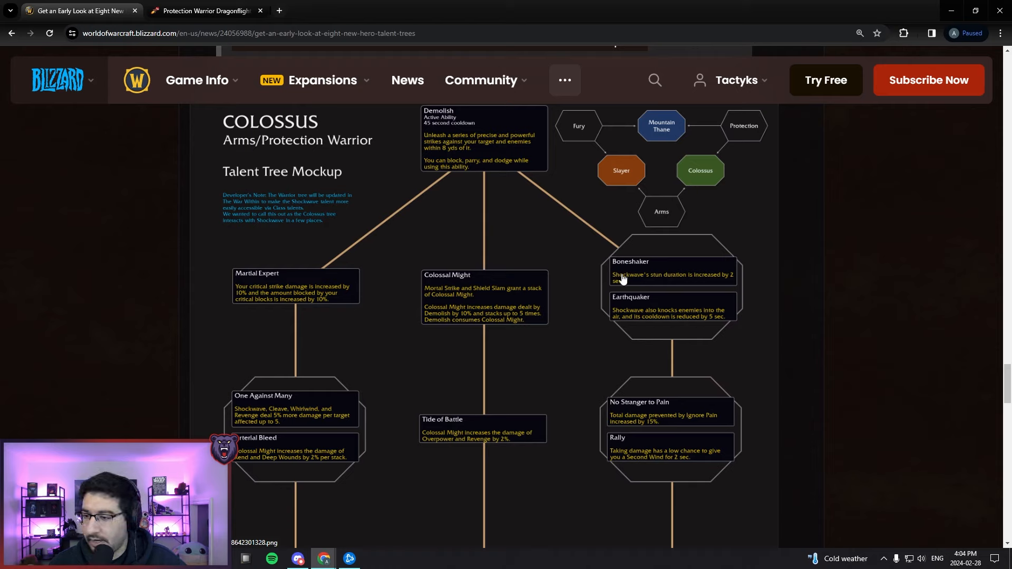
{"action": "mouse_move", "coordinate": [666, 289]}
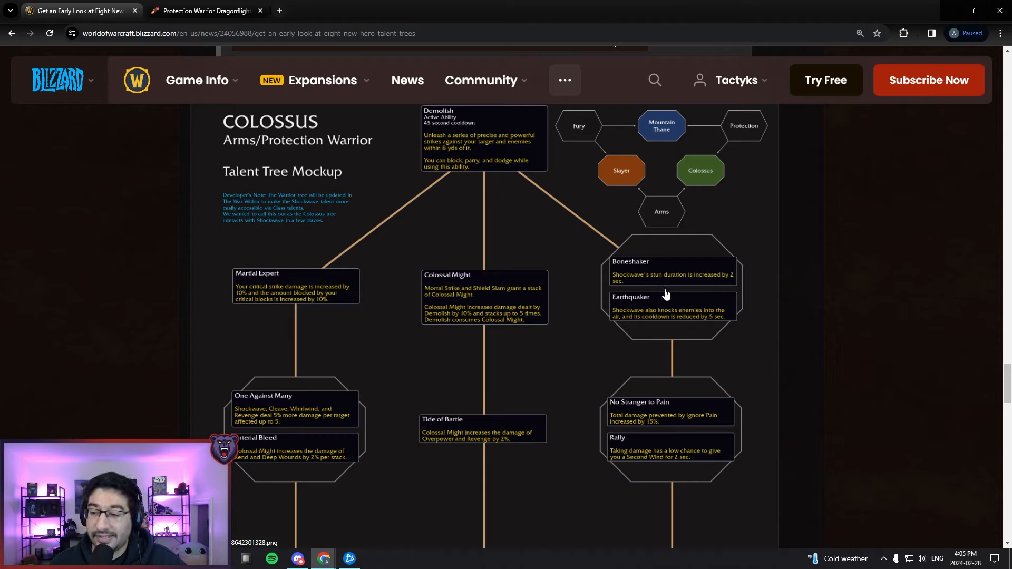
{"action": "mouse_move", "coordinate": [568, 235]}
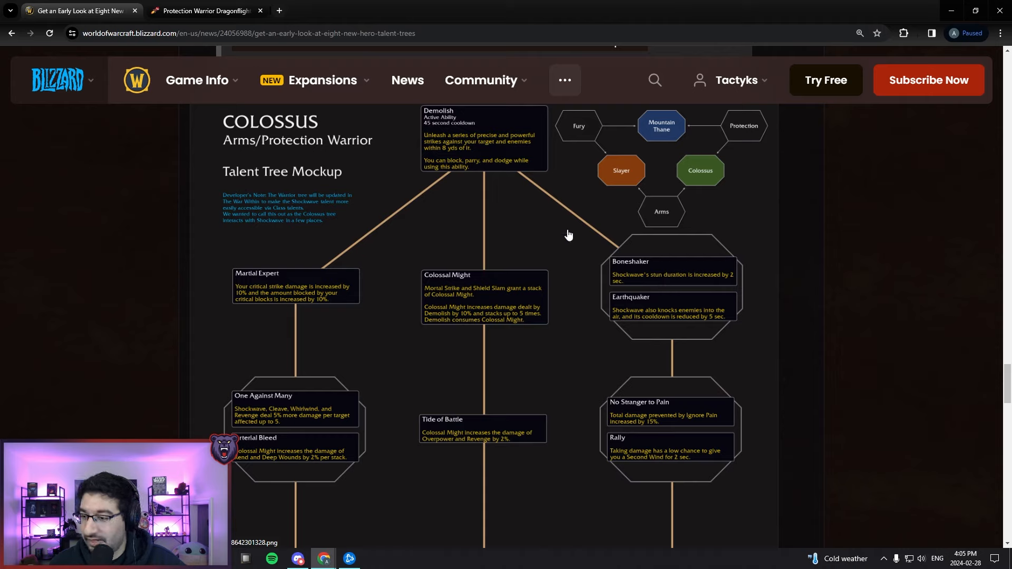
{"action": "mouse_move", "coordinate": [662, 287]}
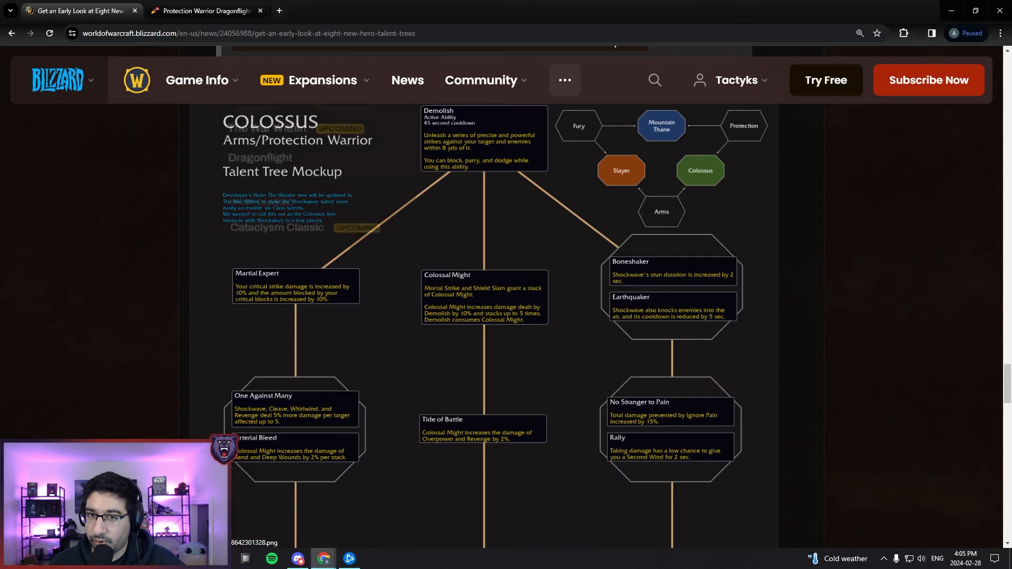
{"action": "left_click", "coordinate": [208, 11]}
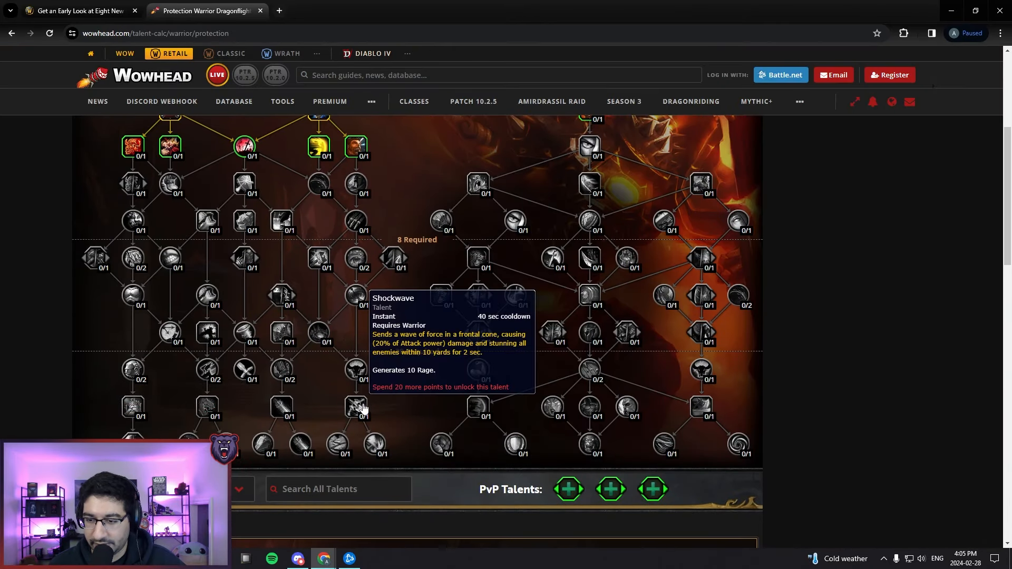
{"action": "mouse_move", "coordinate": [320, 390]}
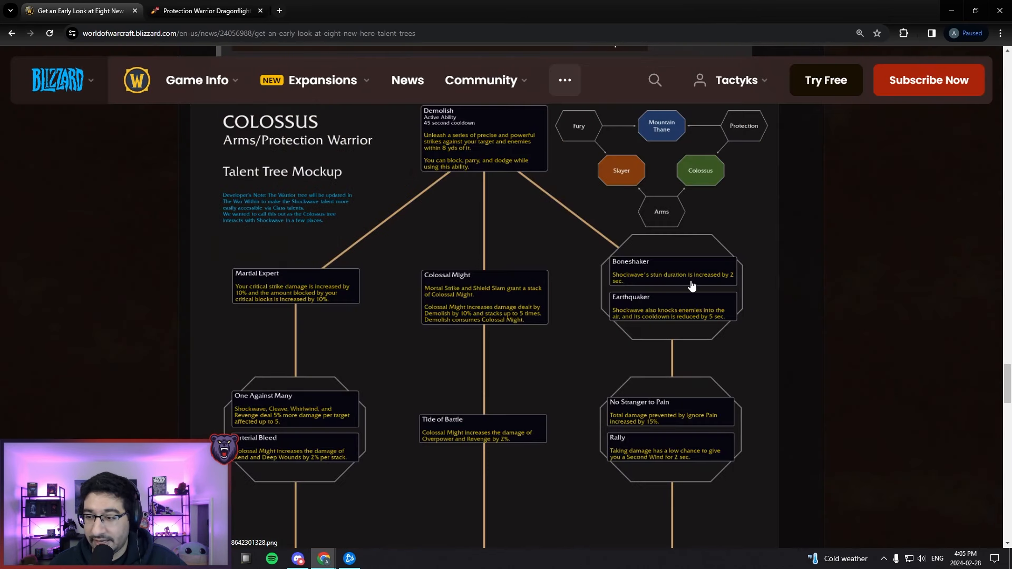
{"action": "mouse_move", "coordinate": [702, 283]}
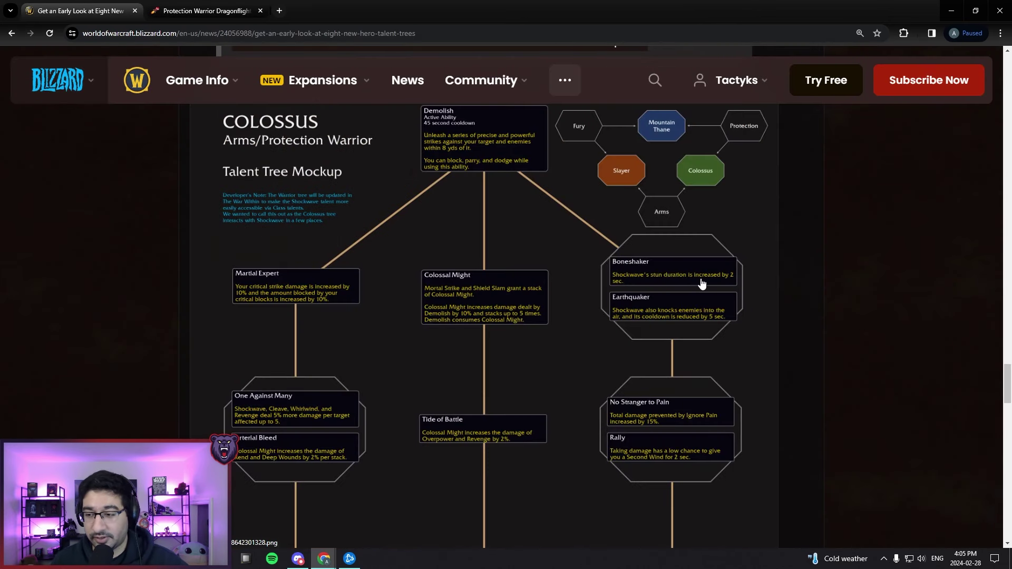
{"action": "mouse_move", "coordinate": [647, 264]}
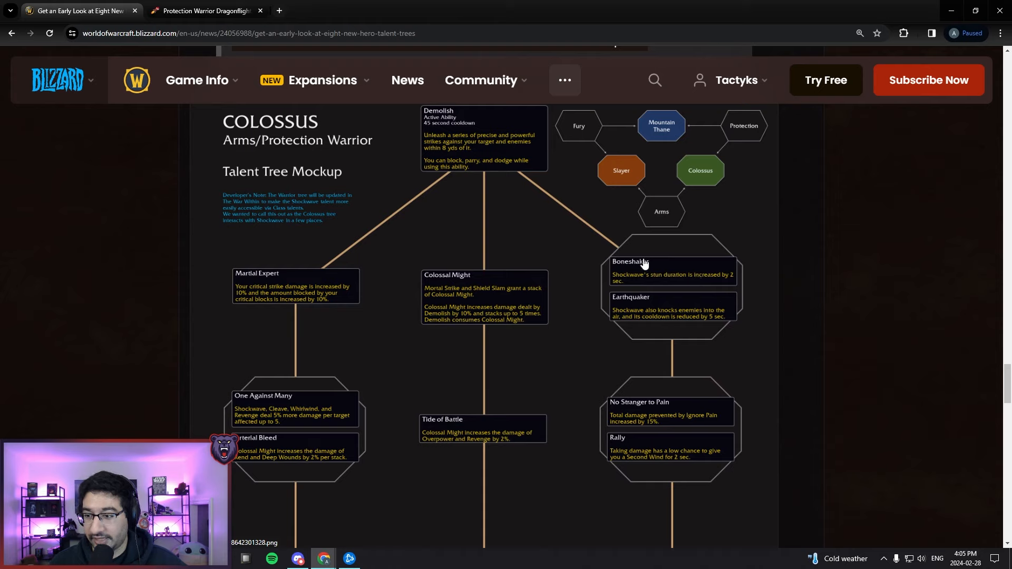
{"action": "mouse_move", "coordinate": [645, 330]}
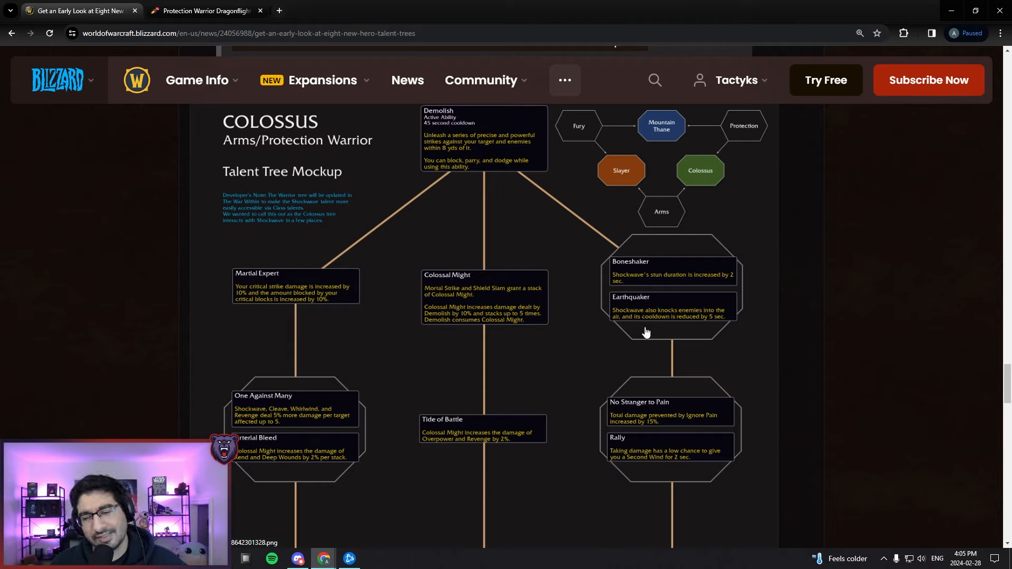
{"action": "mouse_move", "coordinate": [648, 335]}
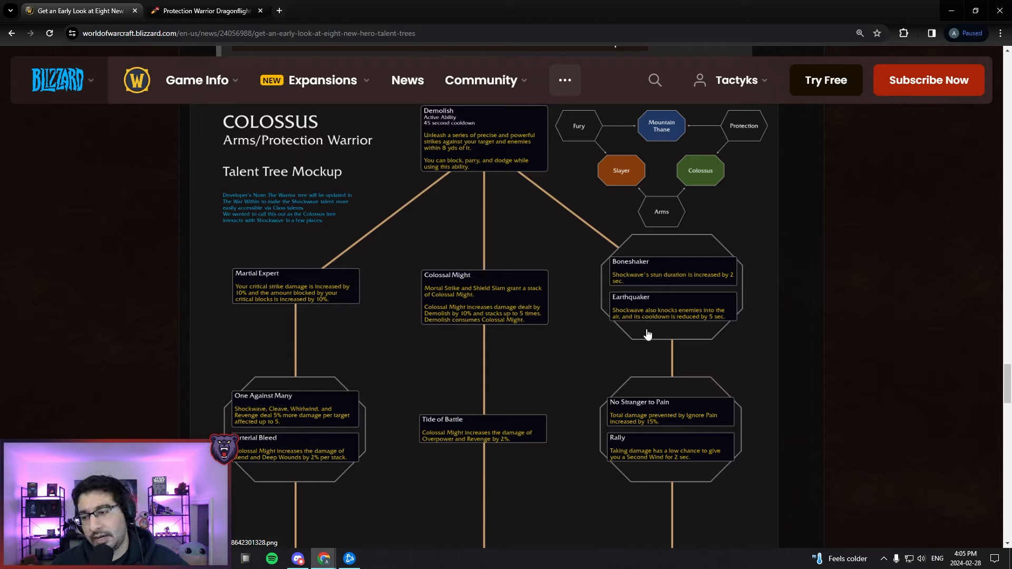
{"action": "mouse_move", "coordinate": [666, 347]}
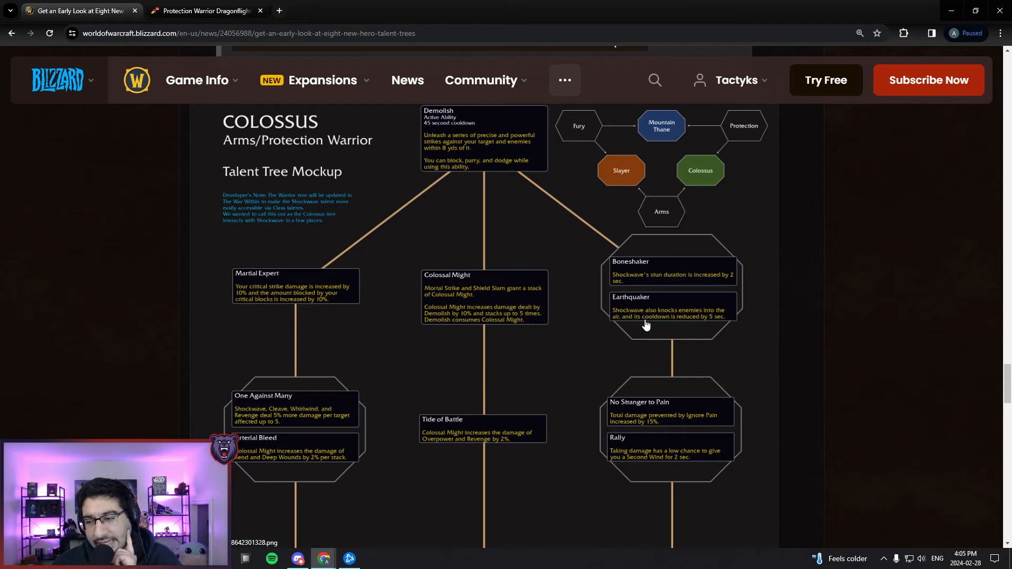
{"action": "mouse_move", "coordinate": [645, 329]}
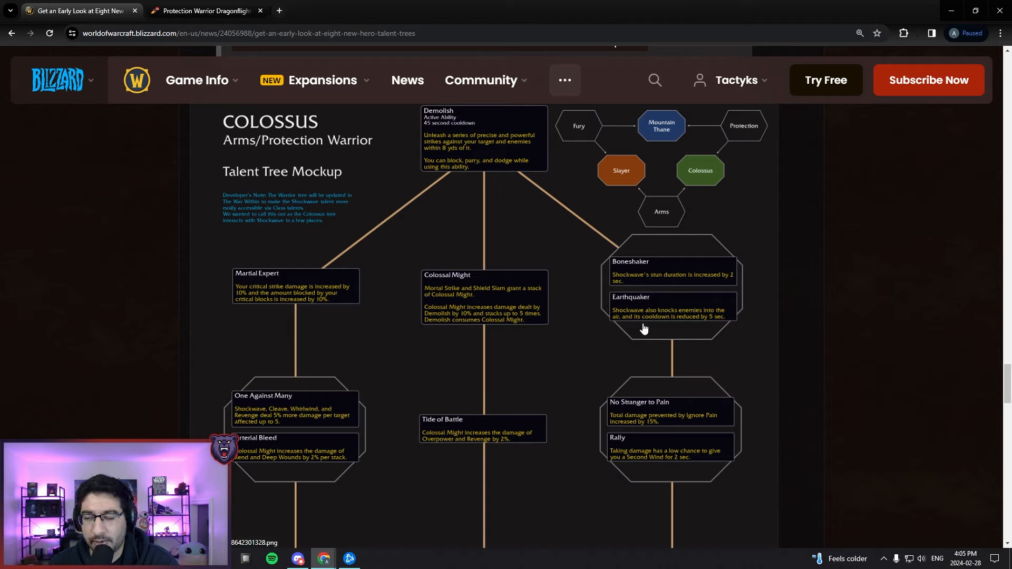
{"action": "mouse_move", "coordinate": [601, 325]}
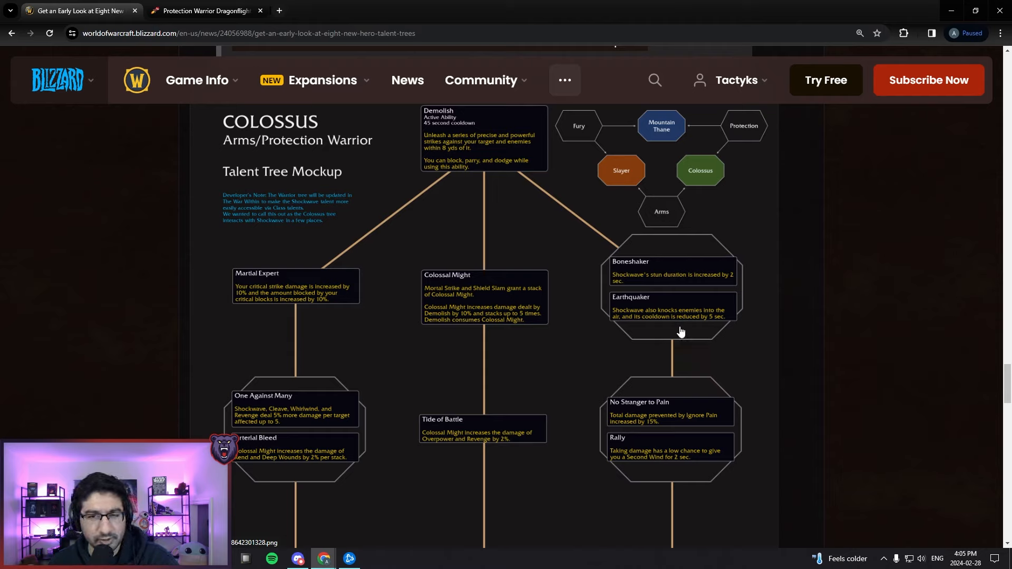
{"action": "mouse_move", "coordinate": [720, 351]}
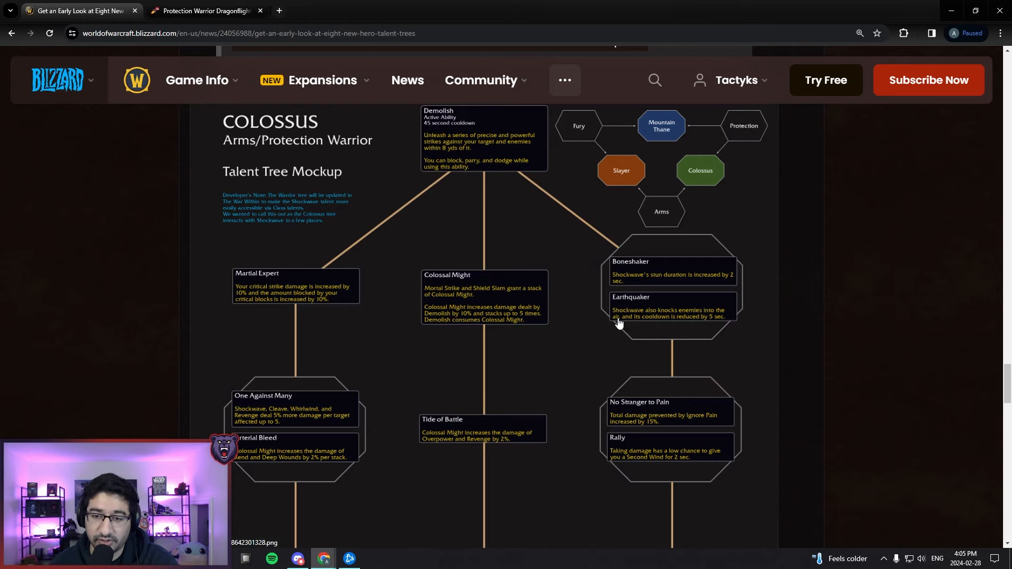
{"action": "scroll", "scroll_direction": "down", "scroll_amount": 3}
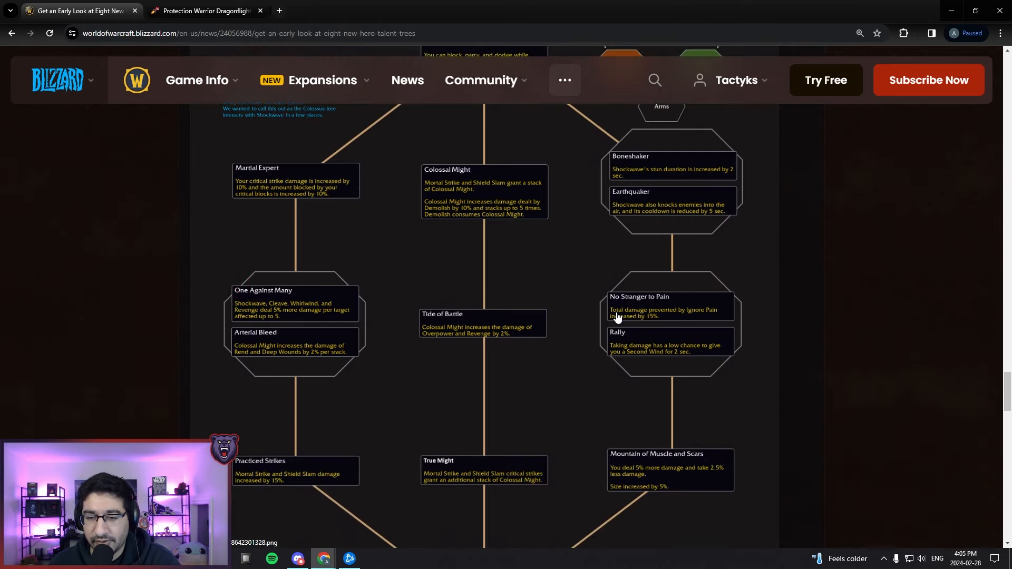
{"action": "scroll", "scroll_direction": "down", "scroll_amount": 3}
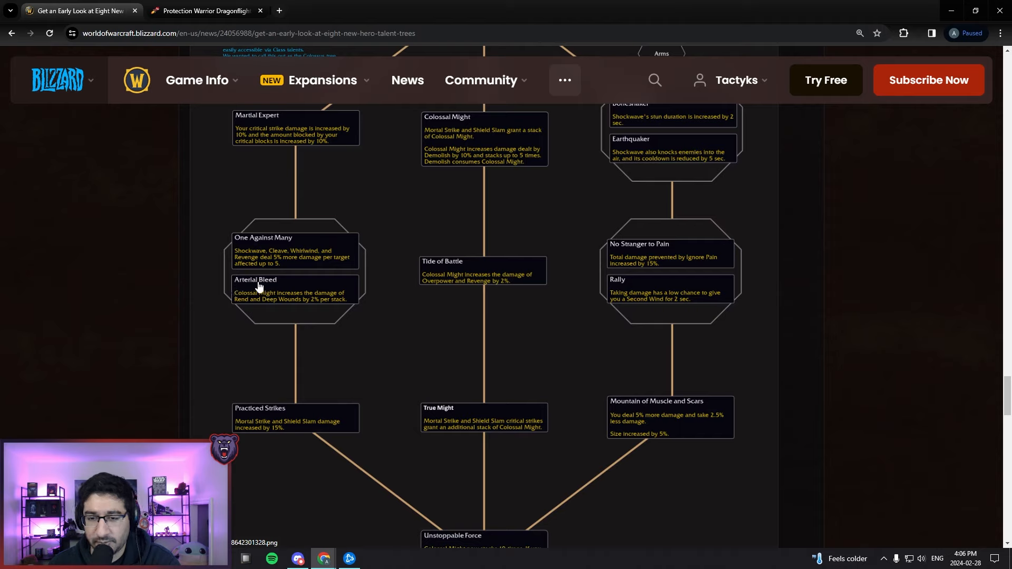
{"action": "mouse_move", "coordinate": [252, 284]}
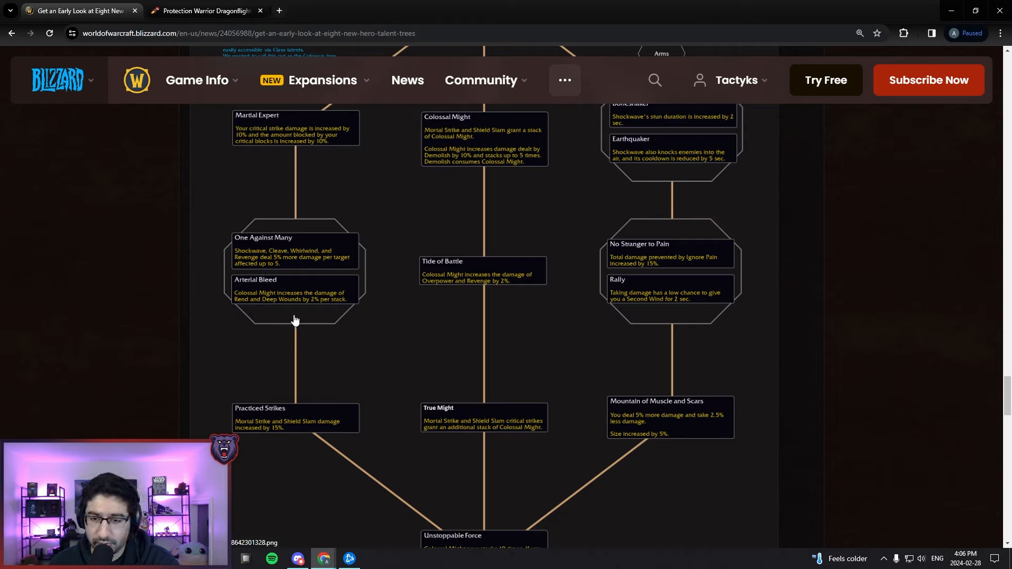
{"action": "mouse_move", "coordinate": [283, 307]}
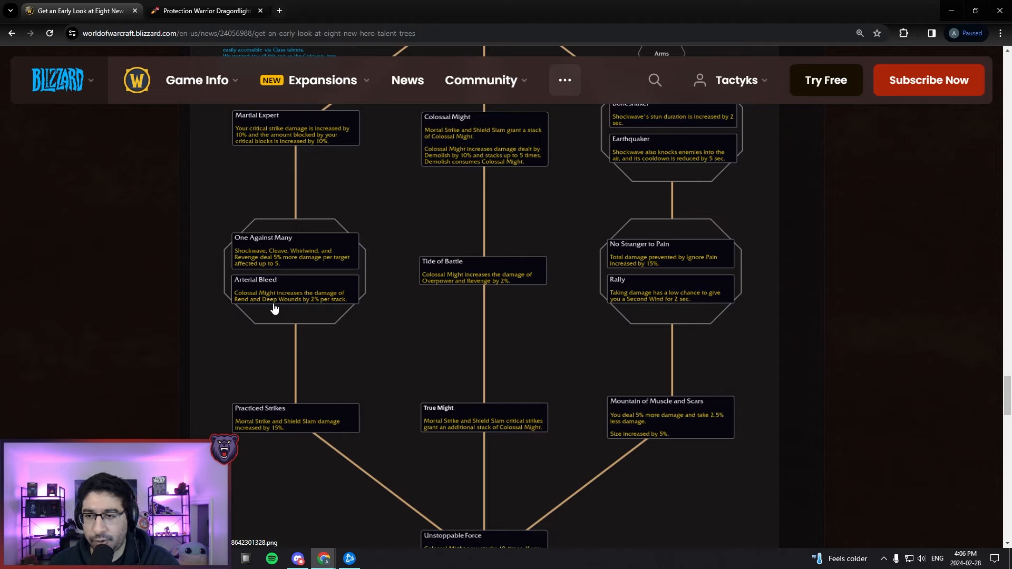
{"action": "mouse_move", "coordinate": [443, 143]}
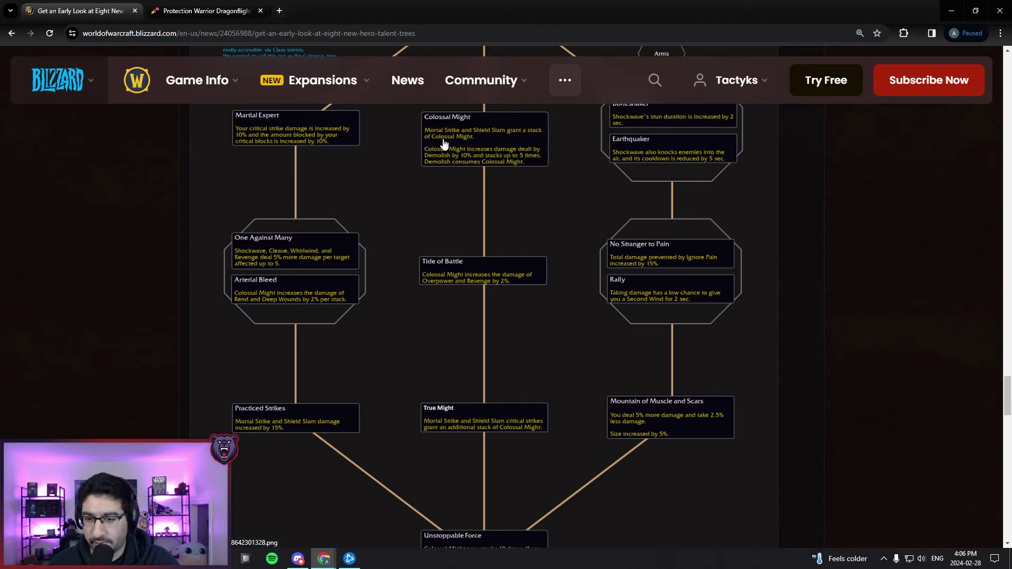
{"action": "mouse_move", "coordinate": [259, 315]}
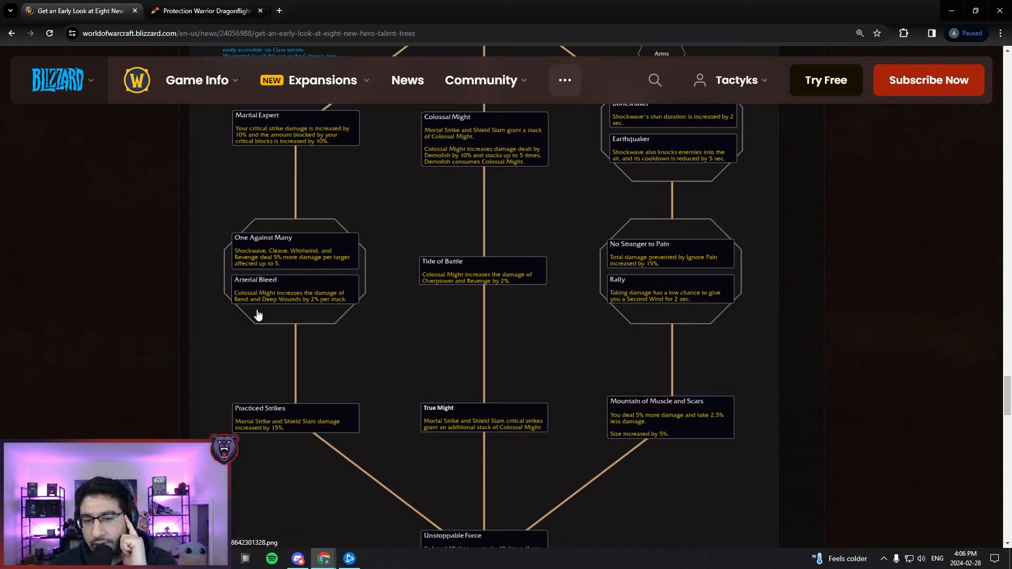
{"action": "mouse_move", "coordinate": [276, 298]}
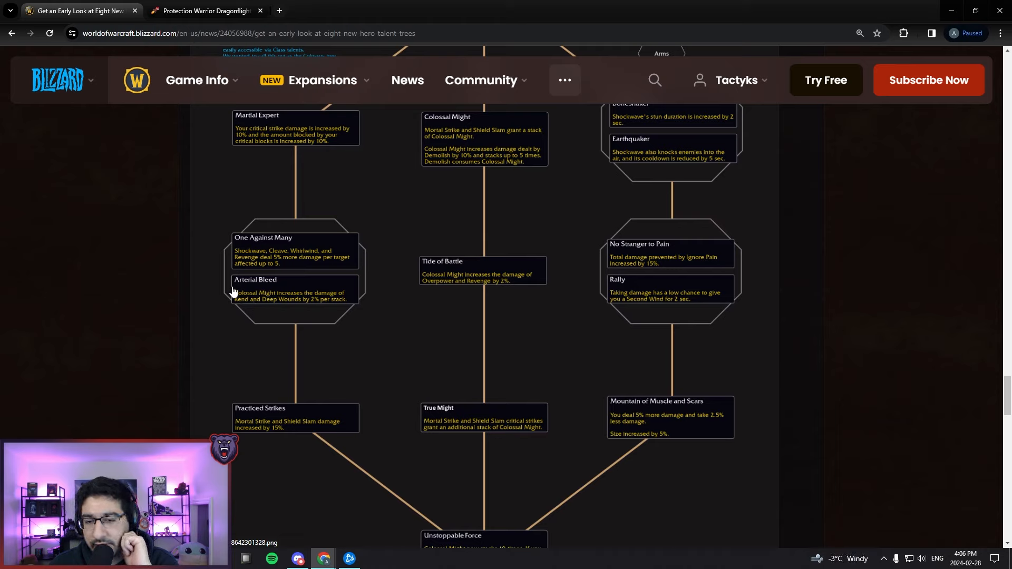
{"action": "mouse_move", "coordinate": [234, 279]}
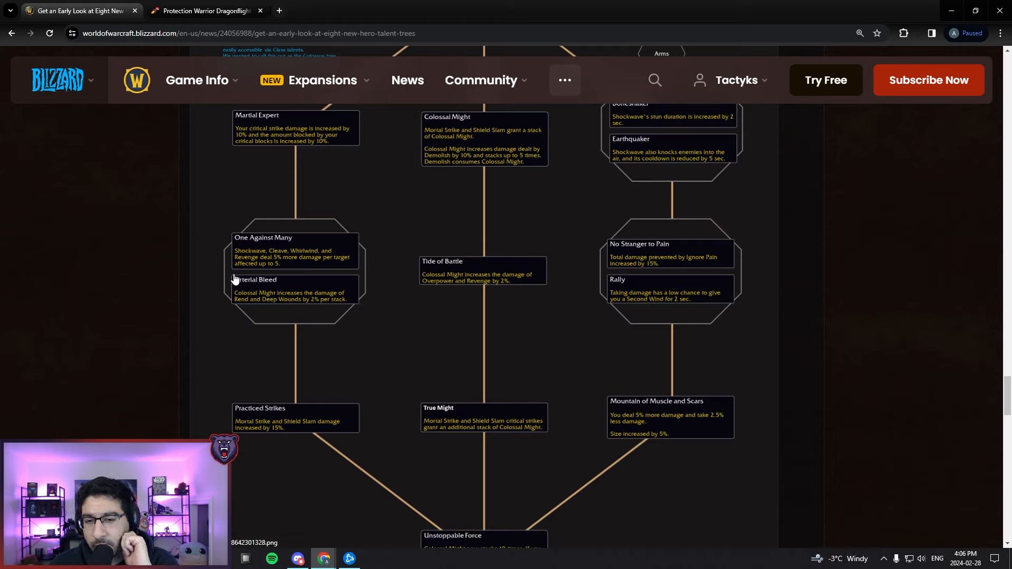
{"action": "mouse_move", "coordinate": [361, 312]}
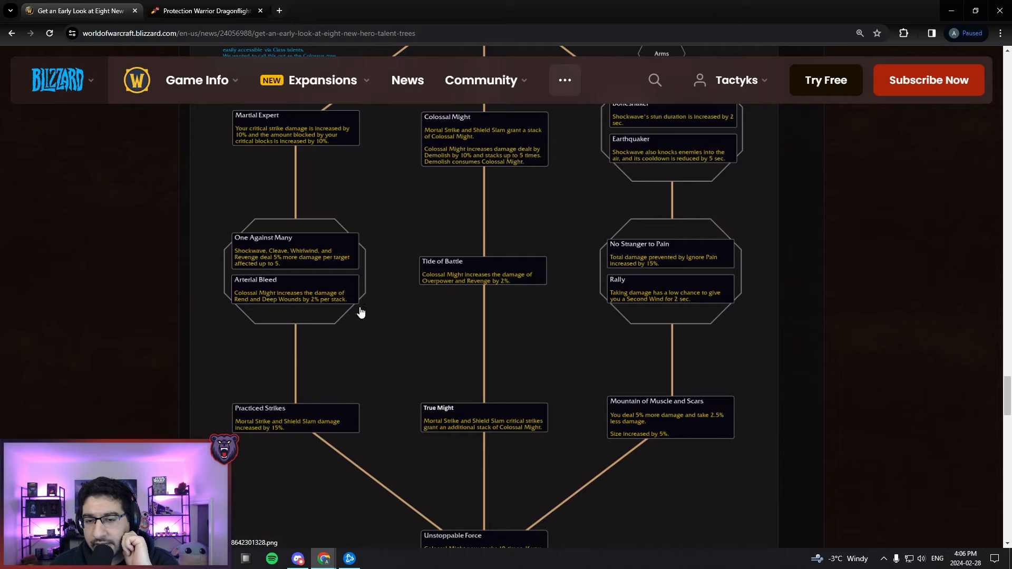
{"action": "mouse_move", "coordinate": [352, 315]}
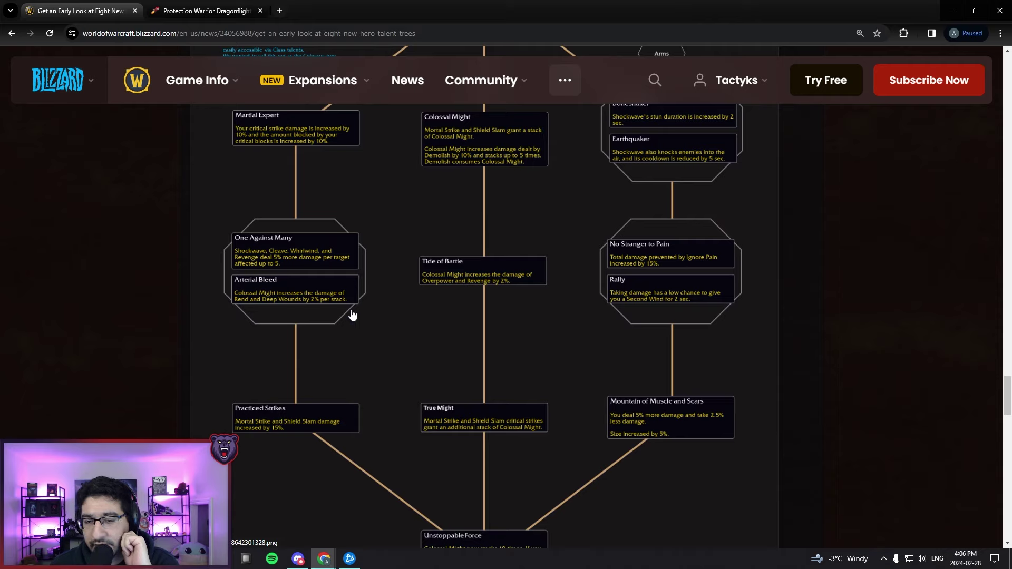
{"action": "mouse_move", "coordinate": [269, 251]}
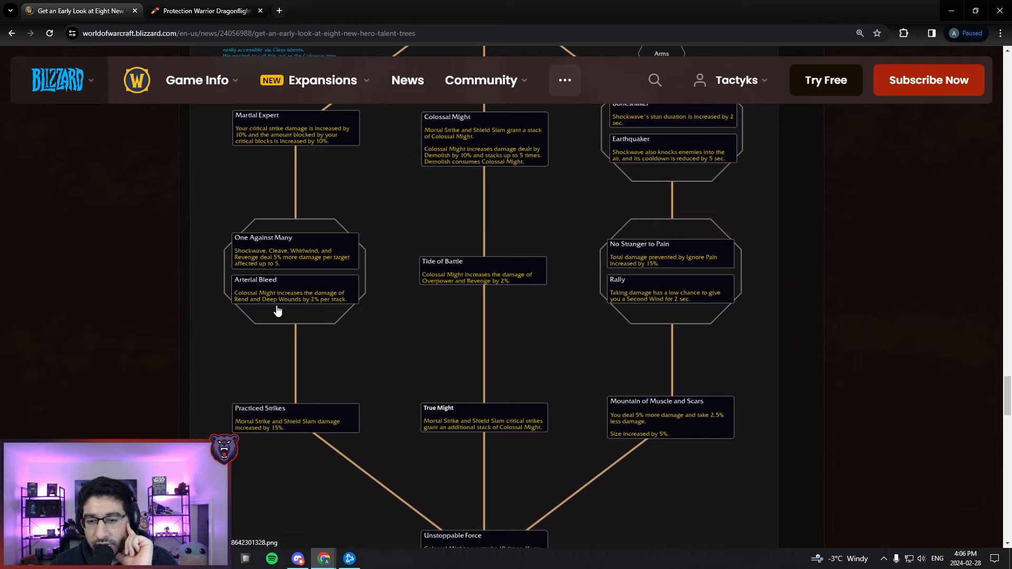
{"action": "mouse_move", "coordinate": [214, 222]}
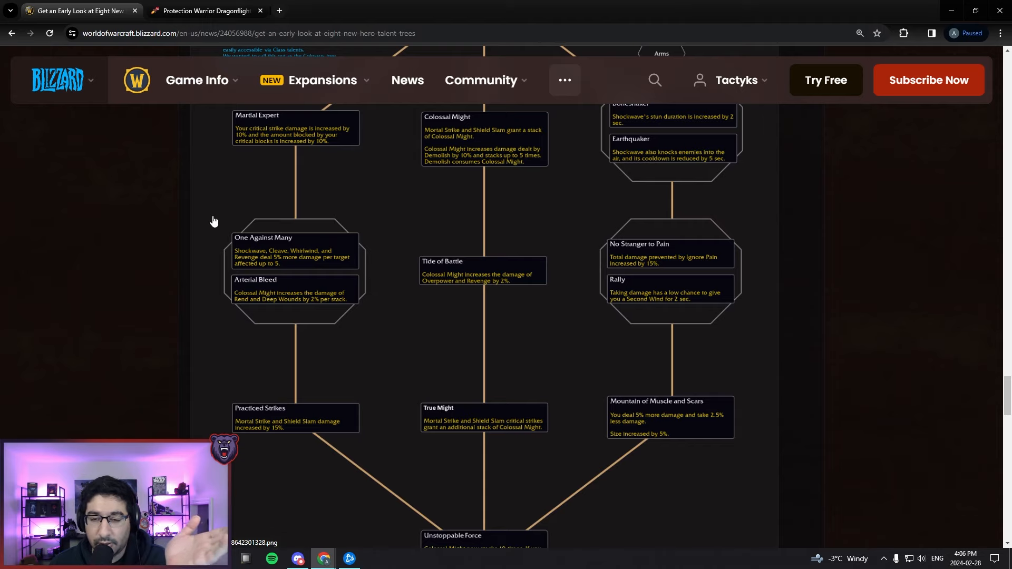
{"action": "mouse_move", "coordinate": [224, 304]}
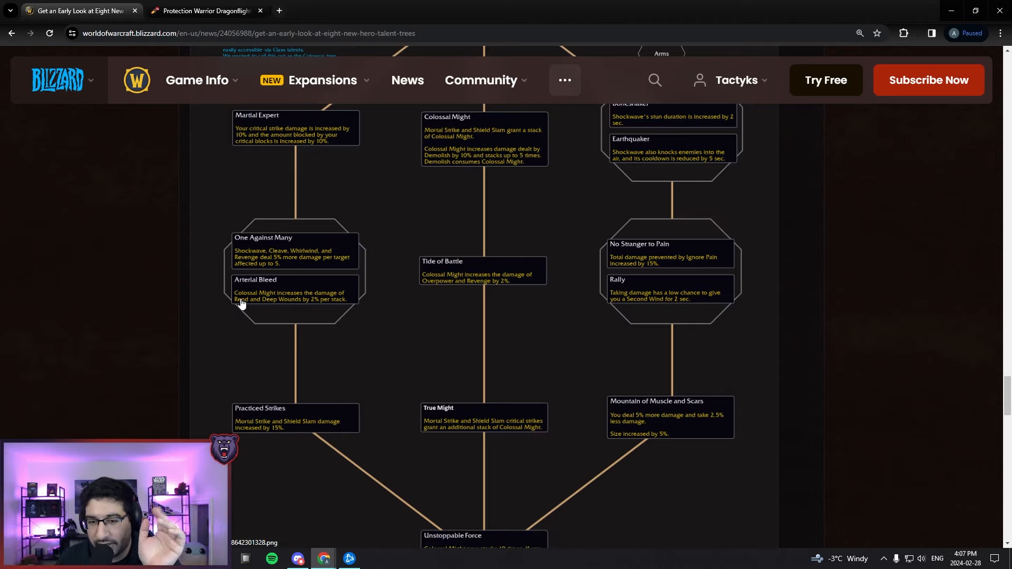
{"action": "mouse_move", "coordinate": [261, 289]}
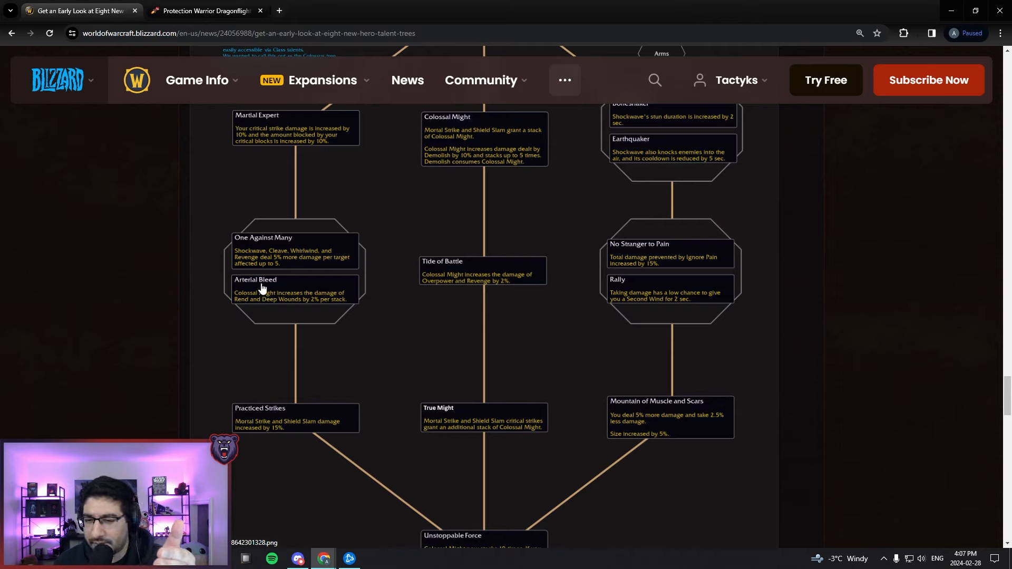
{"action": "mouse_move", "coordinate": [240, 289]}
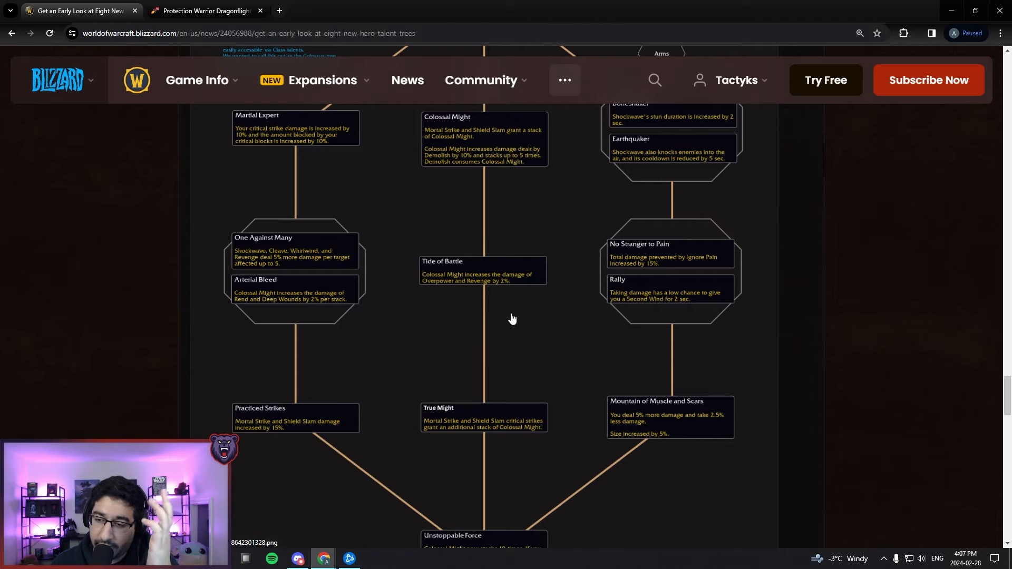
{"action": "mouse_move", "coordinate": [502, 282]}
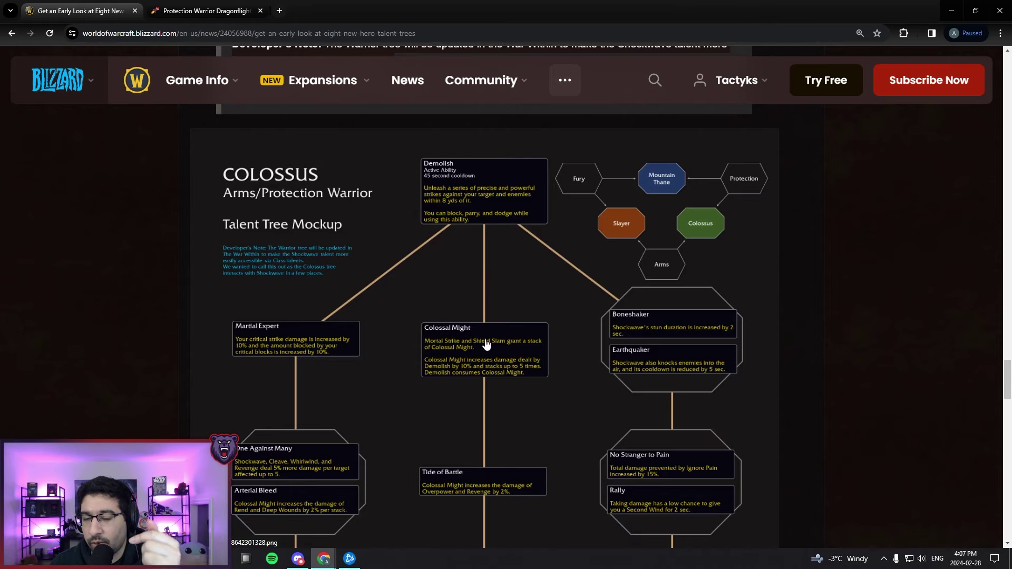
{"action": "scroll", "scroll_direction": "down", "scroll_amount": 3}
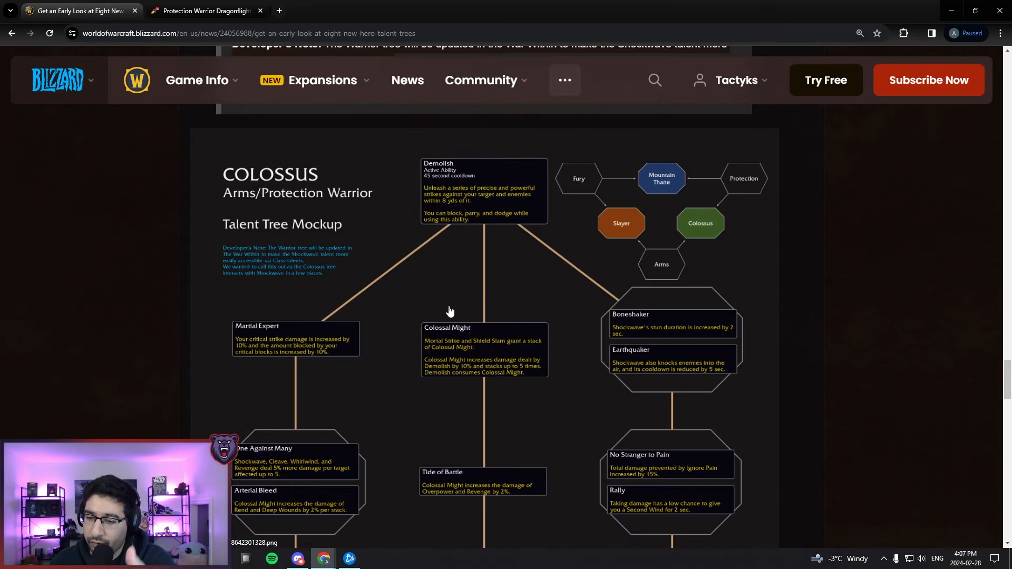
{"action": "scroll", "scroll_direction": "down", "scroll_amount": 3}
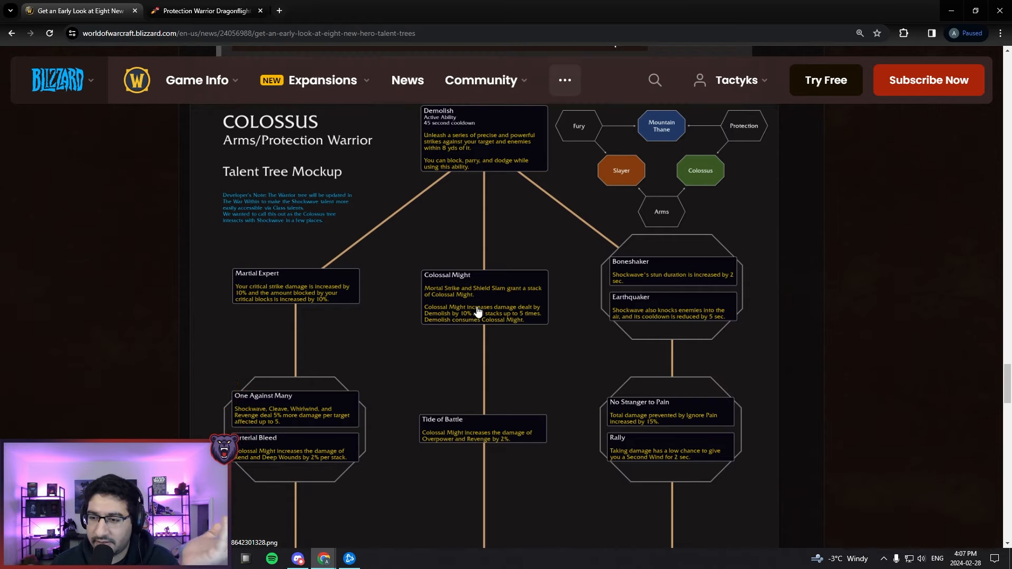
{"action": "scroll", "scroll_direction": "down", "scroll_amount": 3}
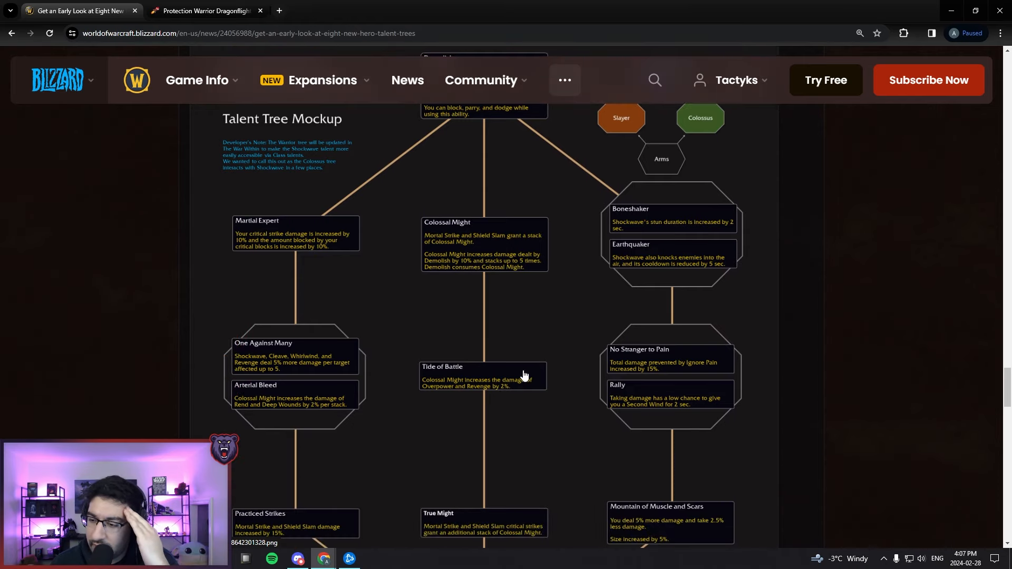
{"action": "mouse_move", "coordinate": [460, 374]}
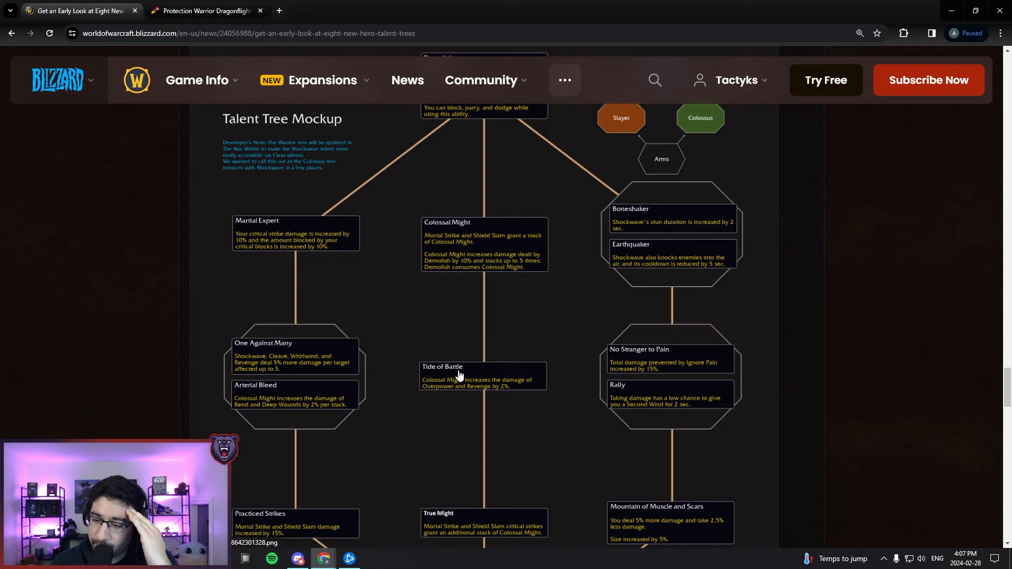
{"action": "mouse_move", "coordinate": [379, 396]}
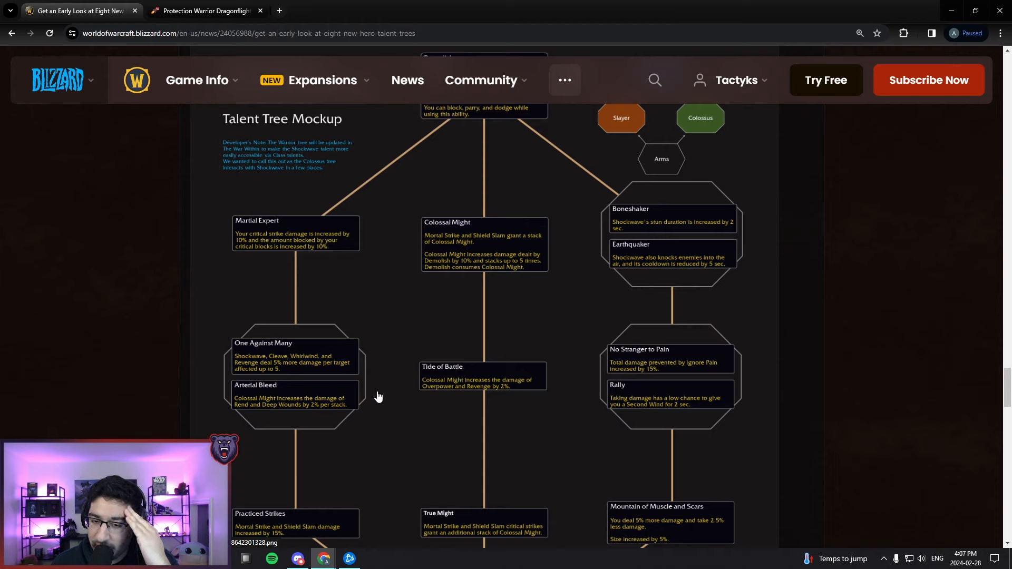
{"action": "mouse_move", "coordinate": [499, 369]}
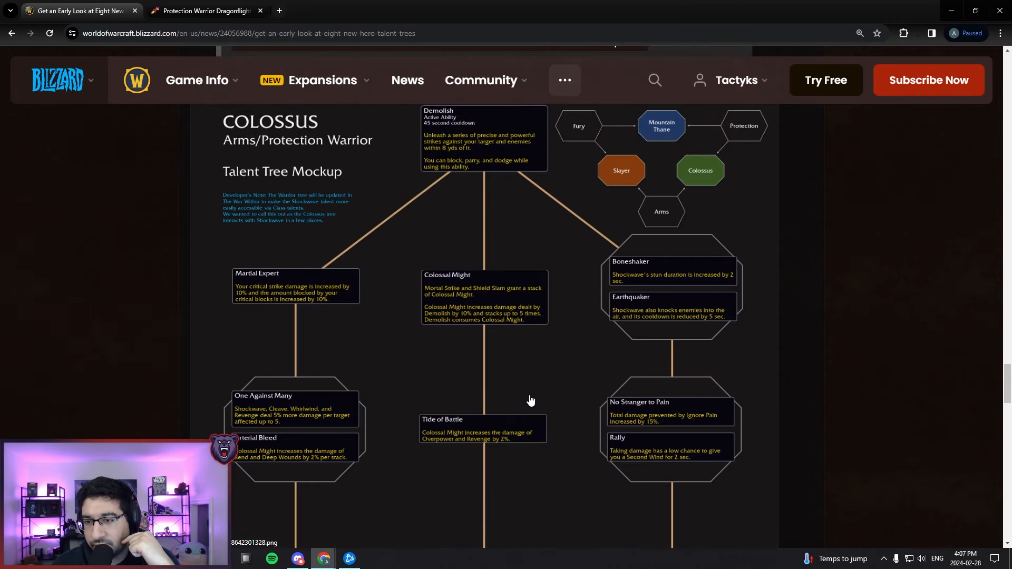
{"action": "scroll", "scroll_direction": "down", "scroll_amount": 3}
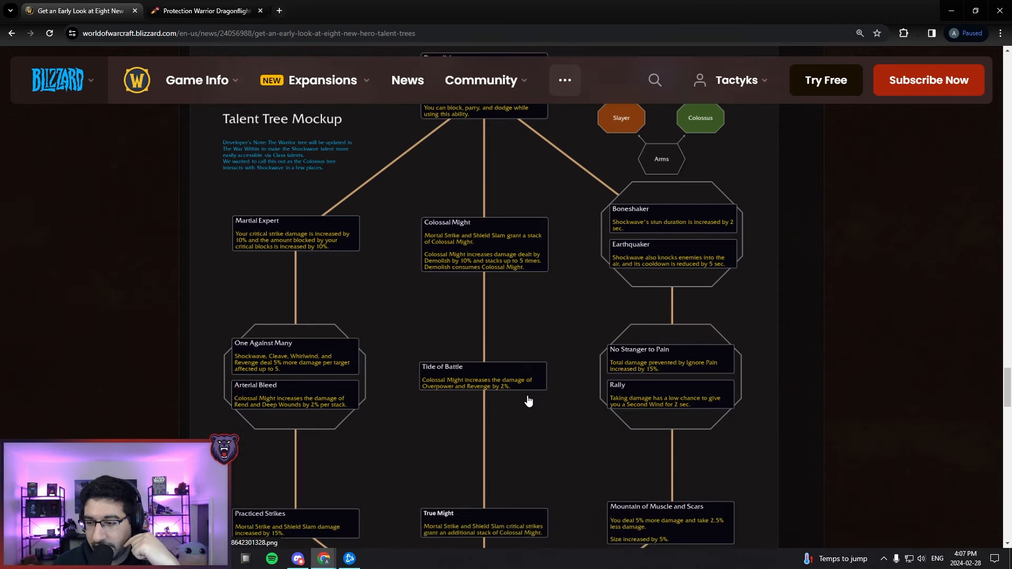
{"action": "mouse_move", "coordinate": [637, 369]}
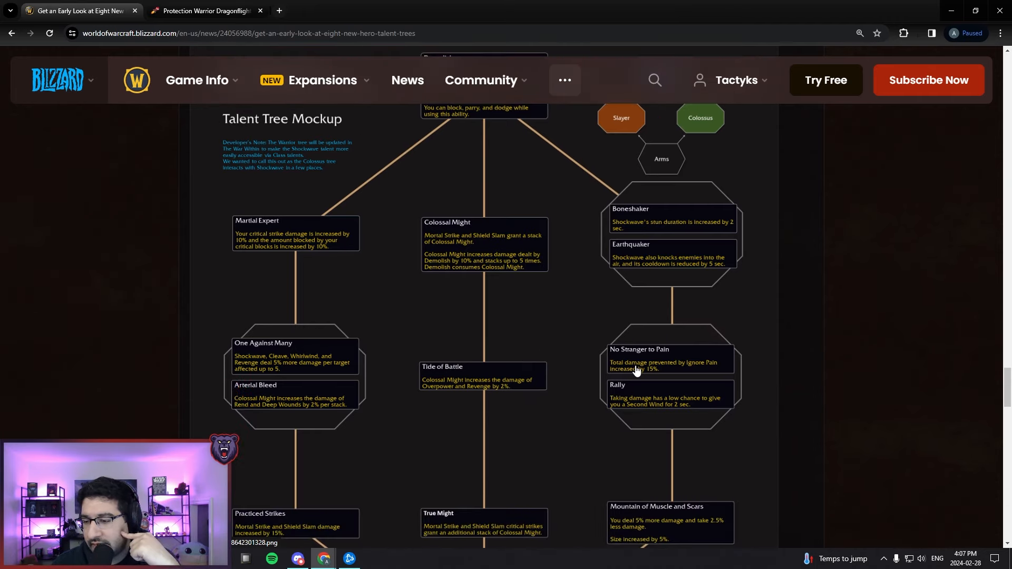
Scroll the article to the Colossus tree's middle rows, Martial Expert through Mountain of Muscle and Scars.
{"action": "scroll", "scroll_direction": "down", "scroll_amount": 3}
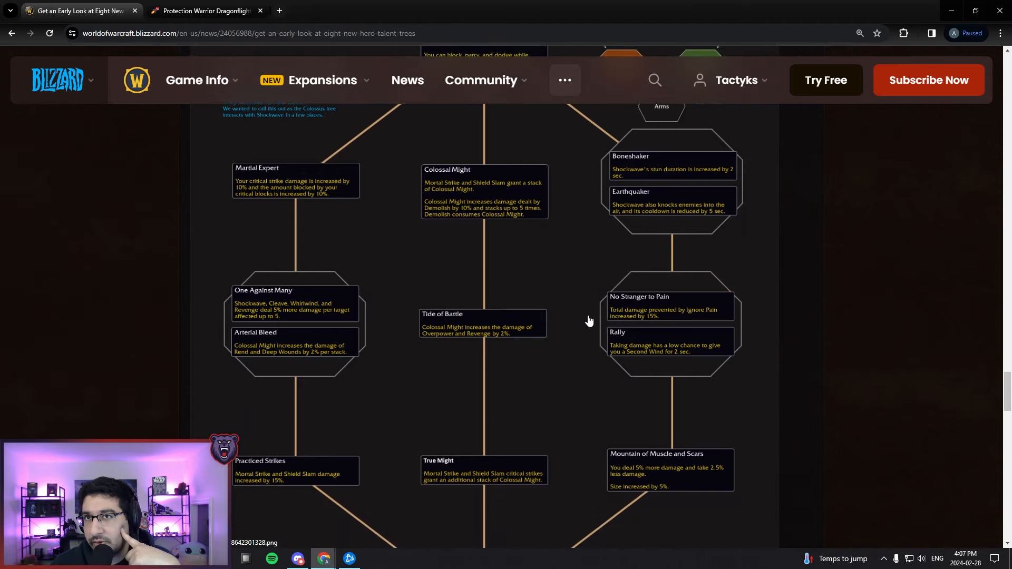
{"action": "mouse_move", "coordinate": [283, 100]}
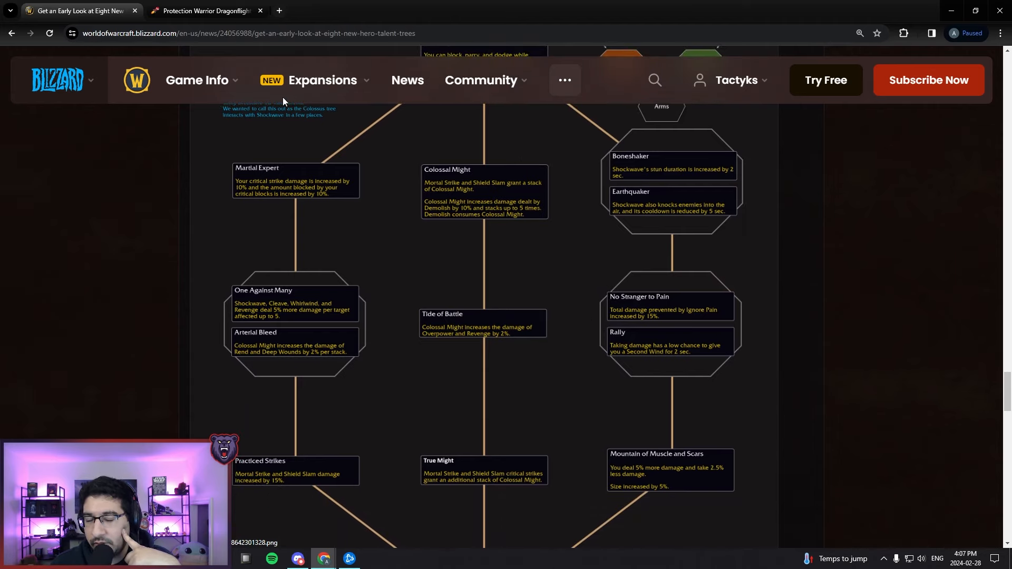
{"action": "left_click", "coordinate": [200, 11]}
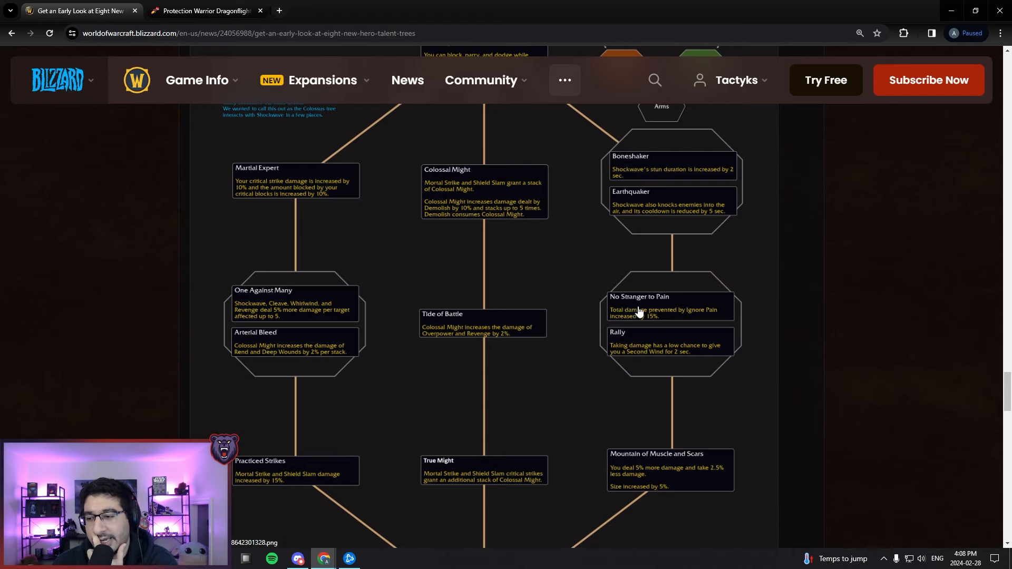
{"action": "left_click", "coordinate": [202, 11]}
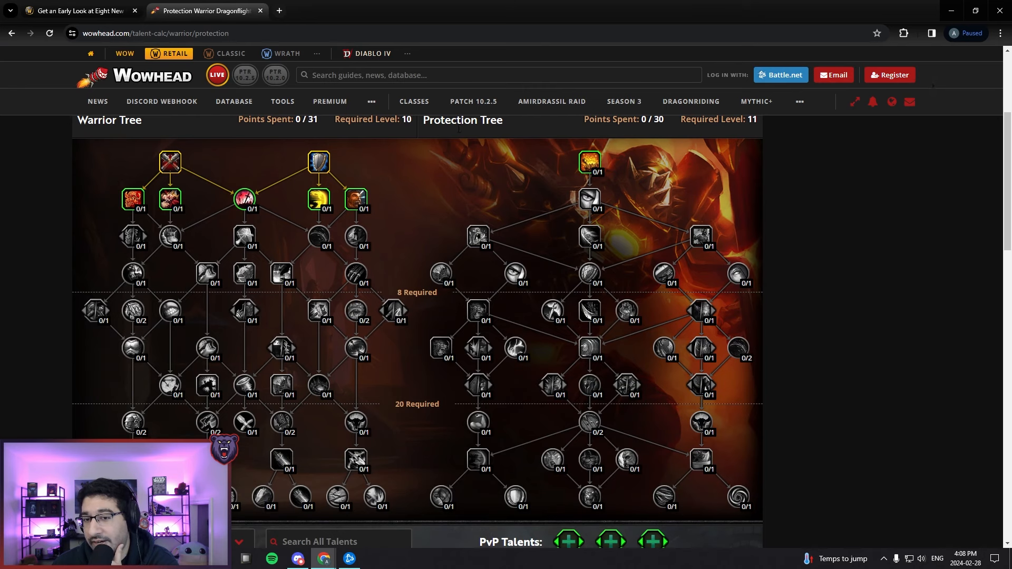
{"action": "mouse_move", "coordinate": [348, 223]}
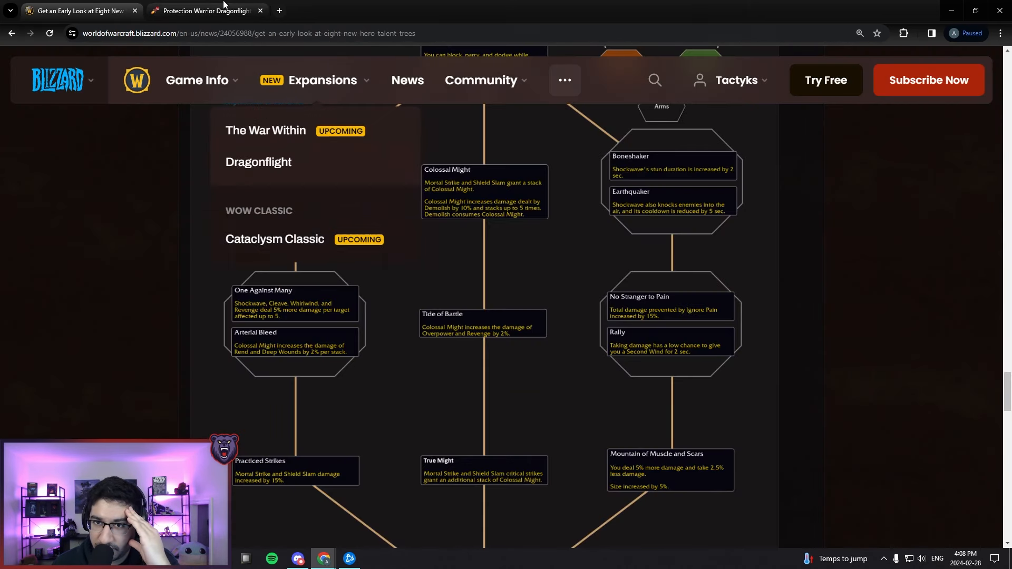
{"action": "left_click", "coordinate": [204, 10]}
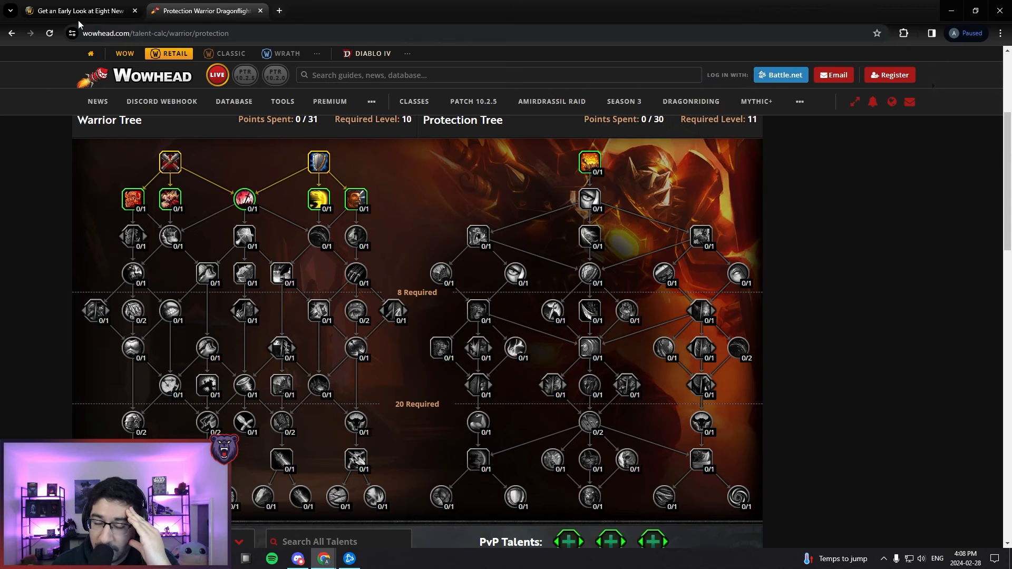
{"action": "left_click", "coordinate": [79, 11]}
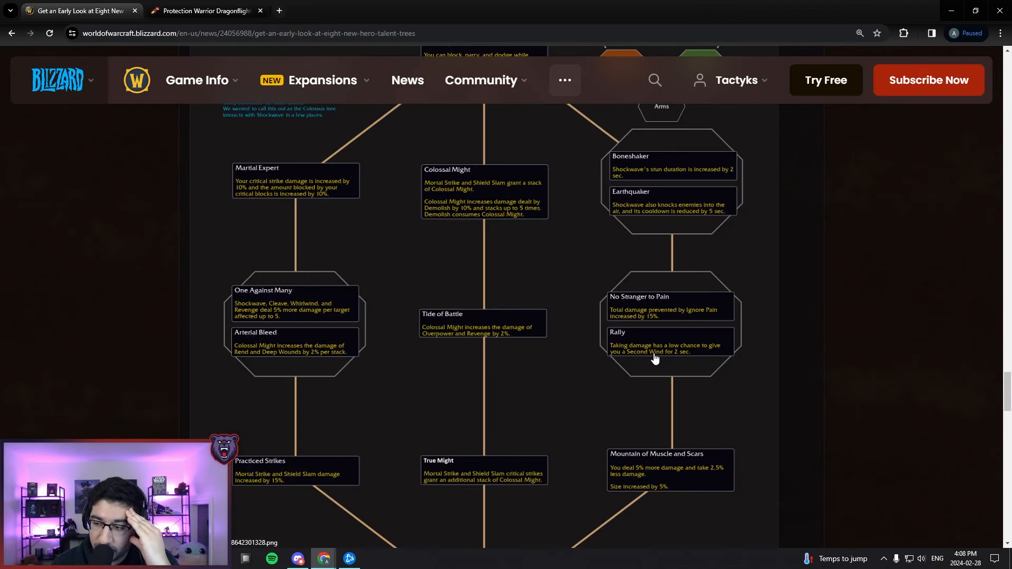
{"action": "left_click", "coordinate": [206, 10]}
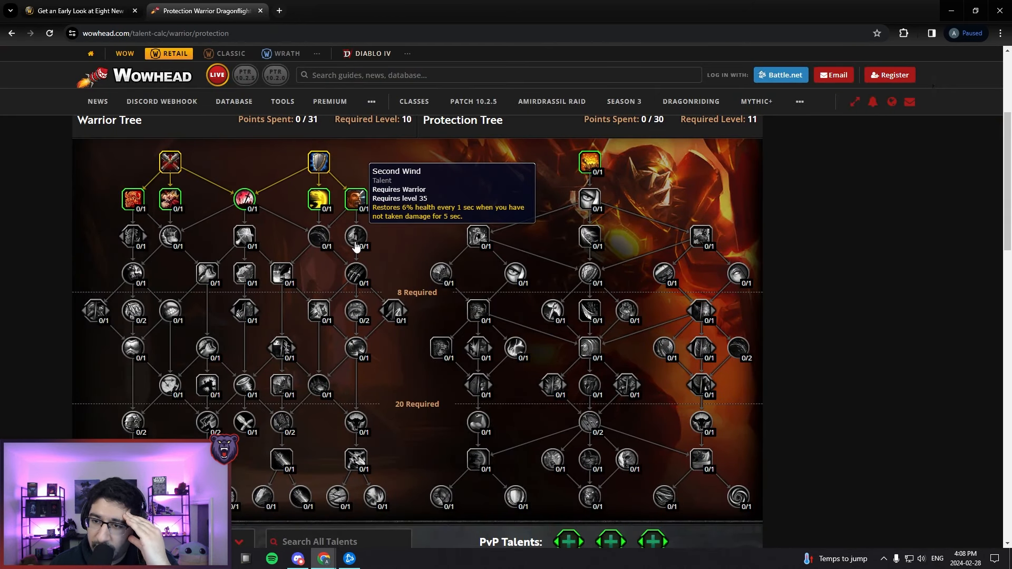
{"action": "left_click", "coordinate": [79, 10]}
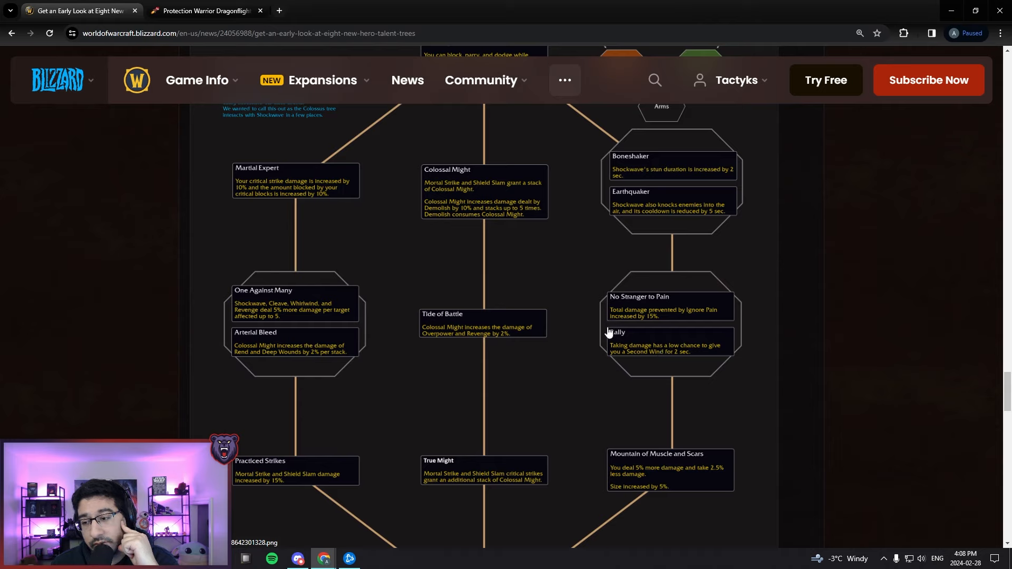
{"action": "mouse_move", "coordinate": [612, 363]}
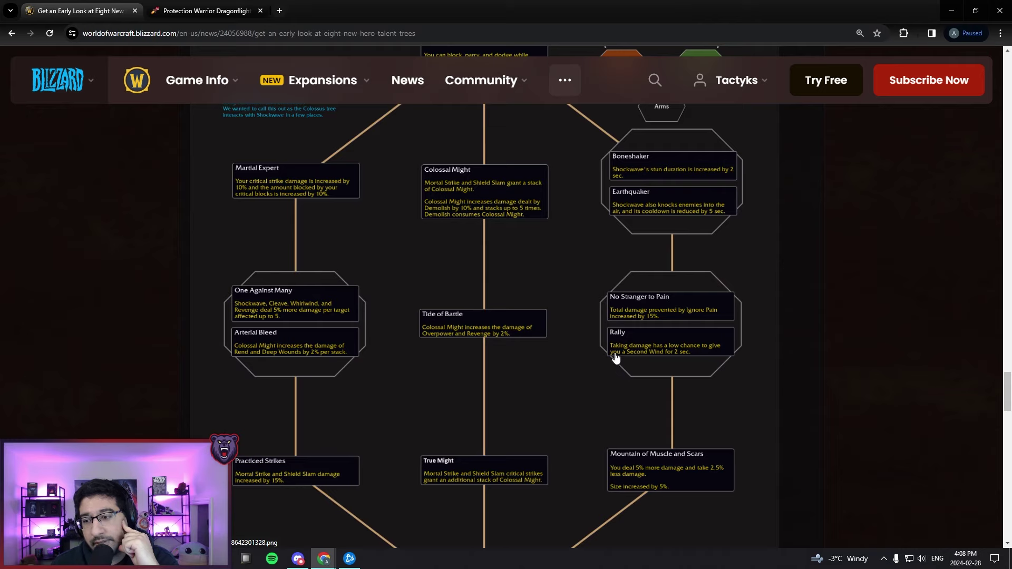
{"action": "mouse_move", "coordinate": [687, 355]}
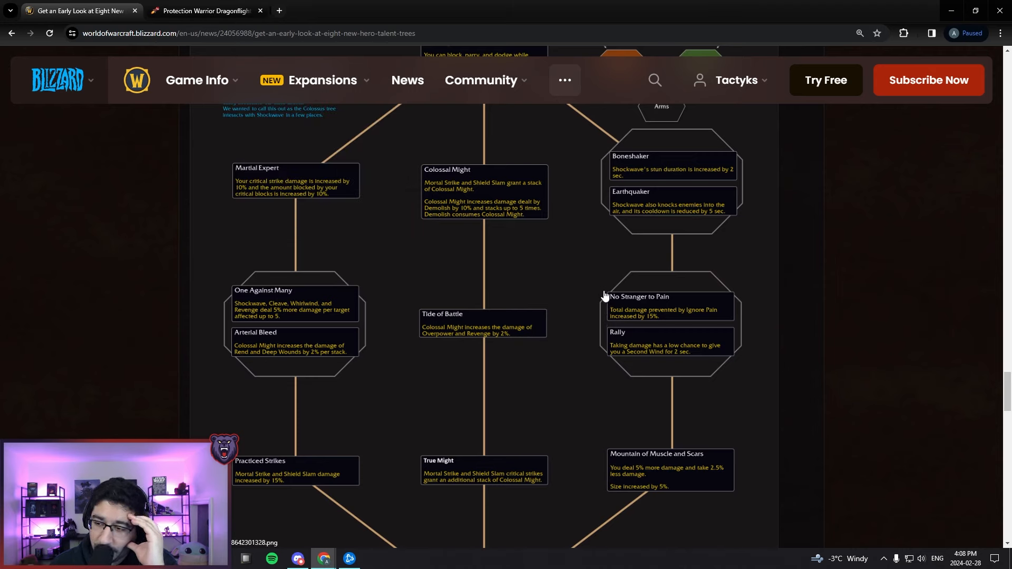
{"action": "mouse_move", "coordinate": [600, 296]}
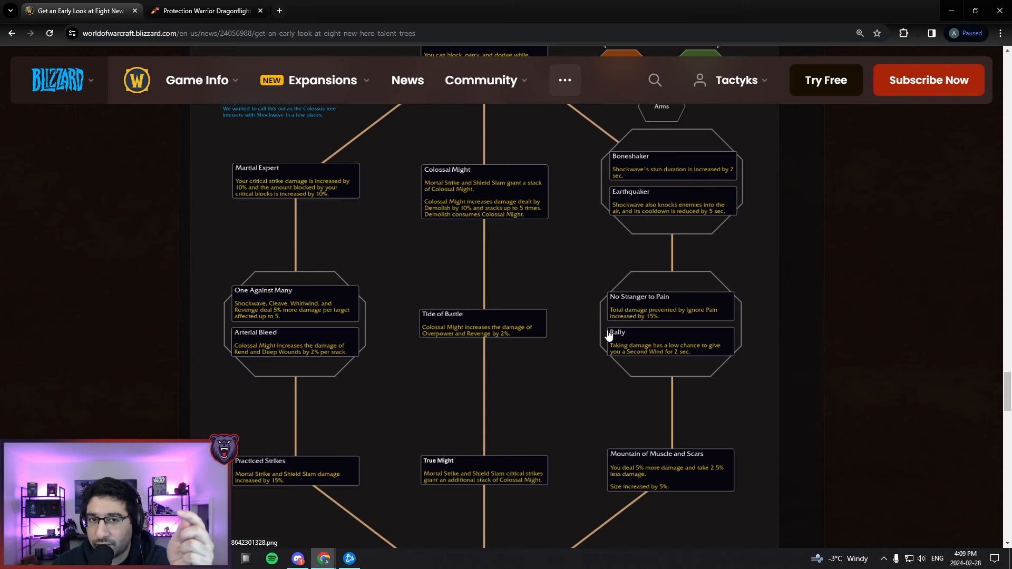
{"action": "mouse_move", "coordinate": [384, 131]}
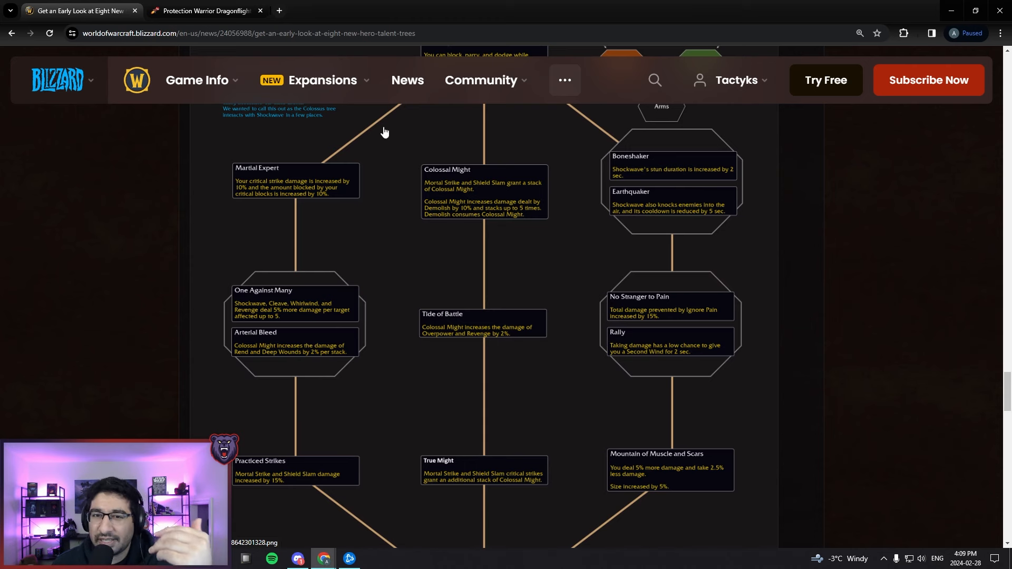
Switch to the Wowhead Protection Warrior calculator and scroll the class tree to Second Wind and Pain and Gain.
{"action": "left_click", "coordinate": [206, 10]}
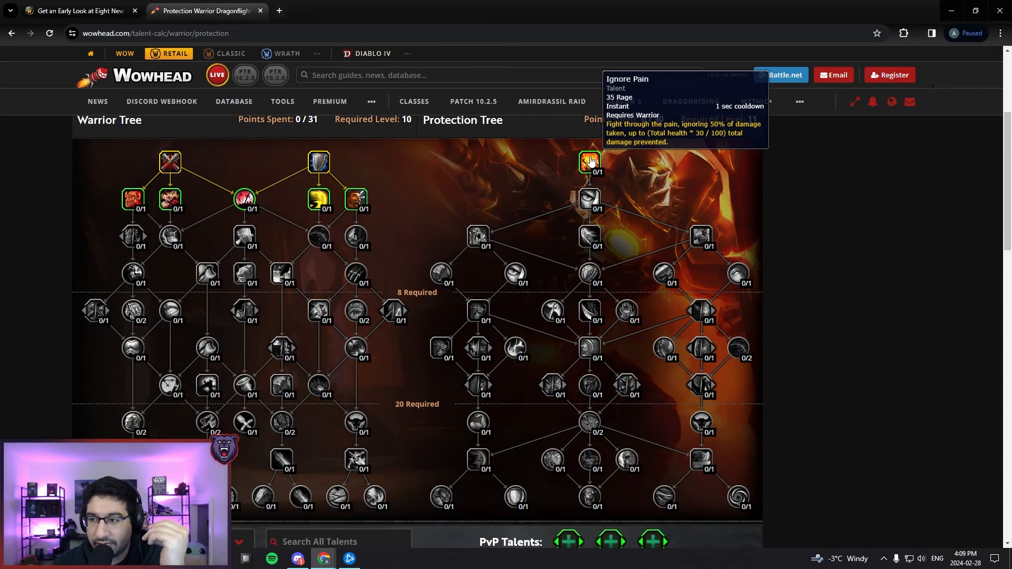
{"action": "mouse_move", "coordinate": [572, 142]}
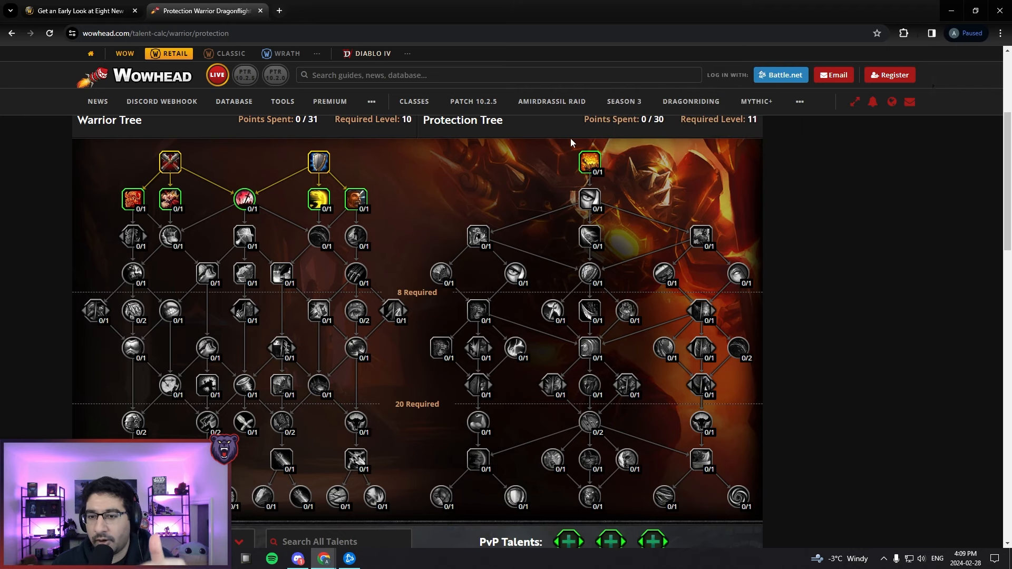
{"action": "scroll", "scroll_direction": "down", "scroll_amount": 3}
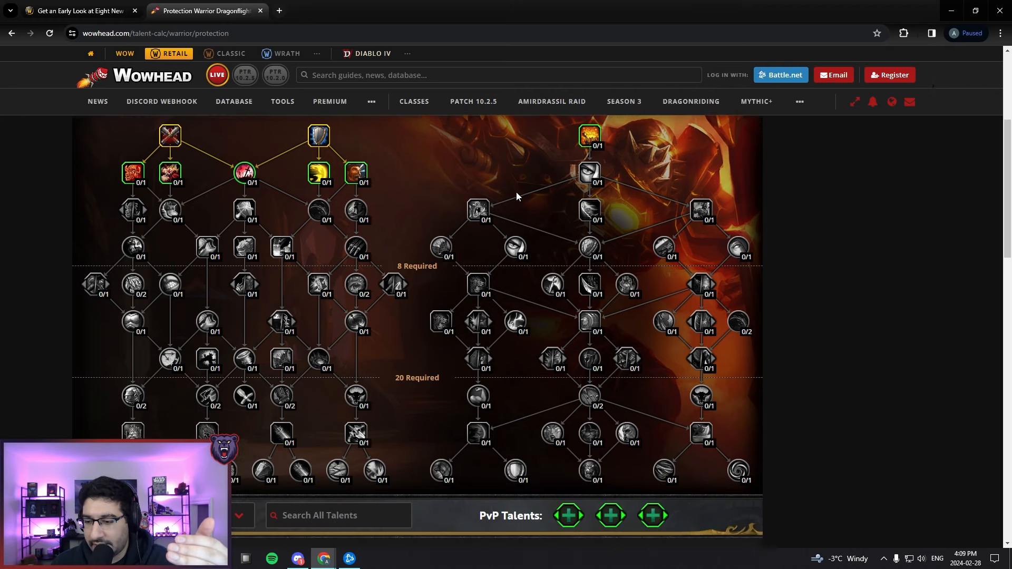
{"action": "scroll", "scroll_direction": "down", "scroll_amount": 3}
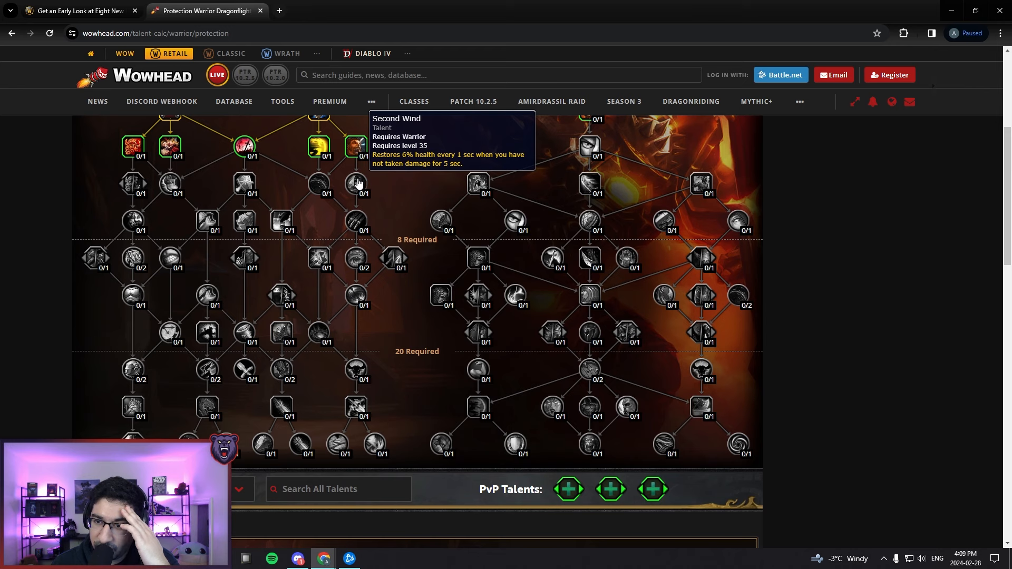
{"action": "mouse_move", "coordinate": [587, 410]}
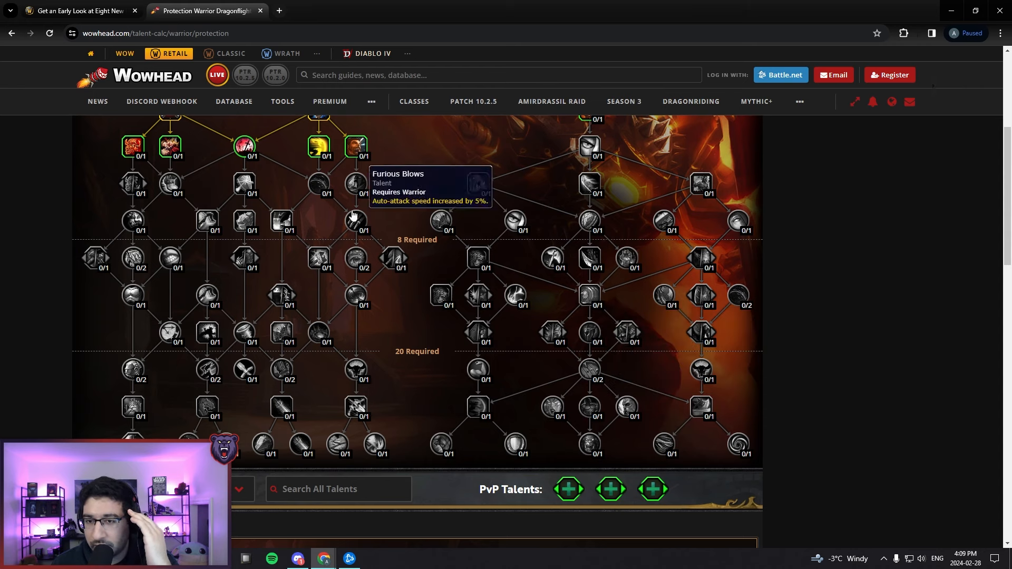
{"action": "mouse_move", "coordinate": [355, 186]}
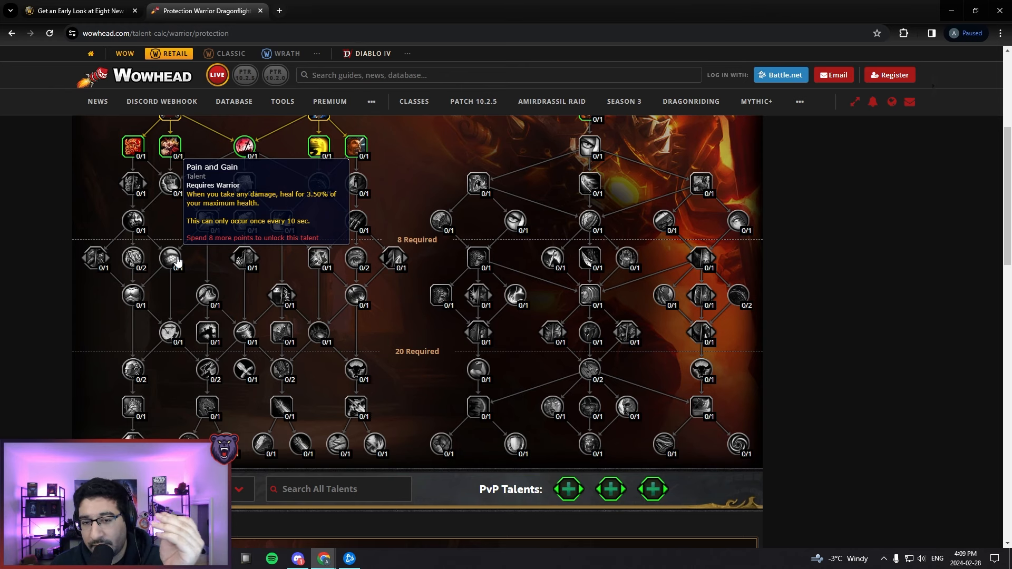
Return to the Blizzard news tab showing the Colossus tree with No Stranger to Pain and Rally.
{"action": "left_click", "coordinate": [79, 9]}
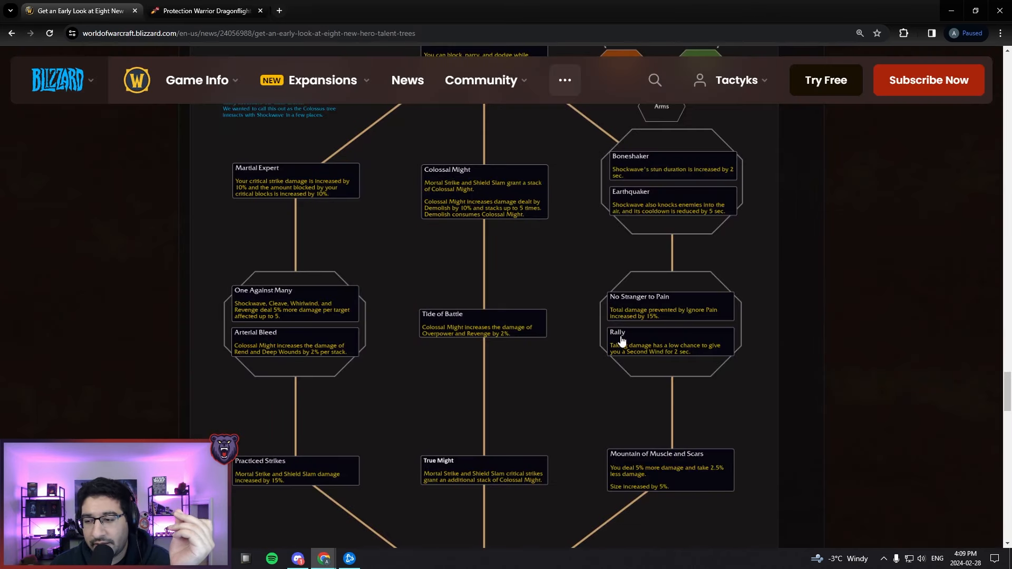
{"action": "mouse_move", "coordinate": [590, 358]}
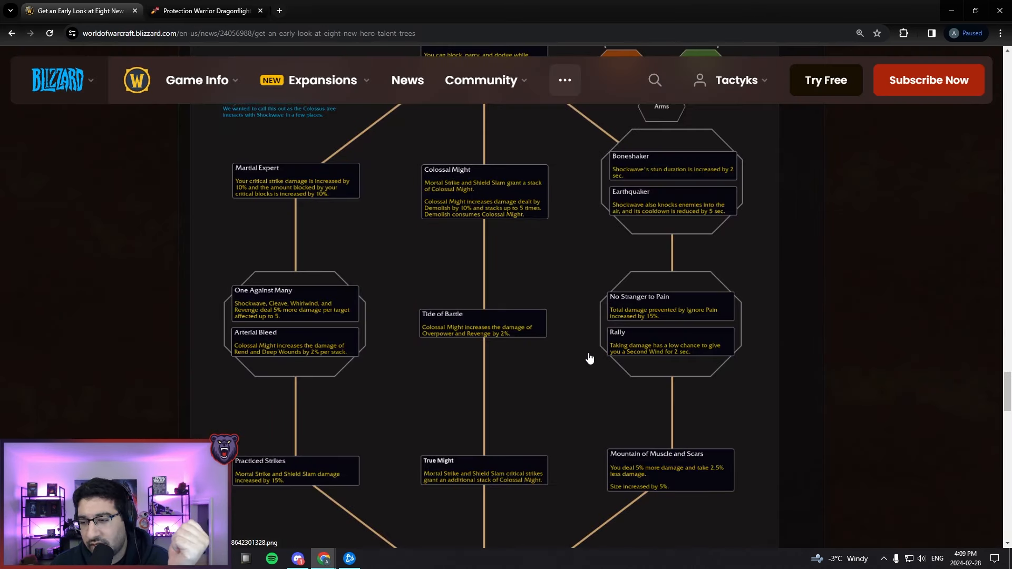
{"action": "mouse_move", "coordinate": [560, 348]}
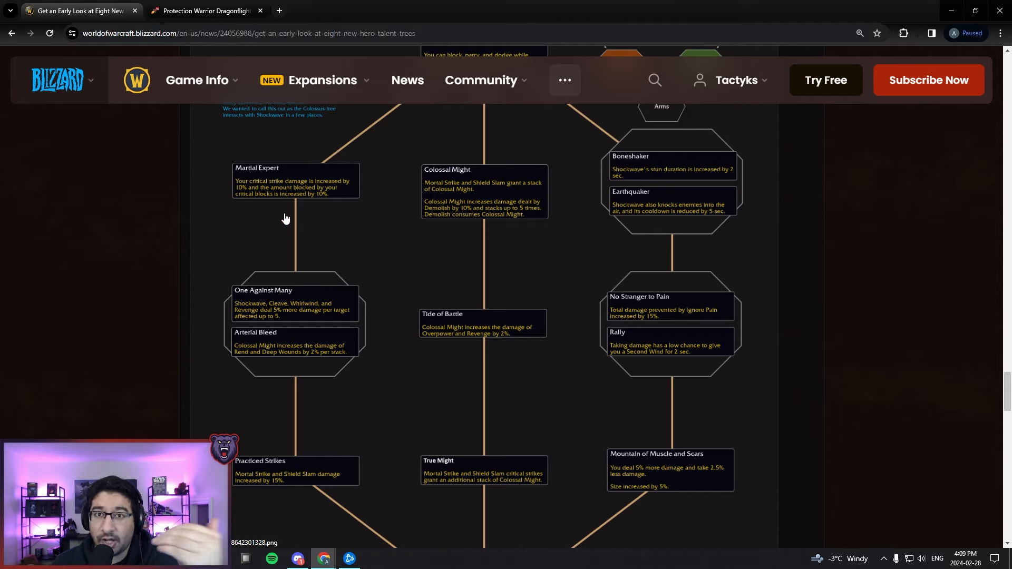
{"action": "mouse_move", "coordinate": [606, 348]}
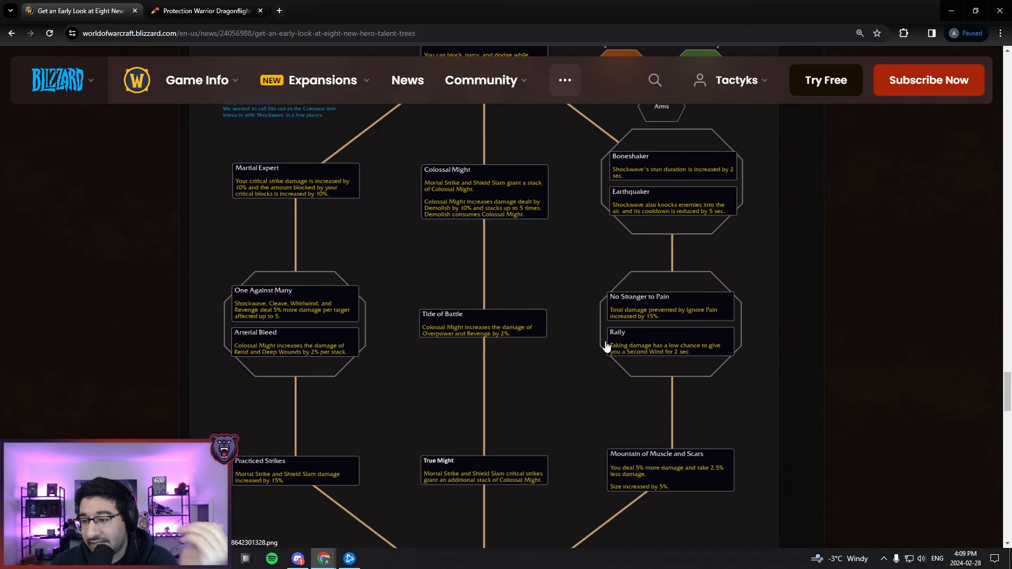
{"action": "mouse_move", "coordinate": [661, 349]}
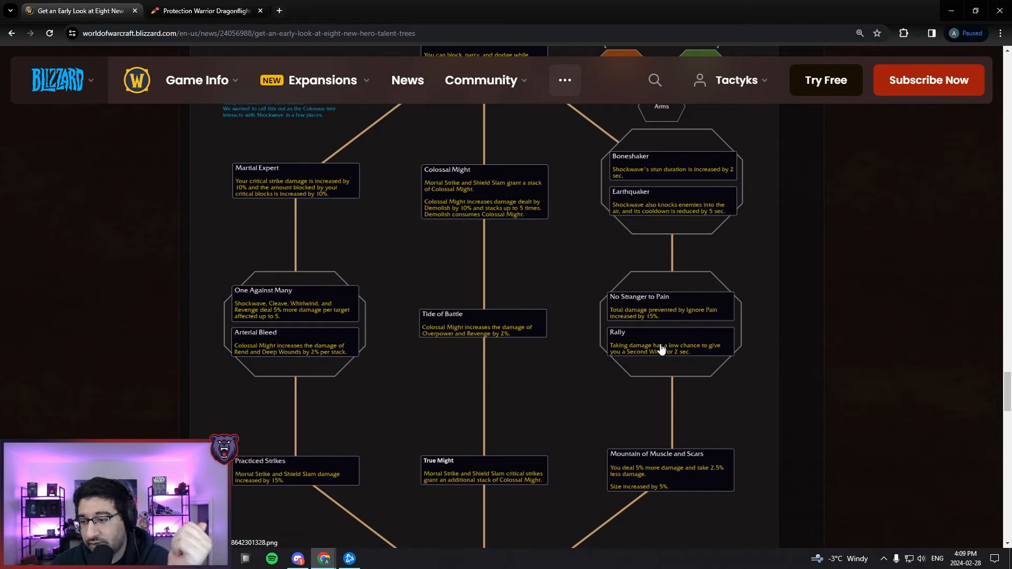
{"action": "mouse_move", "coordinate": [592, 369]}
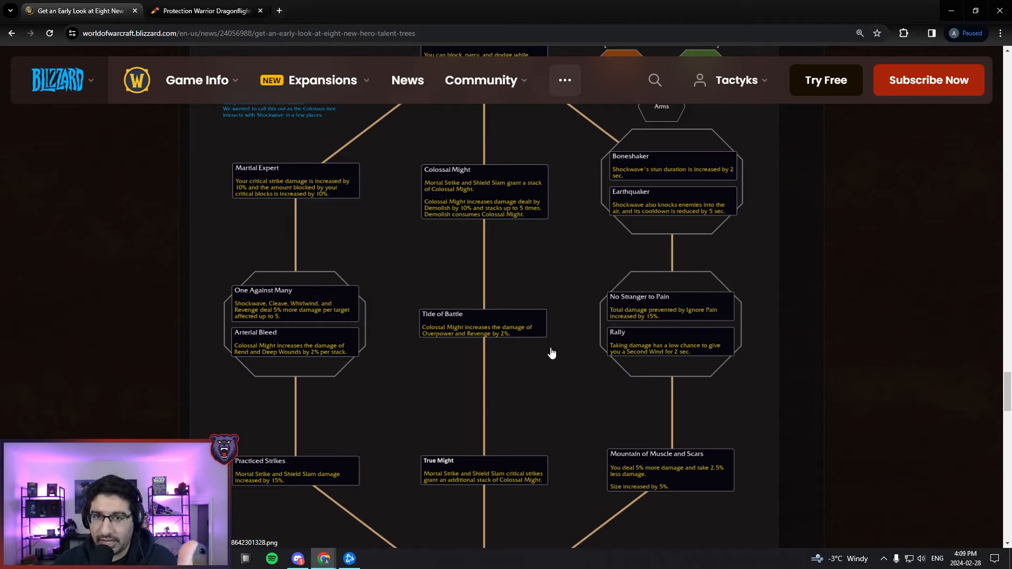
{"action": "mouse_move", "coordinate": [536, 339]}
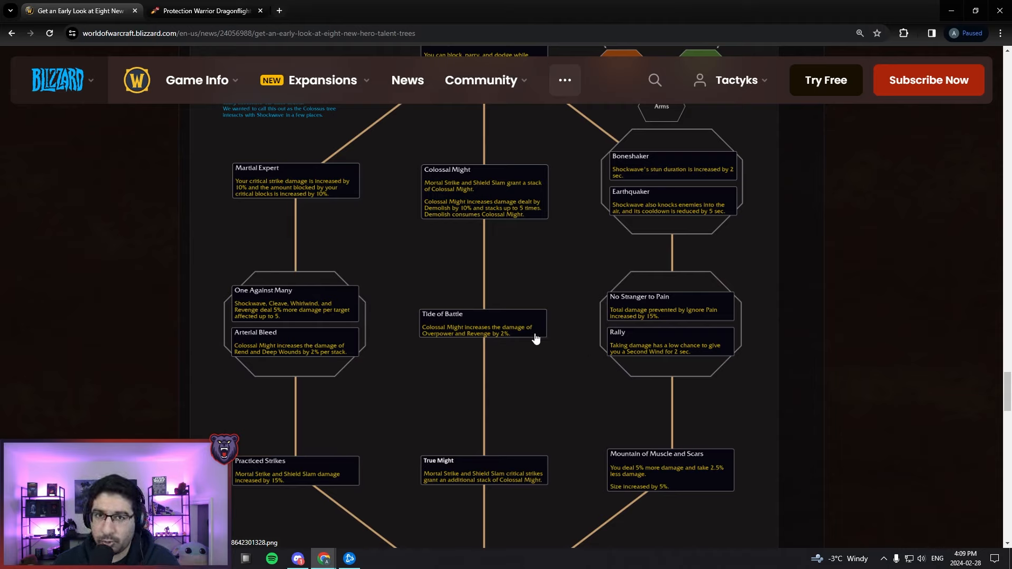
{"action": "mouse_move", "coordinate": [607, 280]}
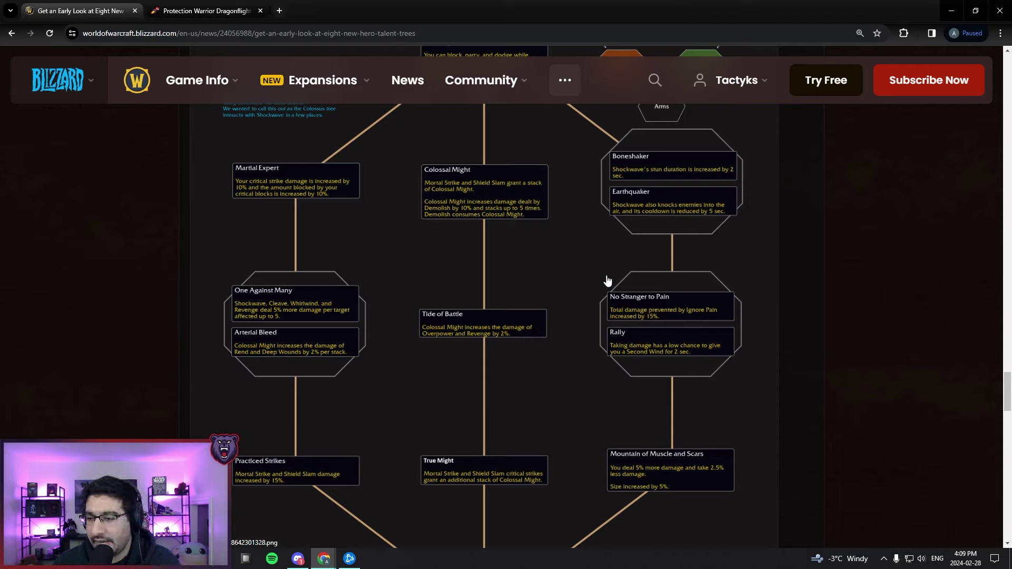
{"action": "mouse_move", "coordinate": [613, 287]}
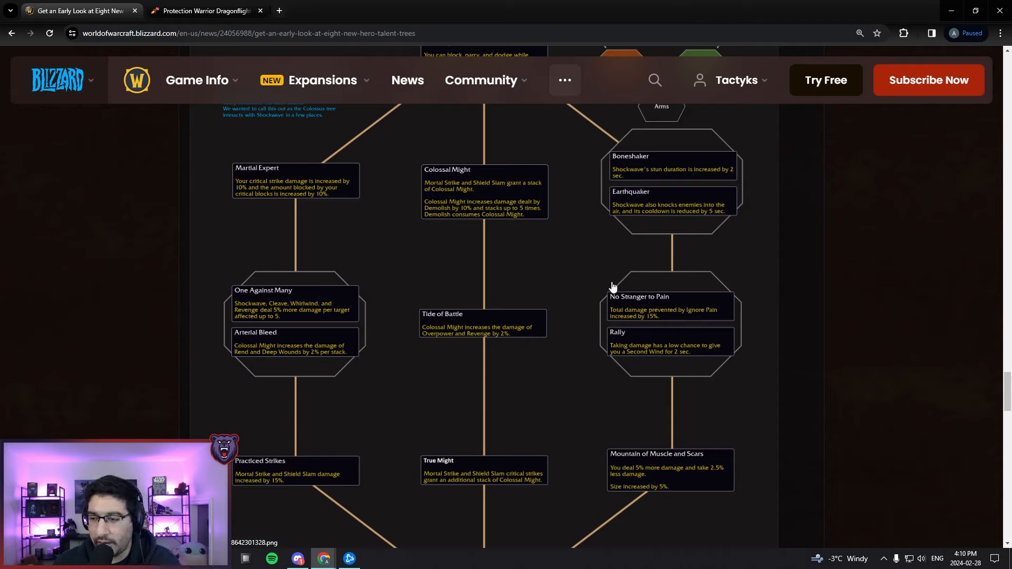
{"action": "mouse_move", "coordinate": [667, 326]}
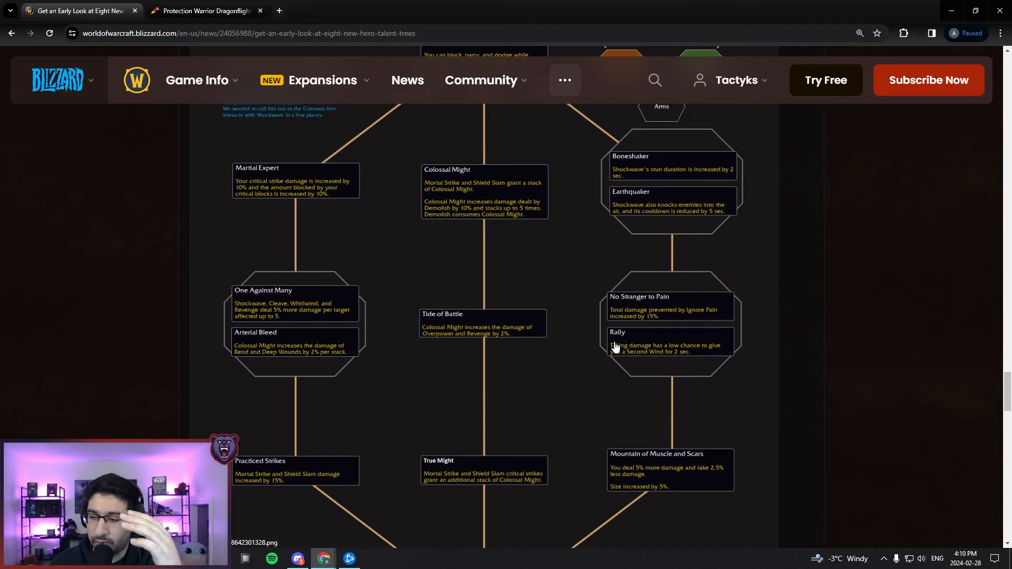
{"action": "mouse_move", "coordinate": [611, 289]}
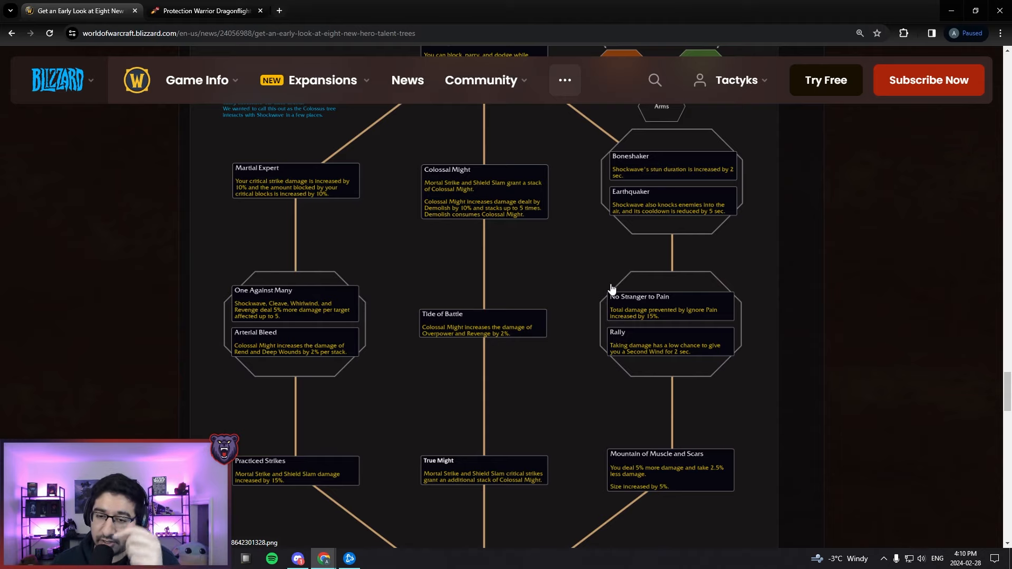
{"action": "scroll", "scroll_direction": "down", "scroll_amount": 3}
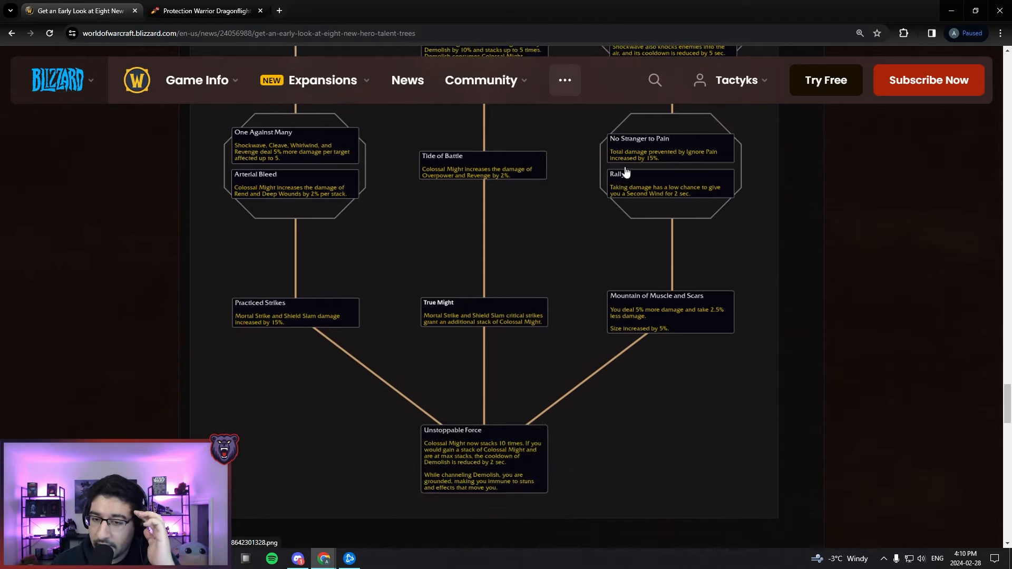
{"action": "mouse_move", "coordinate": [244, 330]}
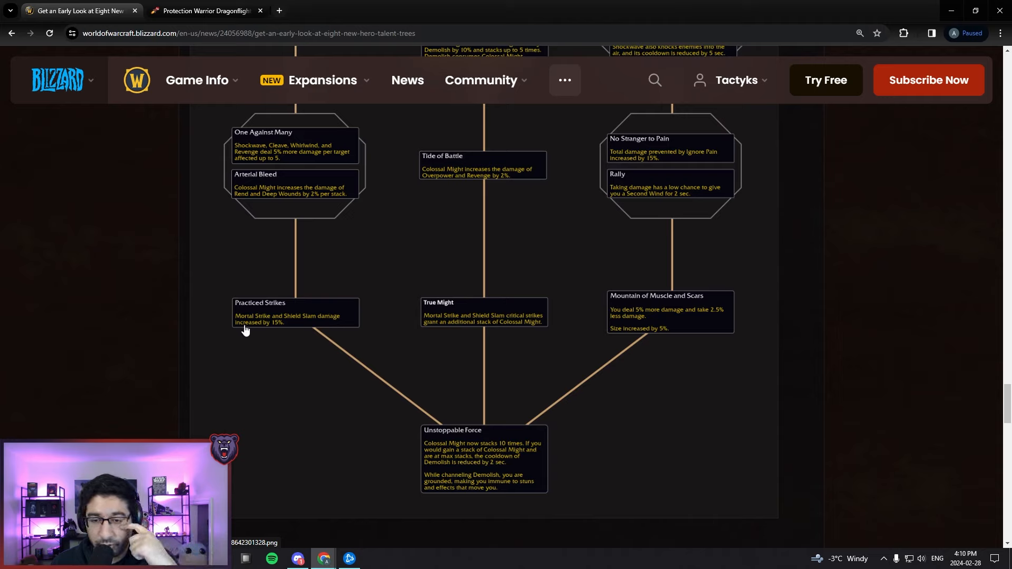
{"action": "mouse_move", "coordinate": [487, 264]}
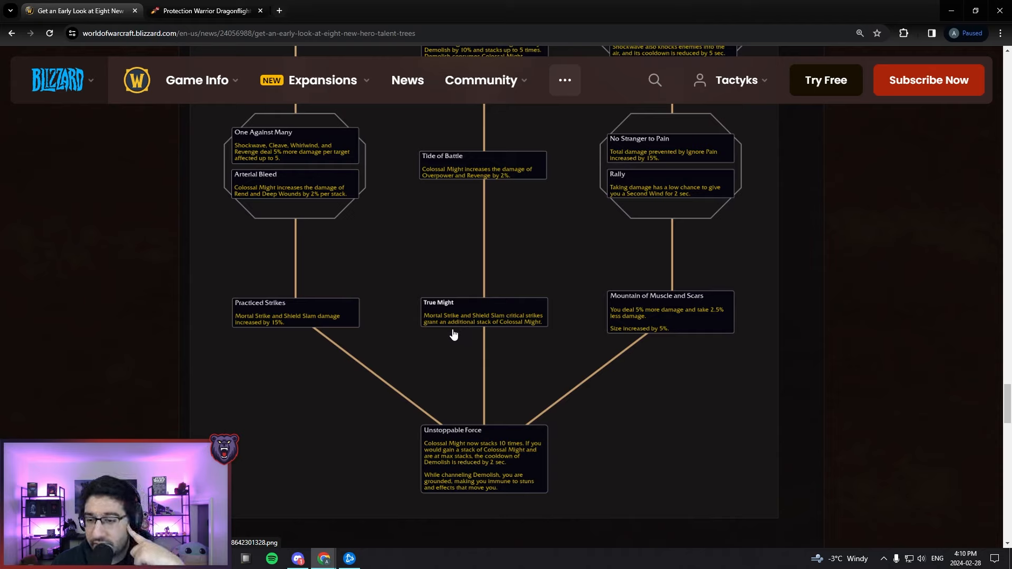
{"action": "mouse_move", "coordinate": [498, 332]}
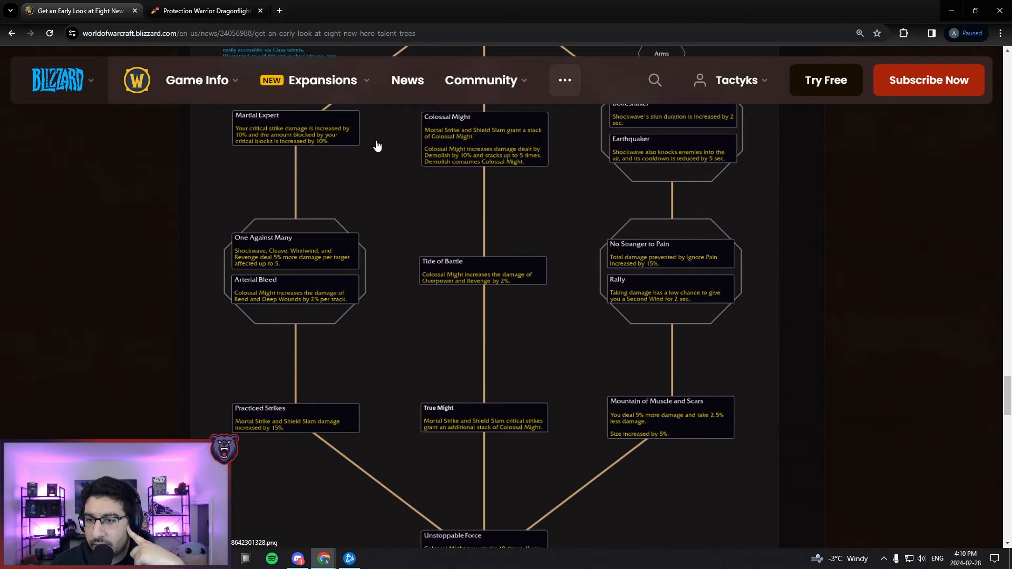
{"action": "scroll", "scroll_direction": "down", "scroll_amount": 3}
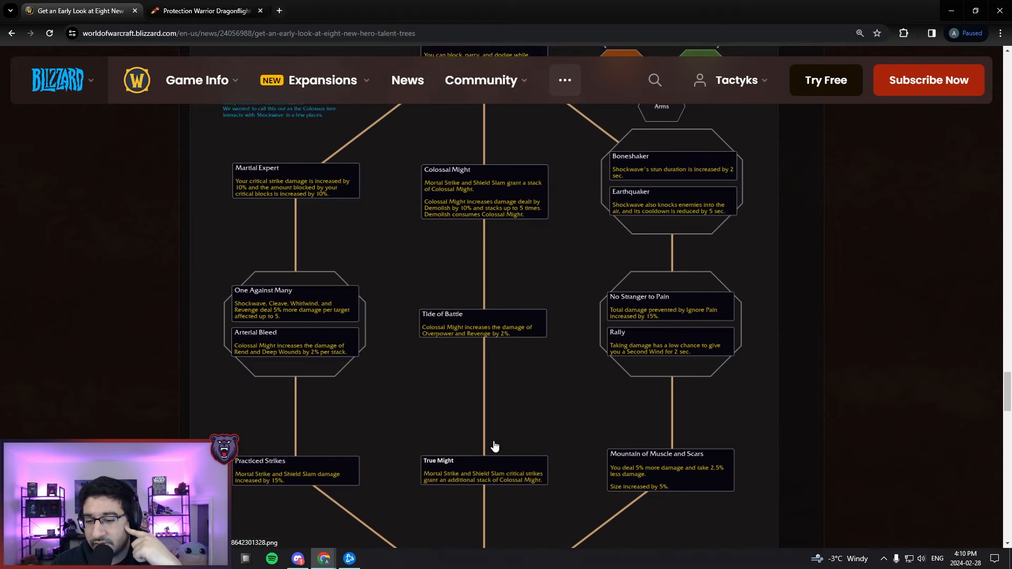
{"action": "mouse_move", "coordinate": [470, 198]}
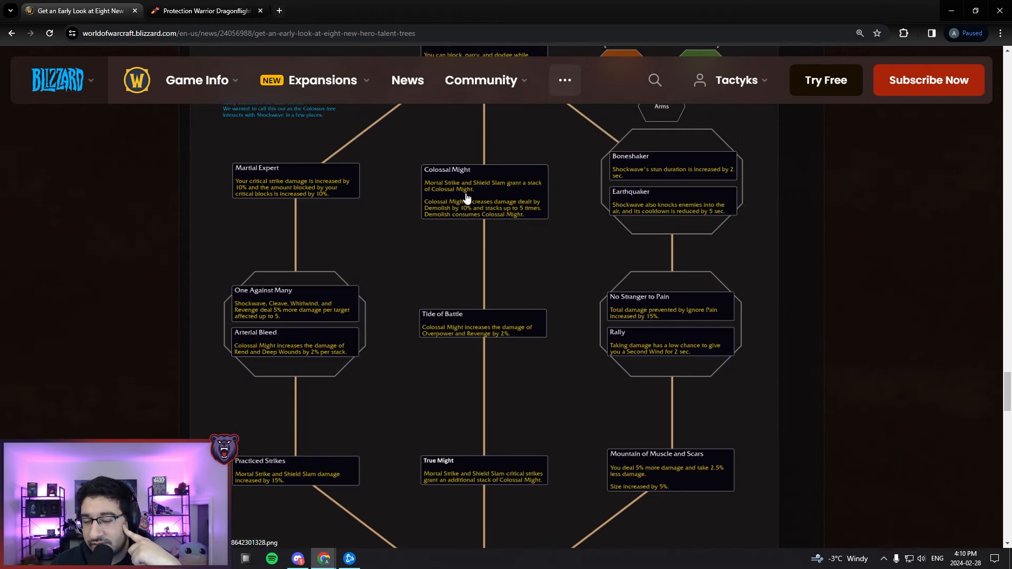
{"action": "scroll", "scroll_direction": "down", "scroll_amount": 3}
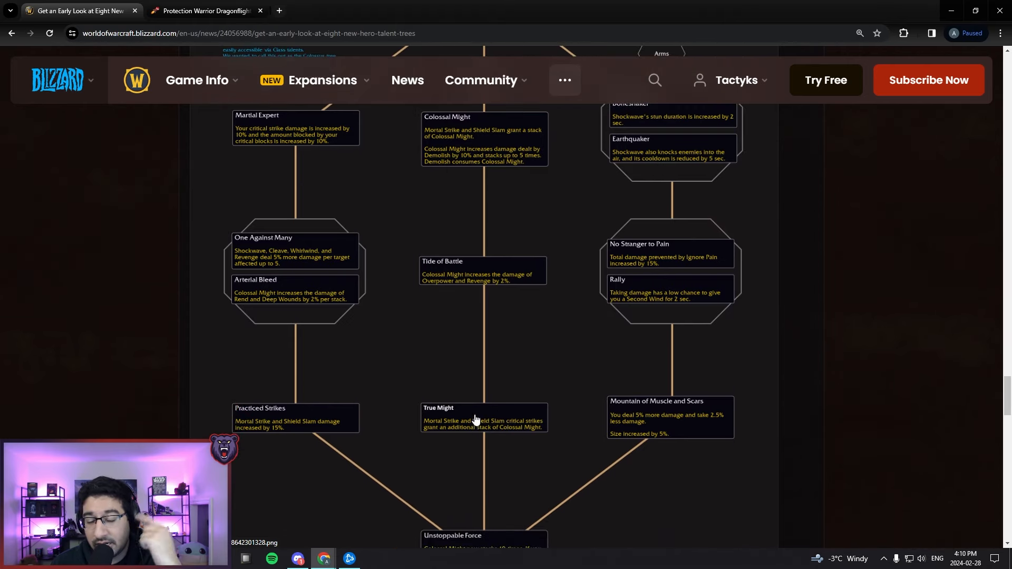
{"action": "mouse_move", "coordinate": [487, 427]}
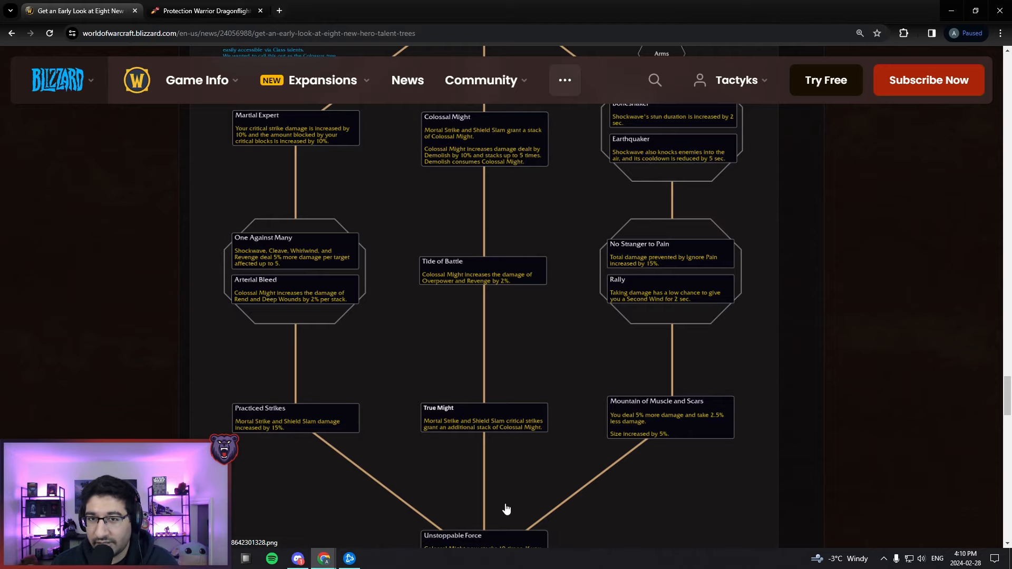
{"action": "scroll", "scroll_direction": "down", "scroll_amount": 3}
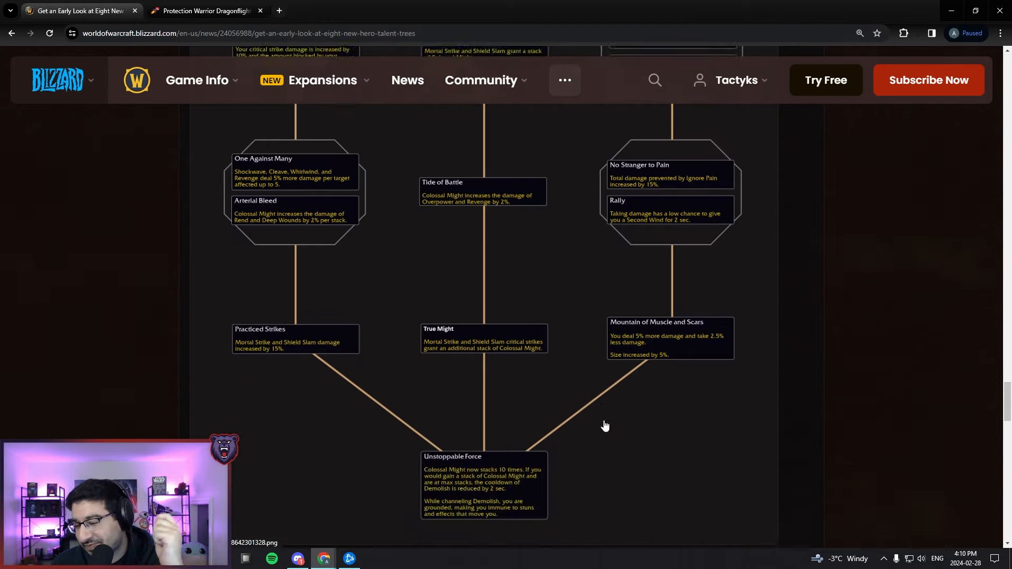
{"action": "scroll", "scroll_direction": "down", "scroll_amount": 3}
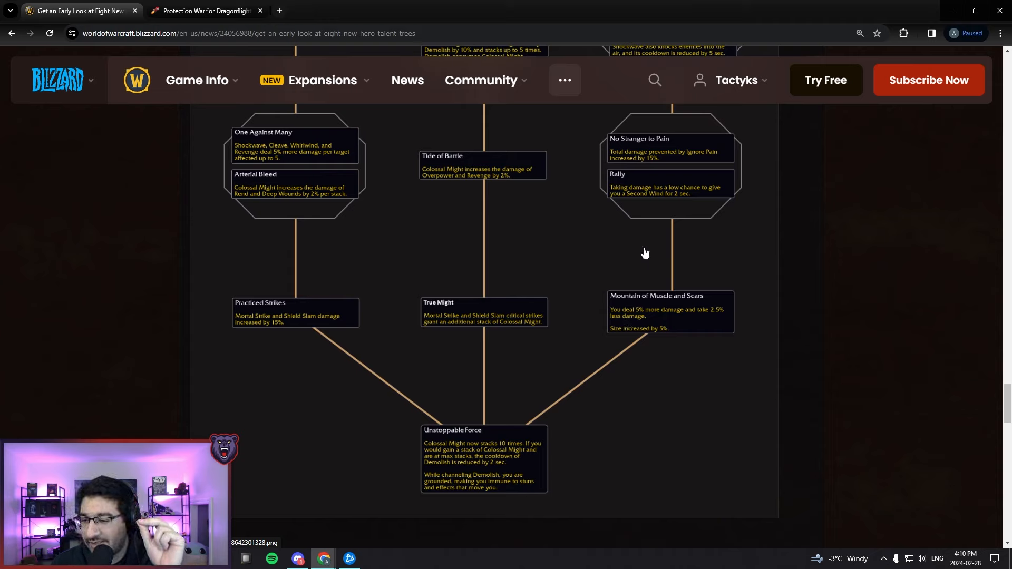
{"action": "mouse_move", "coordinate": [633, 263]}
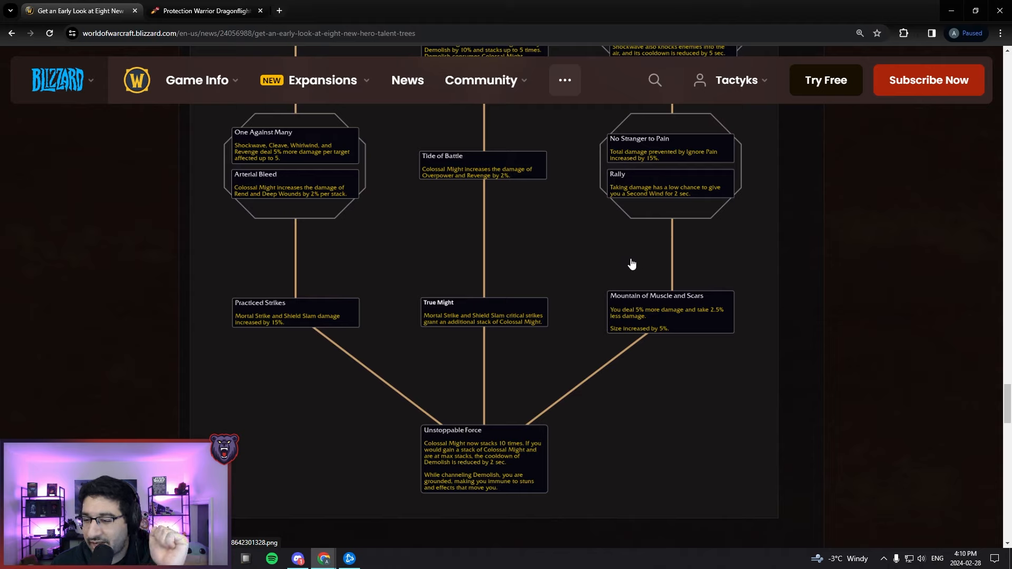
{"action": "mouse_move", "coordinate": [858, 320]}
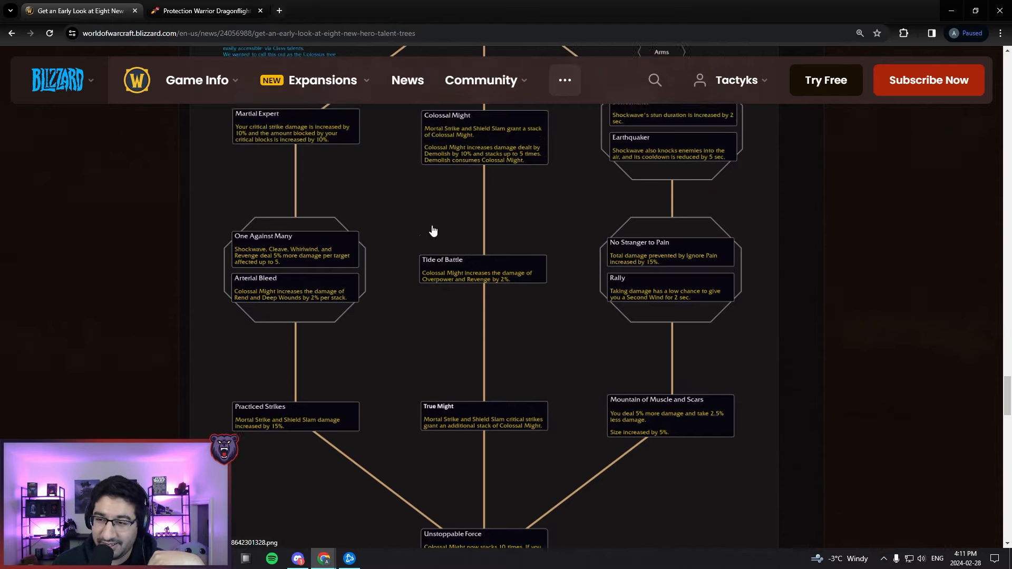
{"action": "scroll", "scroll_direction": "down", "scroll_amount": 3}
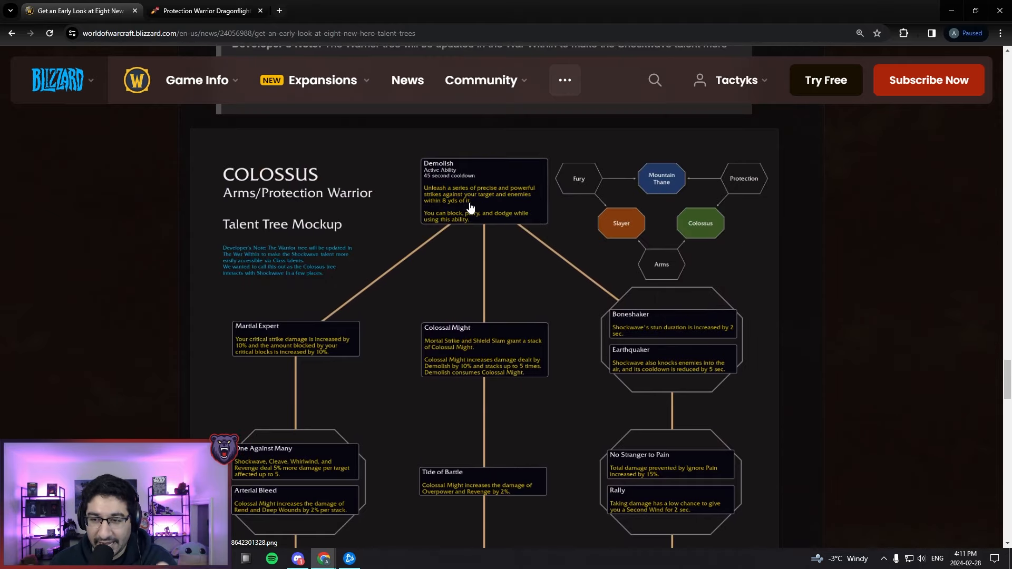
{"action": "scroll", "scroll_direction": "down", "scroll_amount": 3}
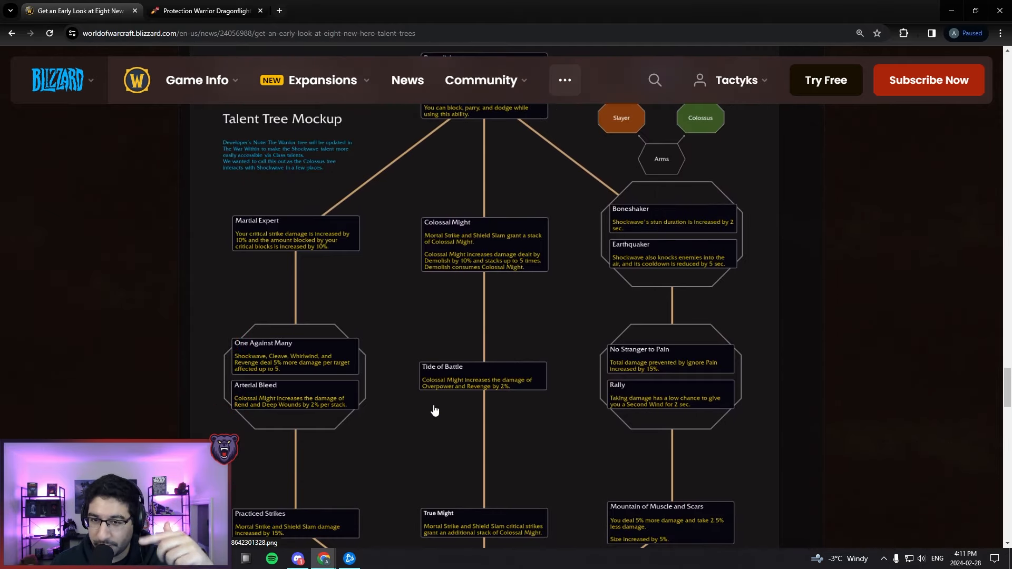
{"action": "scroll", "scroll_direction": "down", "scroll_amount": 3}
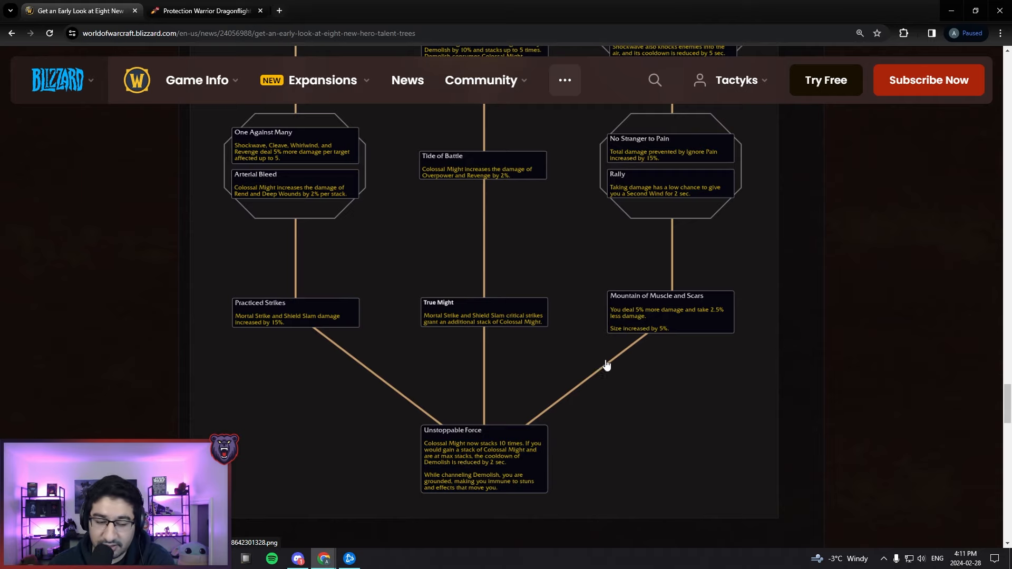
{"action": "scroll", "scroll_direction": "down", "scroll_amount": 3}
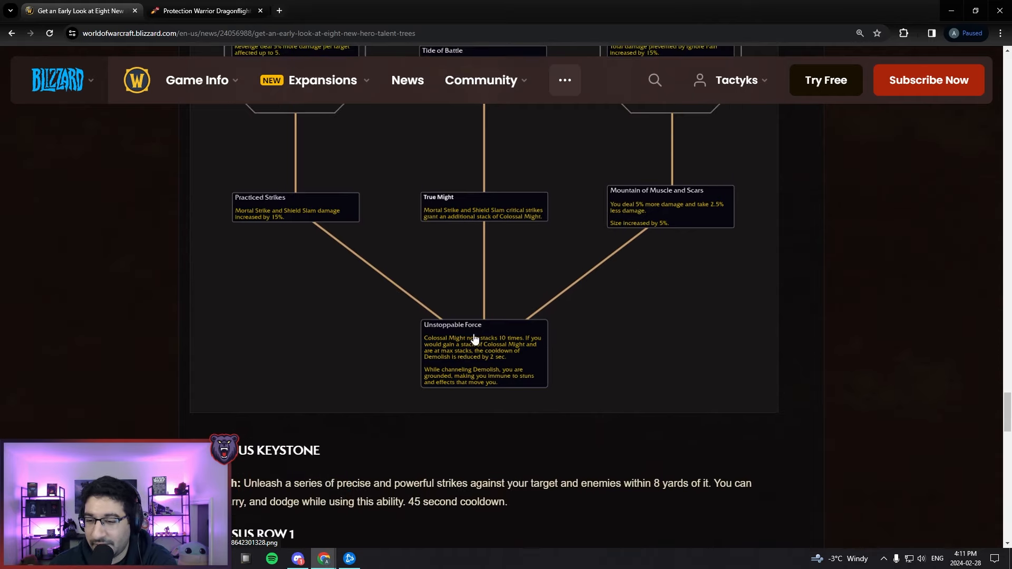
{"action": "mouse_move", "coordinate": [415, 349]}
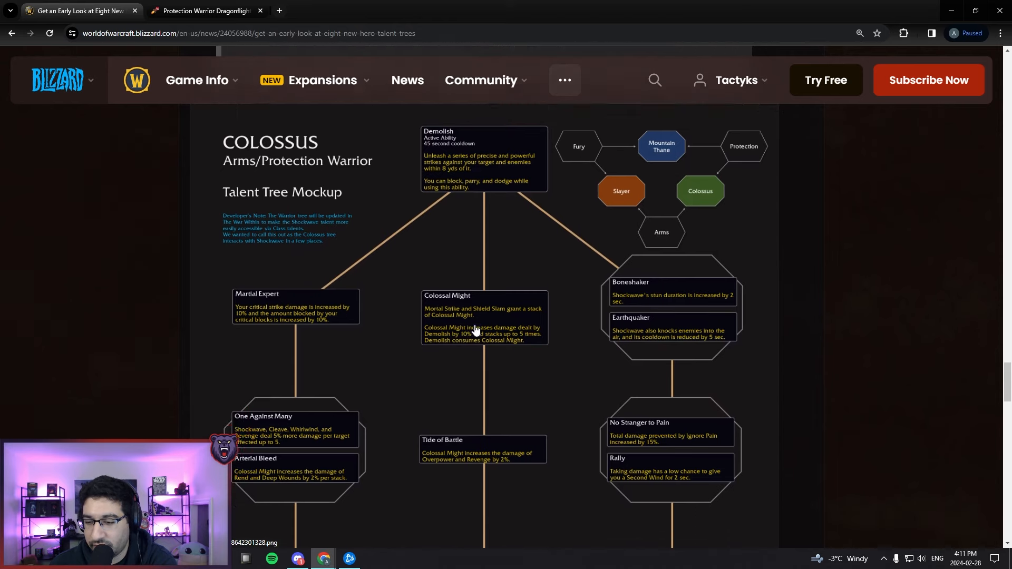
{"action": "scroll", "scroll_direction": "down", "scroll_amount": 3}
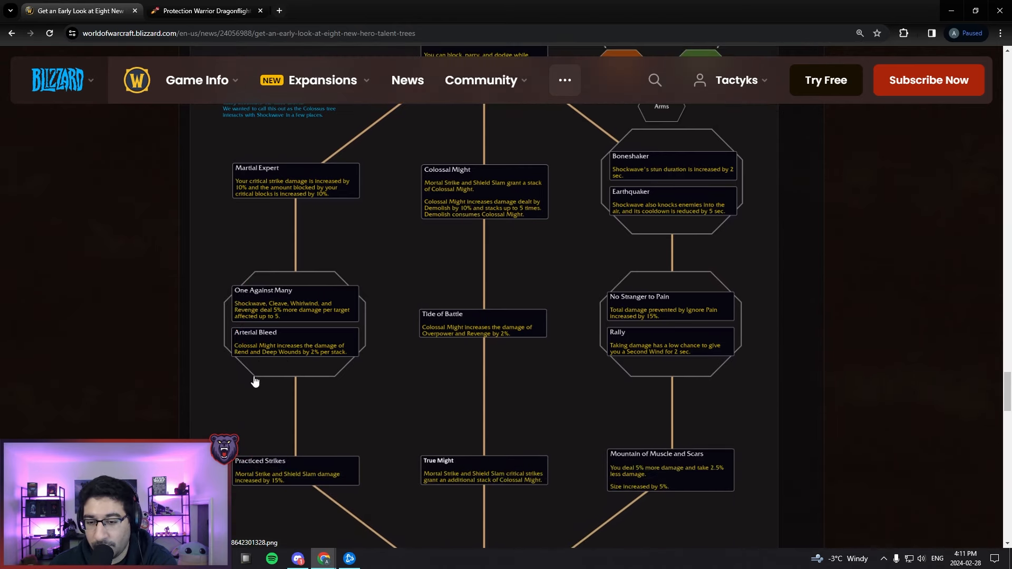
{"action": "mouse_move", "coordinate": [506, 359]}
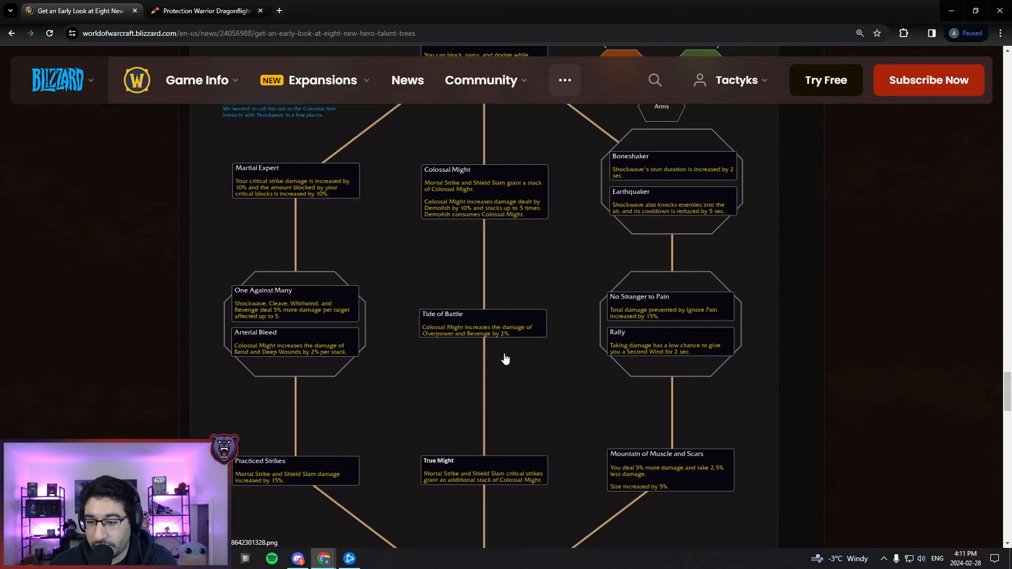
{"action": "mouse_move", "coordinate": [490, 296]}
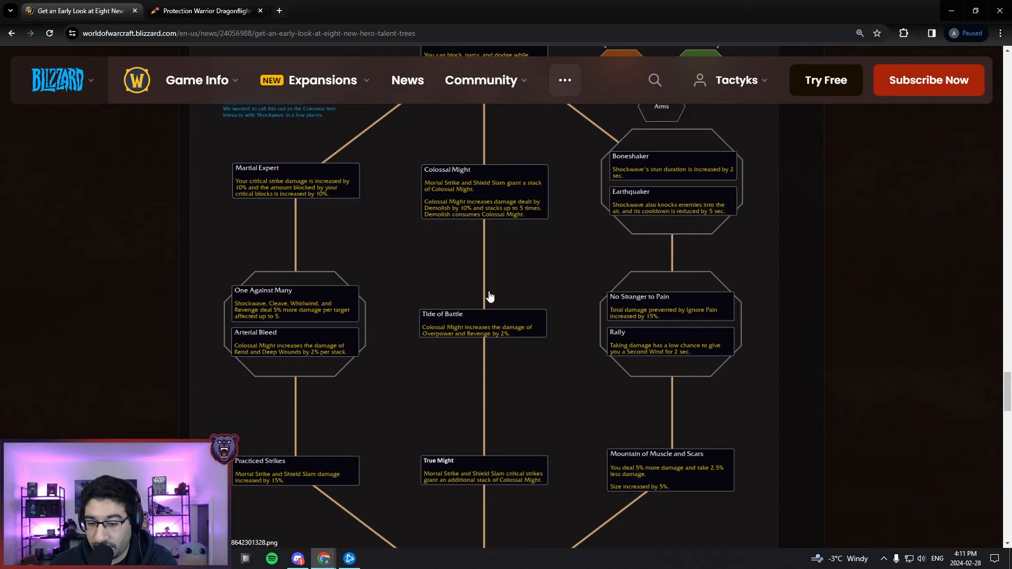
{"action": "scroll", "scroll_direction": "down", "scroll_amount": 3}
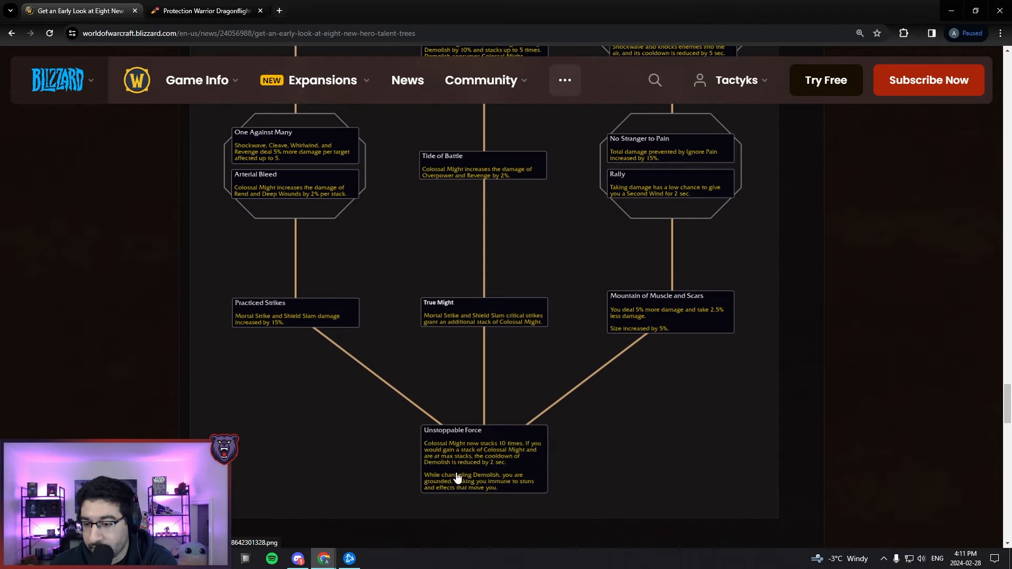
{"action": "scroll", "scroll_direction": "down", "scroll_amount": 3}
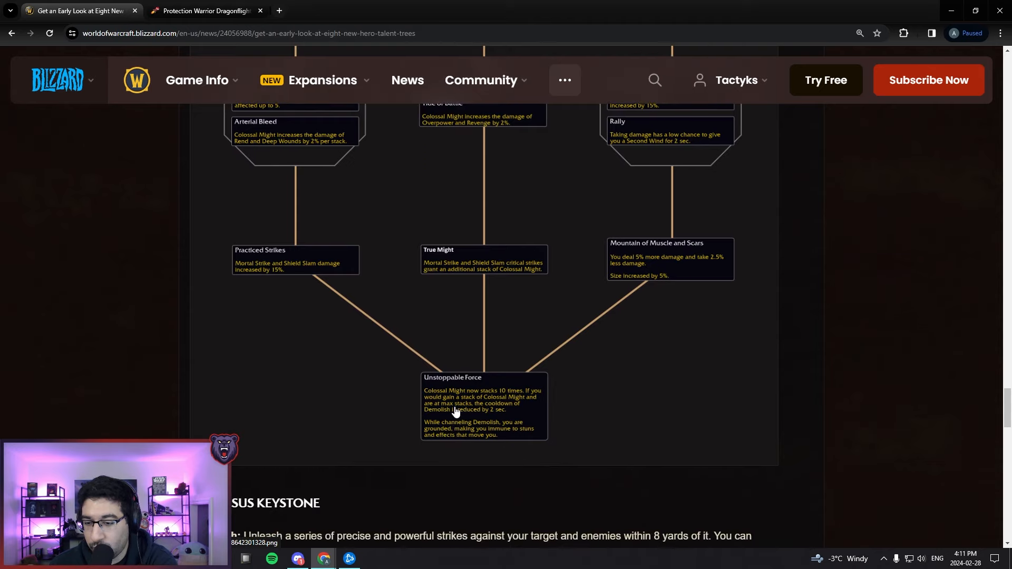
{"action": "mouse_move", "coordinate": [535, 421]}
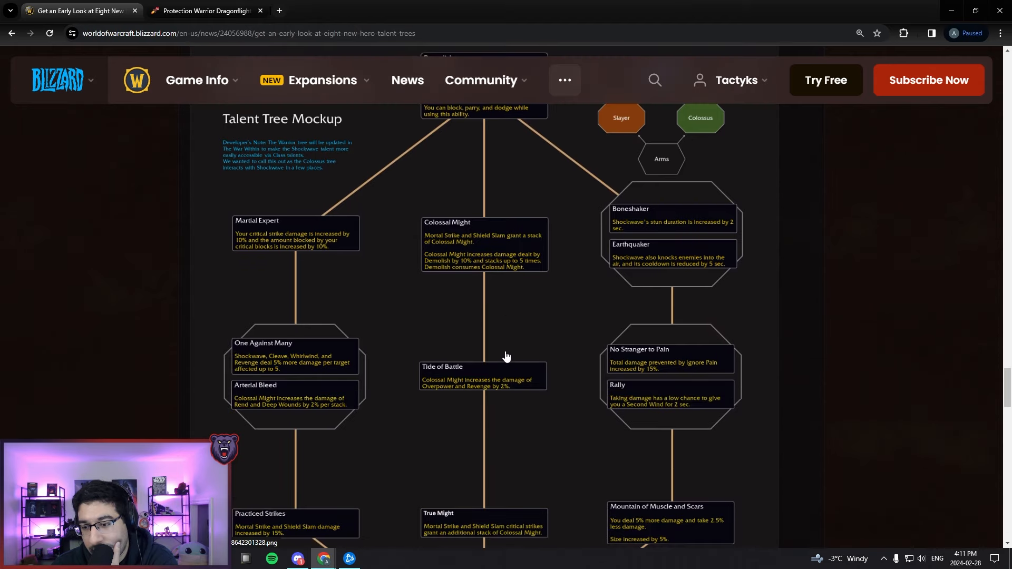
{"action": "scroll", "scroll_direction": "down", "scroll_amount": 3}
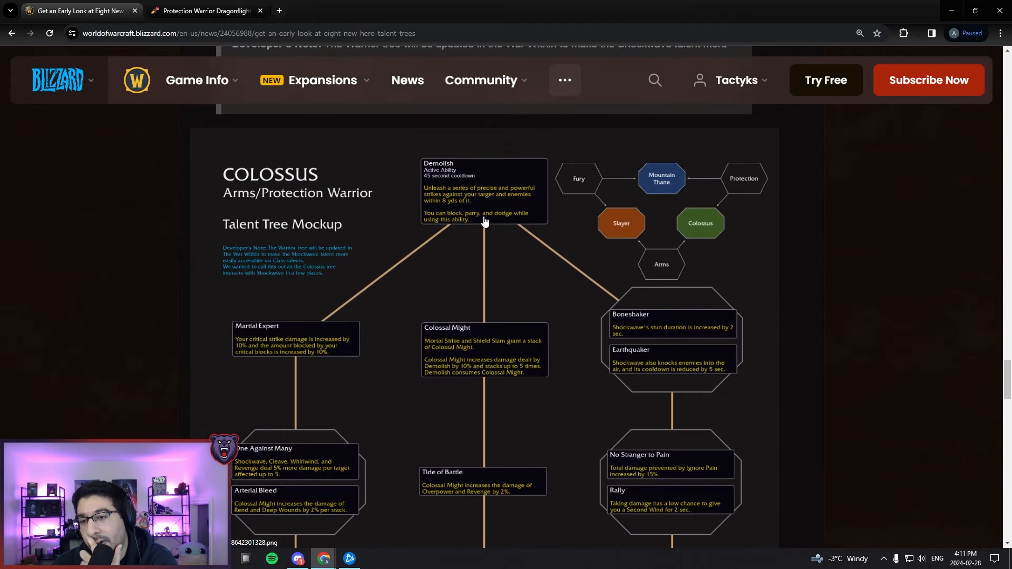
{"action": "mouse_move", "coordinate": [478, 241]}
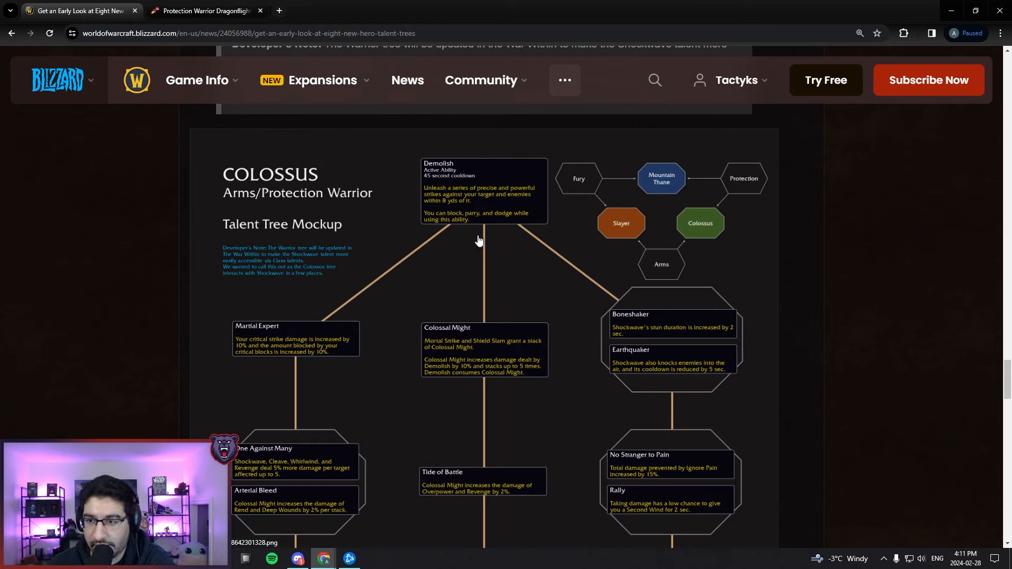
{"action": "mouse_move", "coordinate": [475, 289]}
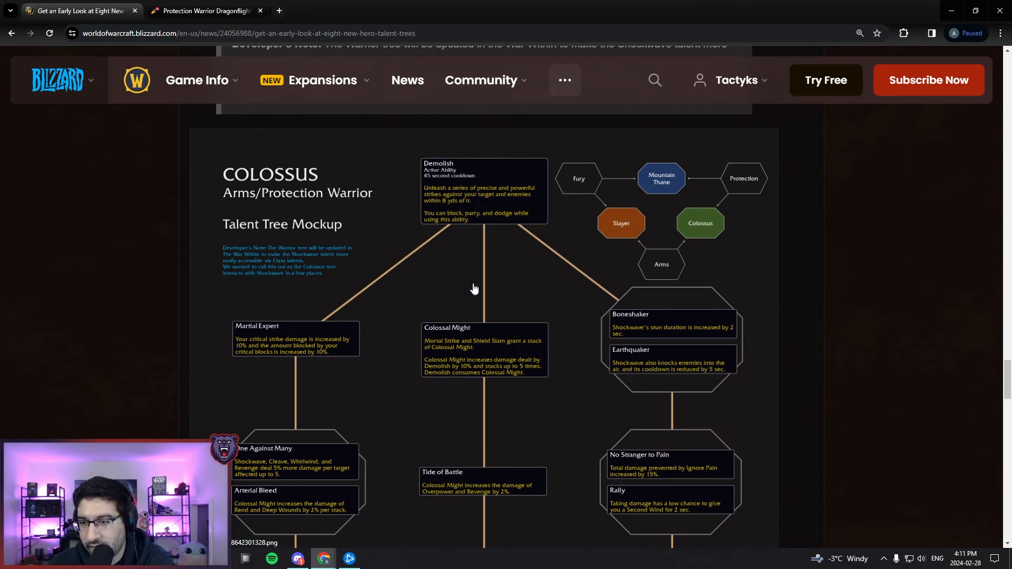
{"action": "mouse_move", "coordinate": [525, 233]}
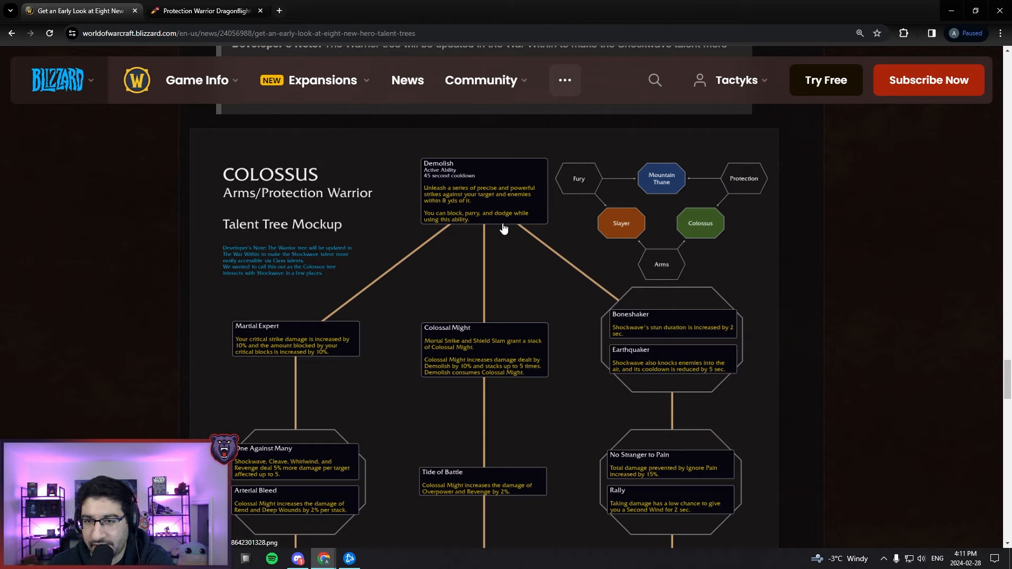
{"action": "mouse_move", "coordinate": [464, 234]}
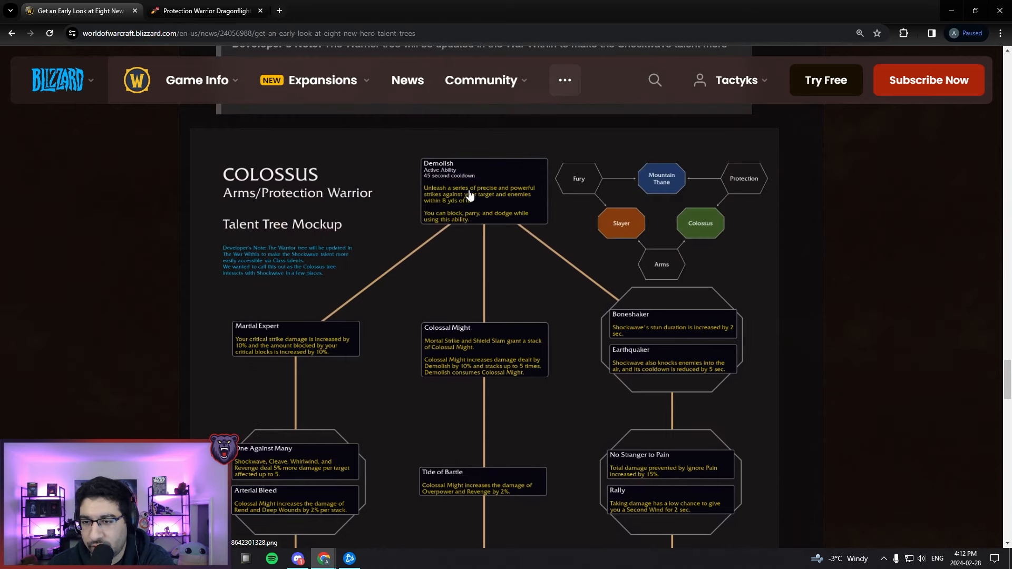
{"action": "mouse_move", "coordinate": [520, 170]}
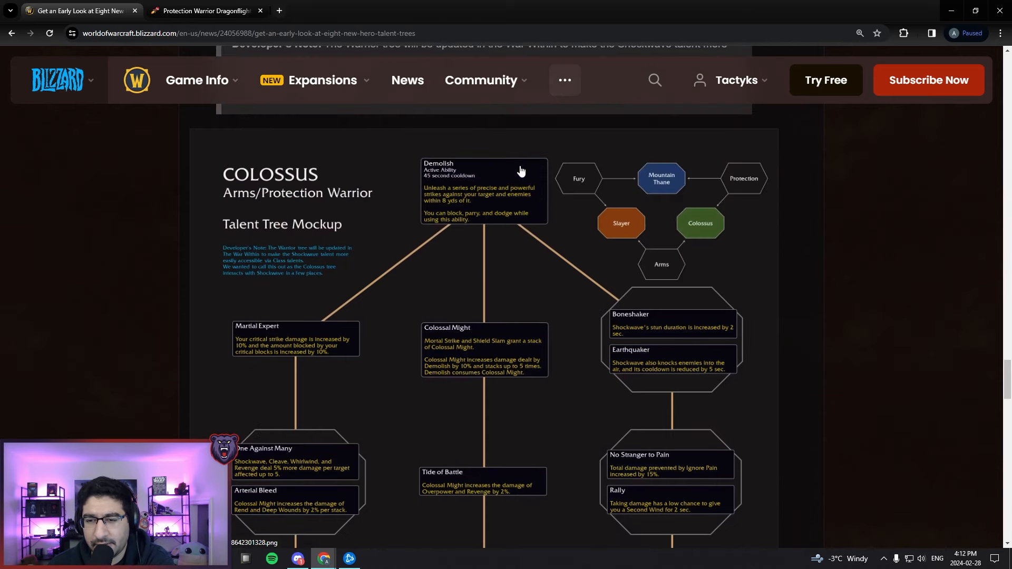
{"action": "scroll", "scroll_direction": "down", "scroll_amount": 3}
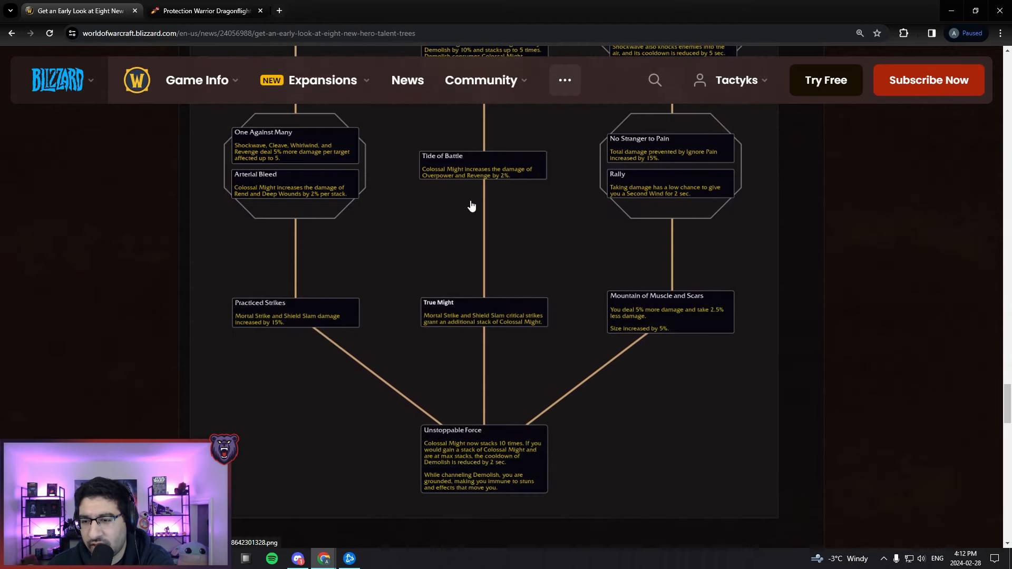
{"action": "mouse_move", "coordinate": [514, 316]}
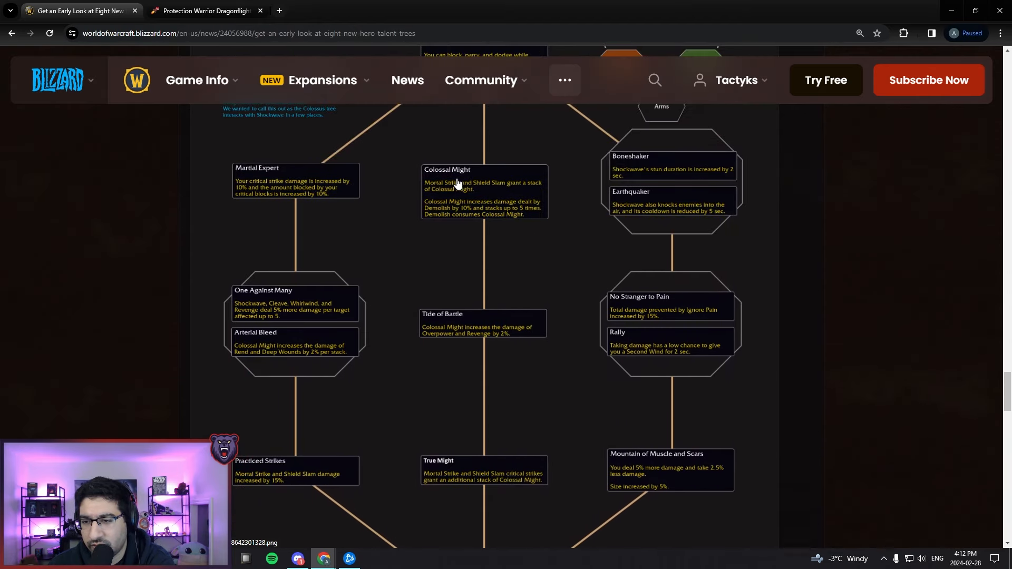
{"action": "scroll", "scroll_direction": "down", "scroll_amount": 3}
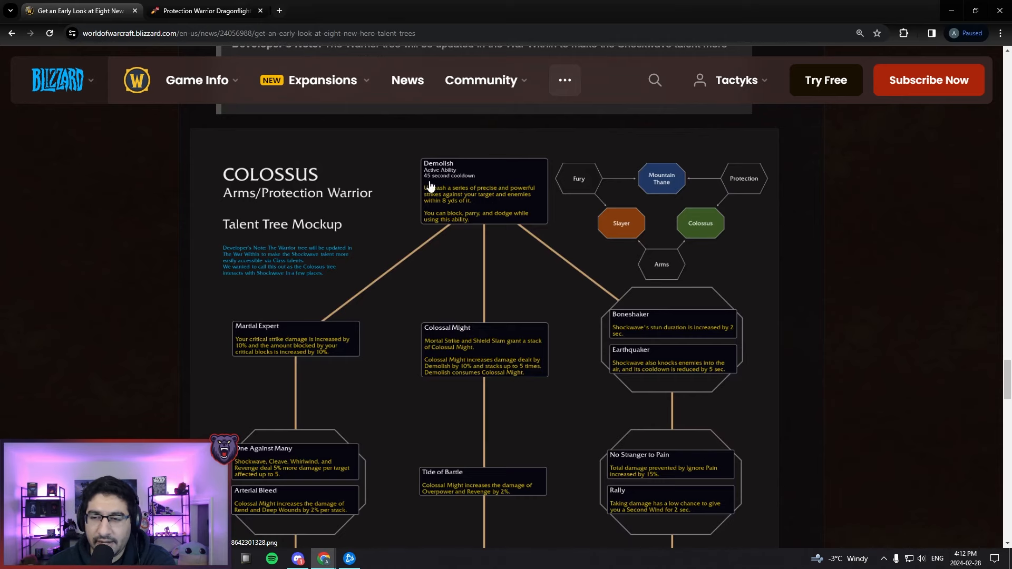
{"action": "mouse_move", "coordinate": [486, 190]}
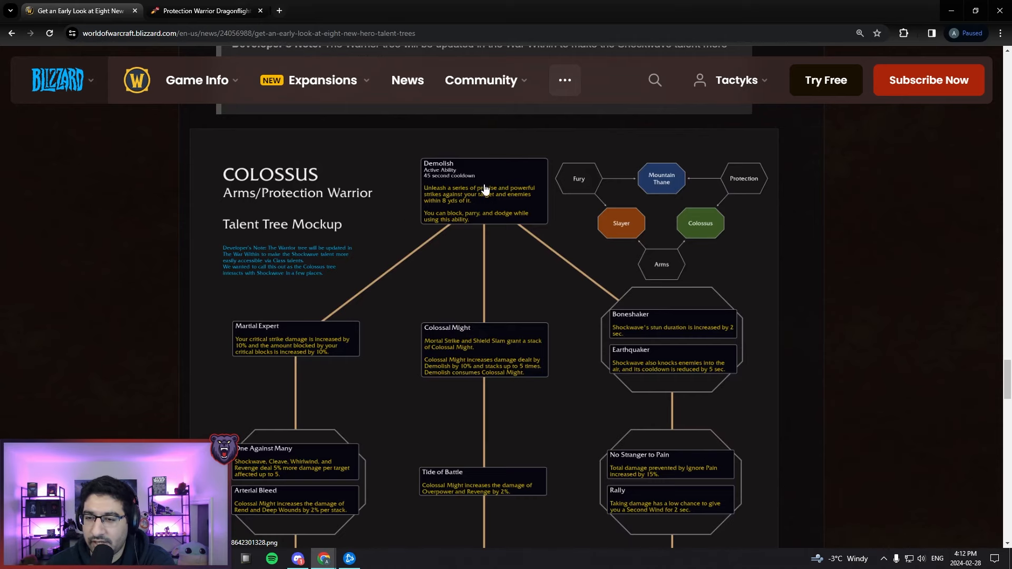
{"action": "mouse_move", "coordinate": [528, 190]}
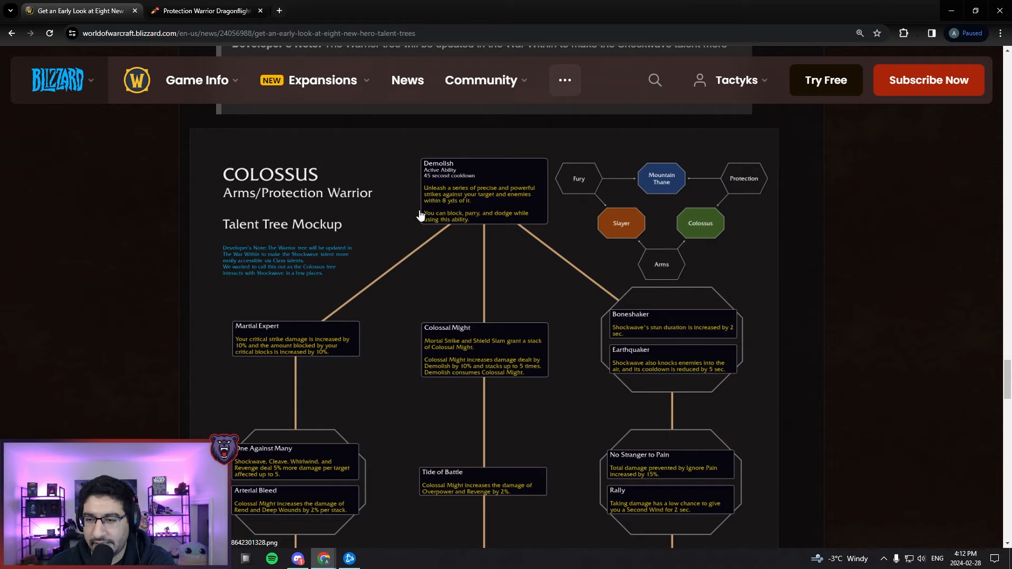
{"action": "scroll", "scroll_direction": "down", "scroll_amount": 3}
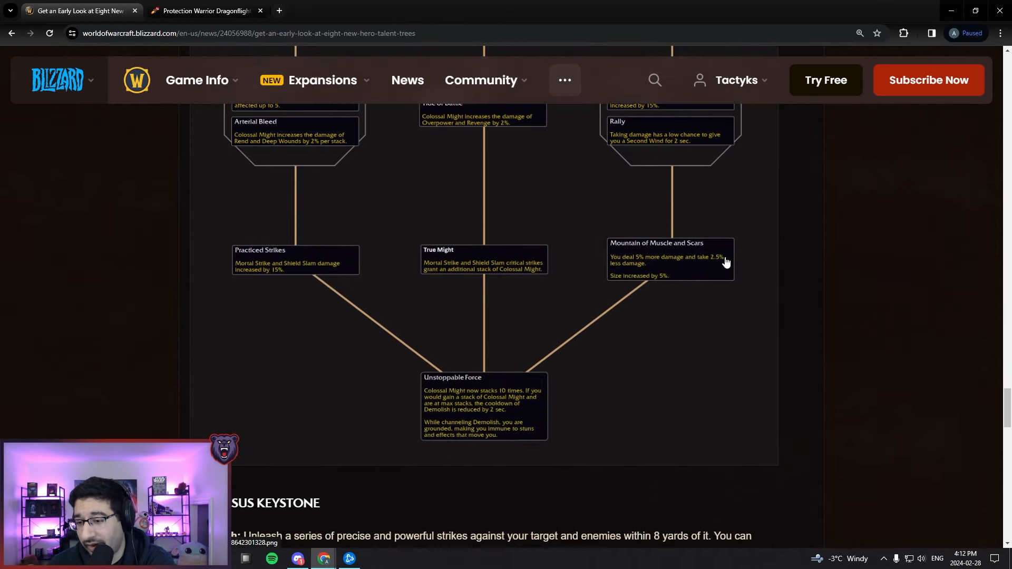
{"action": "scroll", "scroll_direction": "down", "scroll_amount": 3}
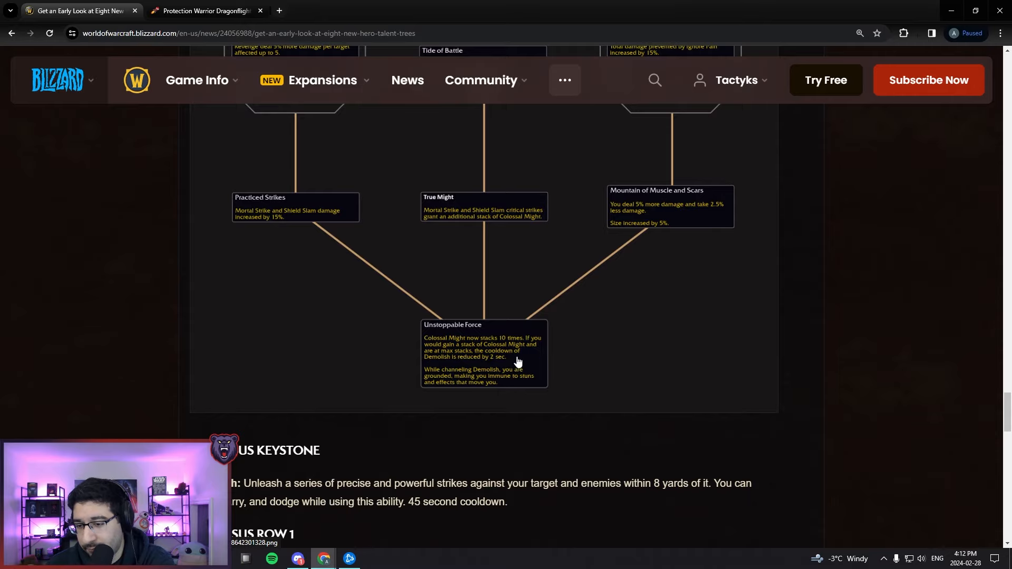
{"action": "scroll", "scroll_direction": "up", "scroll_amount": 3}
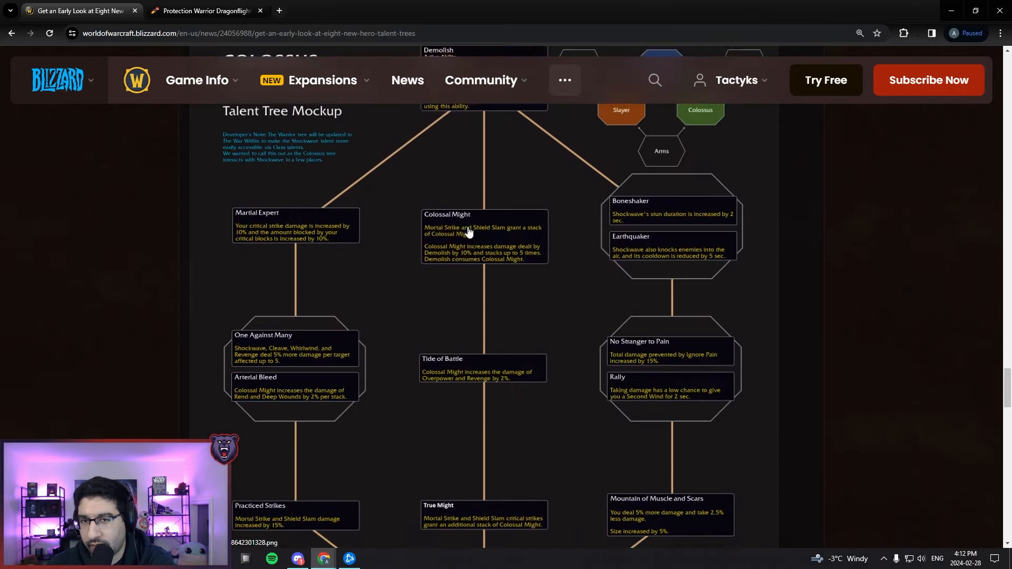
{"action": "scroll", "scroll_direction": "down", "scroll_amount": 3}
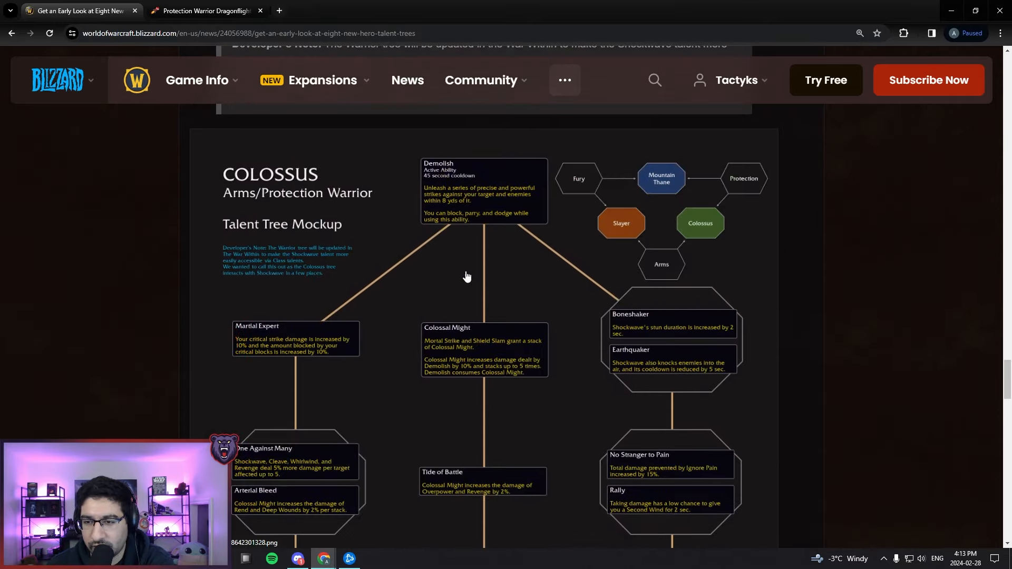
{"action": "scroll", "scroll_direction": "down", "scroll_amount": 3}
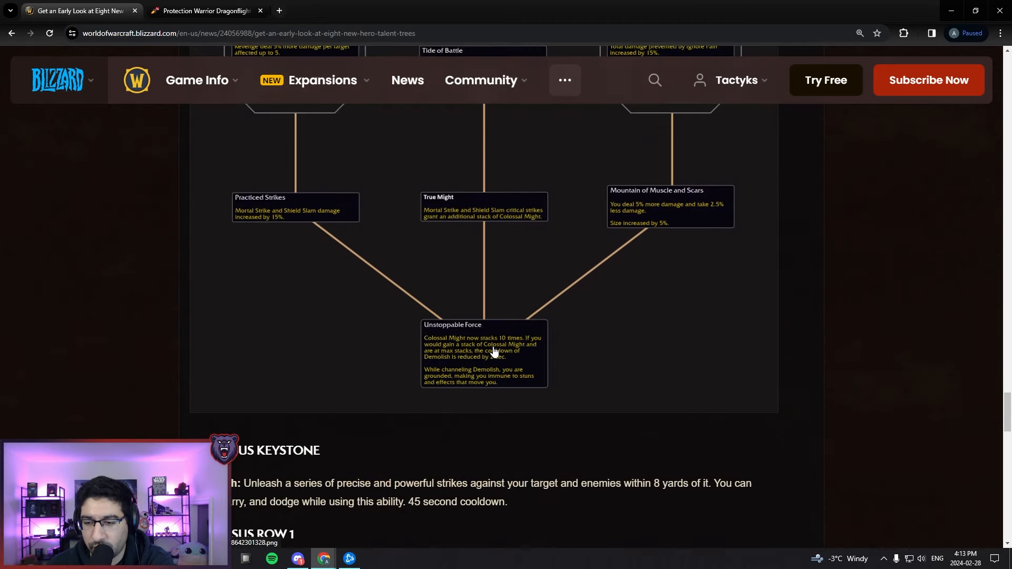
{"action": "mouse_move", "coordinate": [469, 456]}
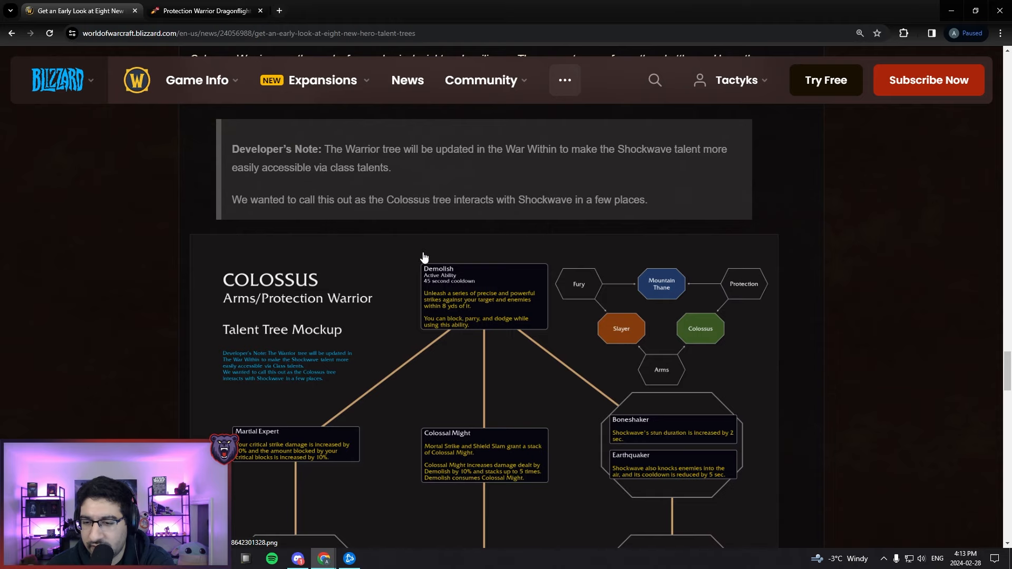
{"action": "scroll", "scroll_direction": "down", "scroll_amount": 3}
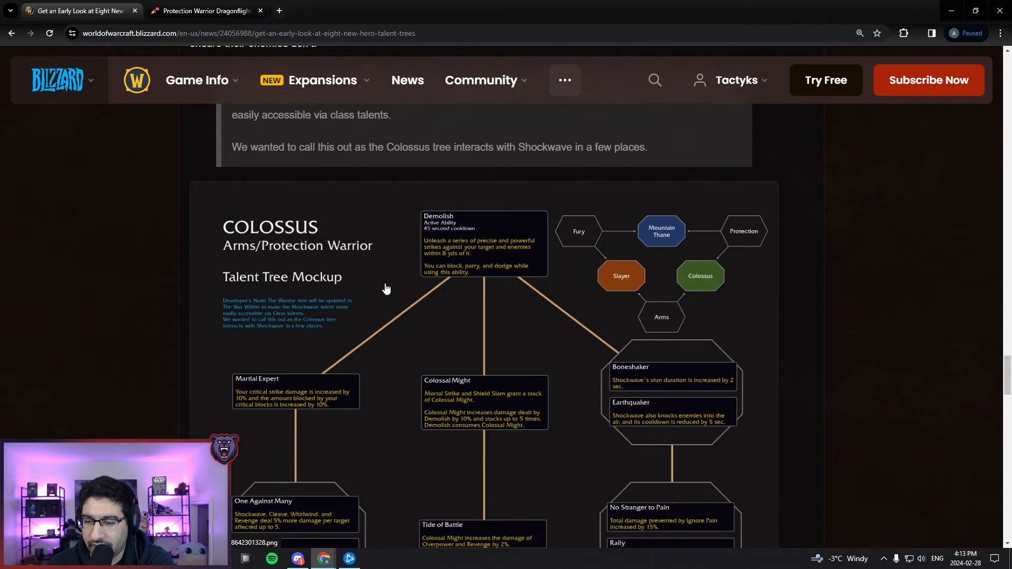
{"action": "scroll", "scroll_direction": "down", "scroll_amount": 3}
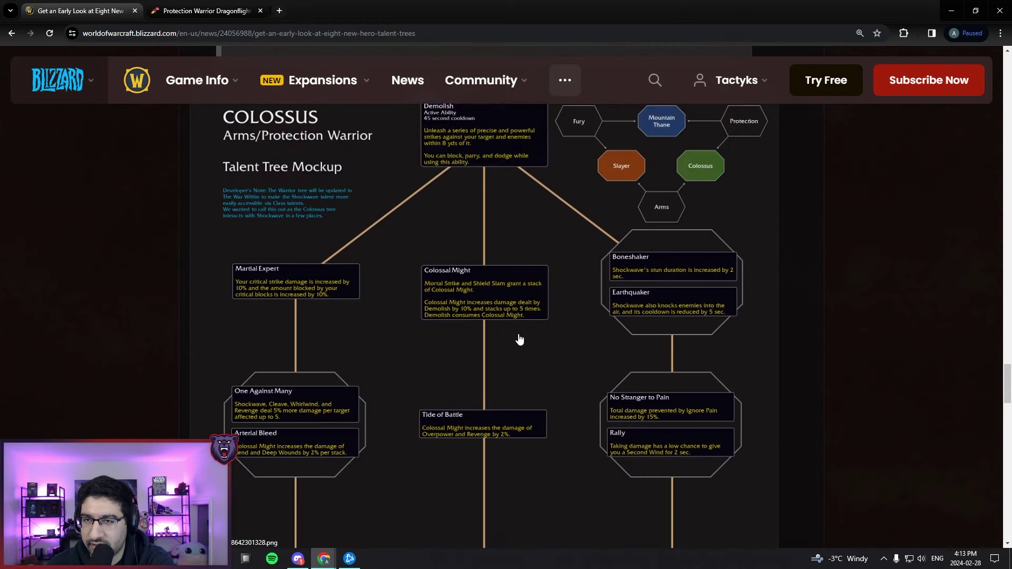
{"action": "scroll", "scroll_direction": "up", "scroll_amount": 3}
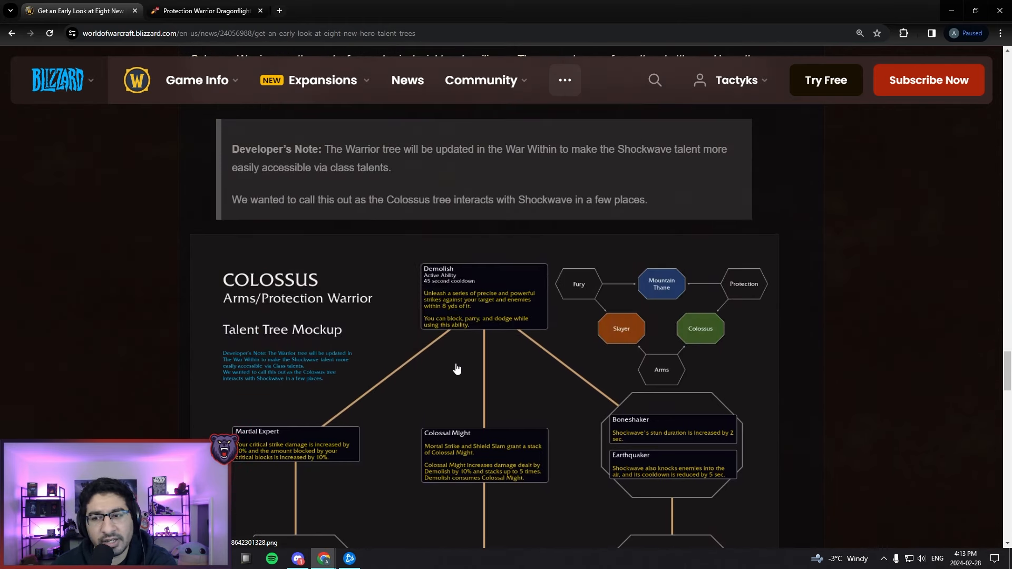
{"action": "mouse_move", "coordinate": [497, 380]}
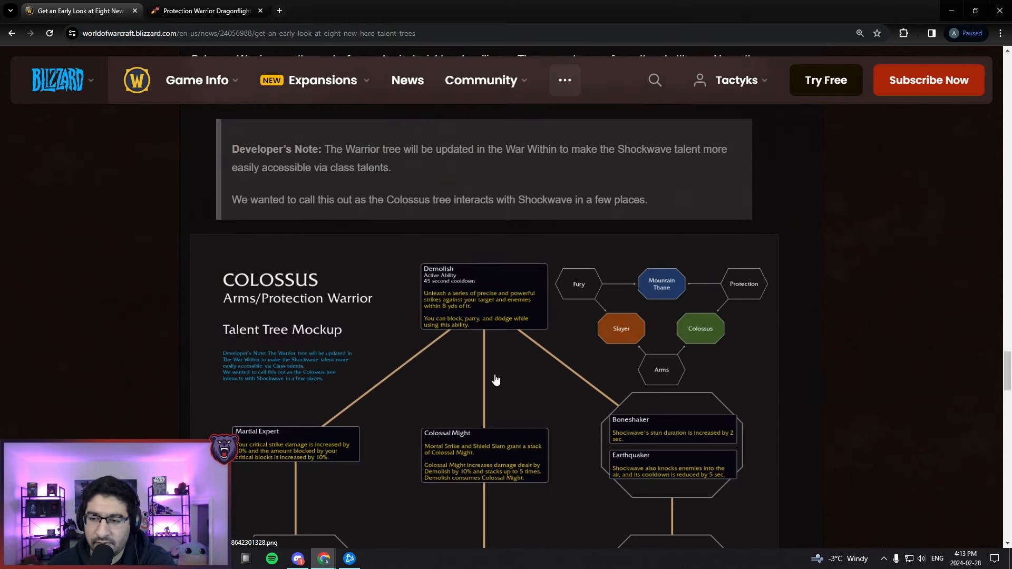
{"action": "mouse_move", "coordinate": [495, 364]}
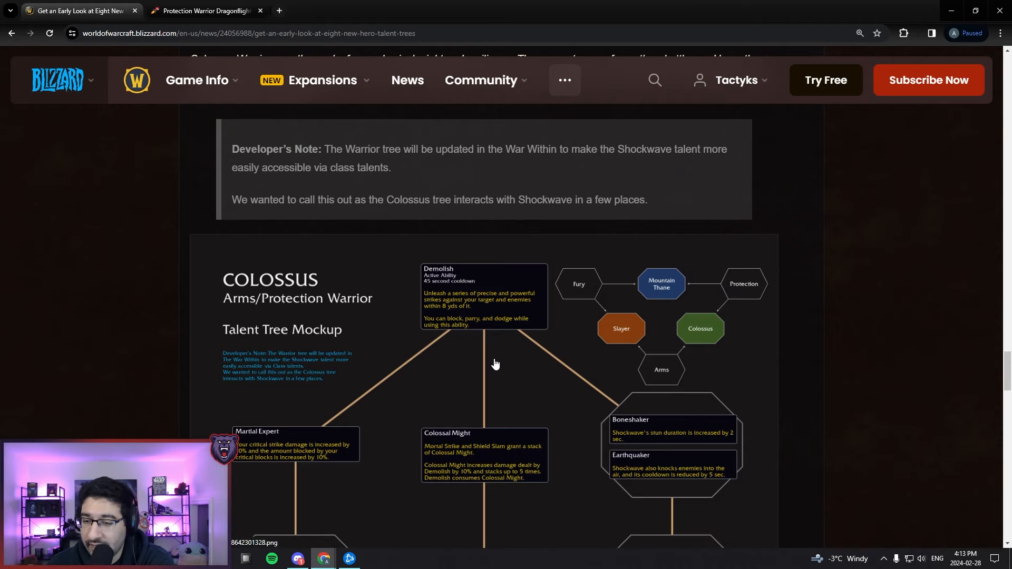
{"action": "scroll", "scroll_direction": "down", "scroll_amount": 3}
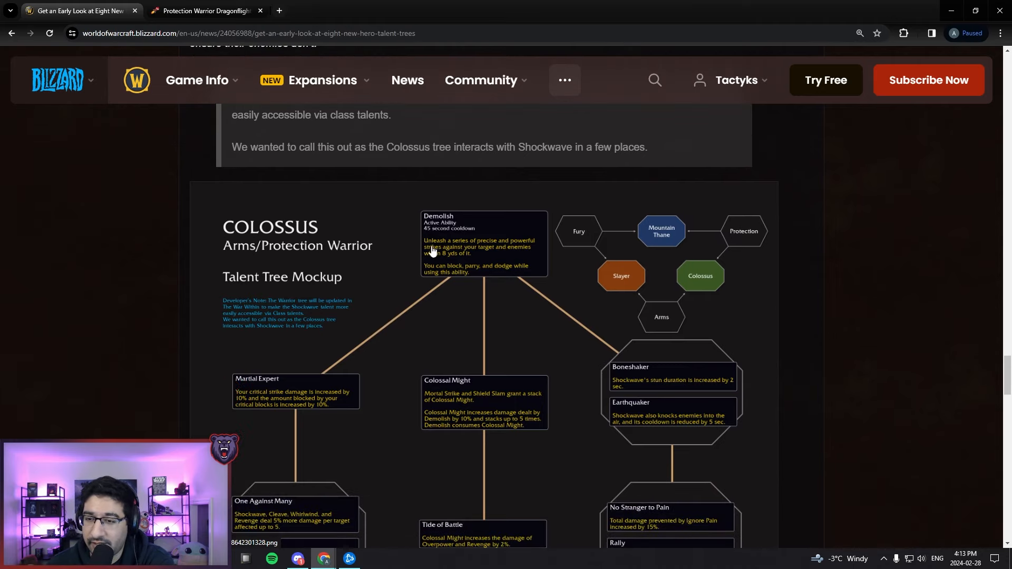
{"action": "scroll", "scroll_direction": "down", "scroll_amount": 3}
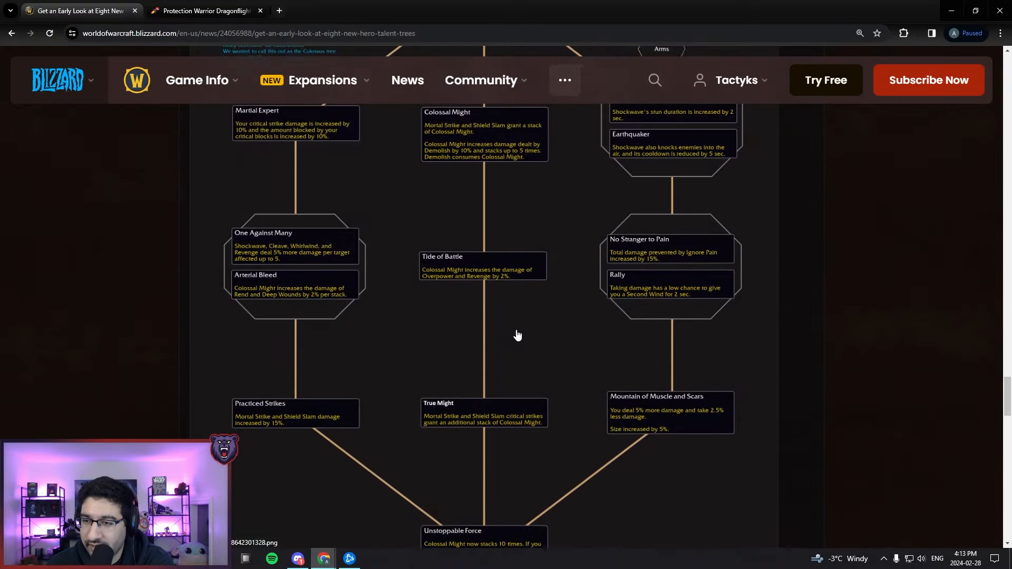
{"action": "scroll", "scroll_direction": "down", "scroll_amount": 3}
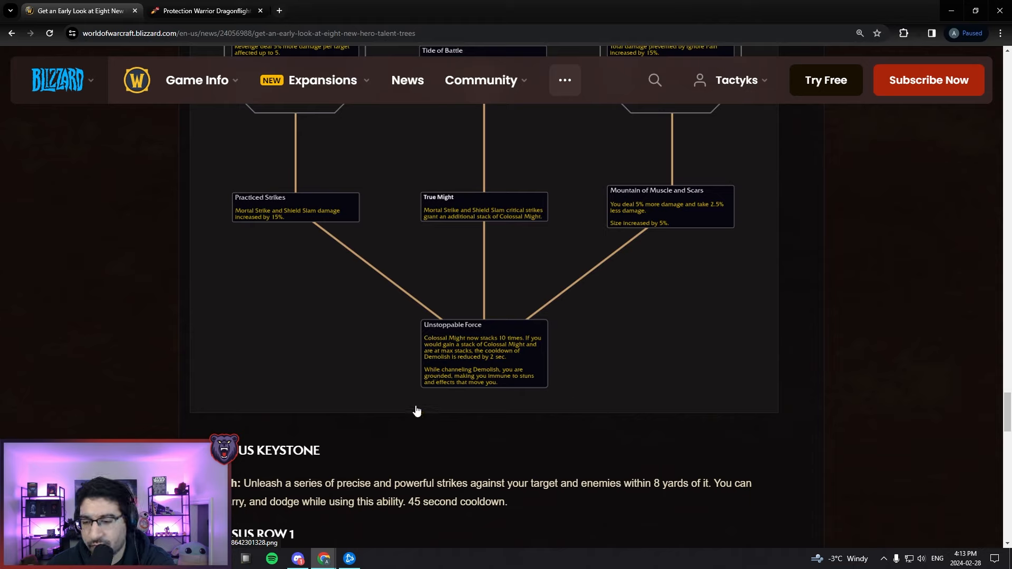
{"action": "mouse_move", "coordinate": [368, 388]}
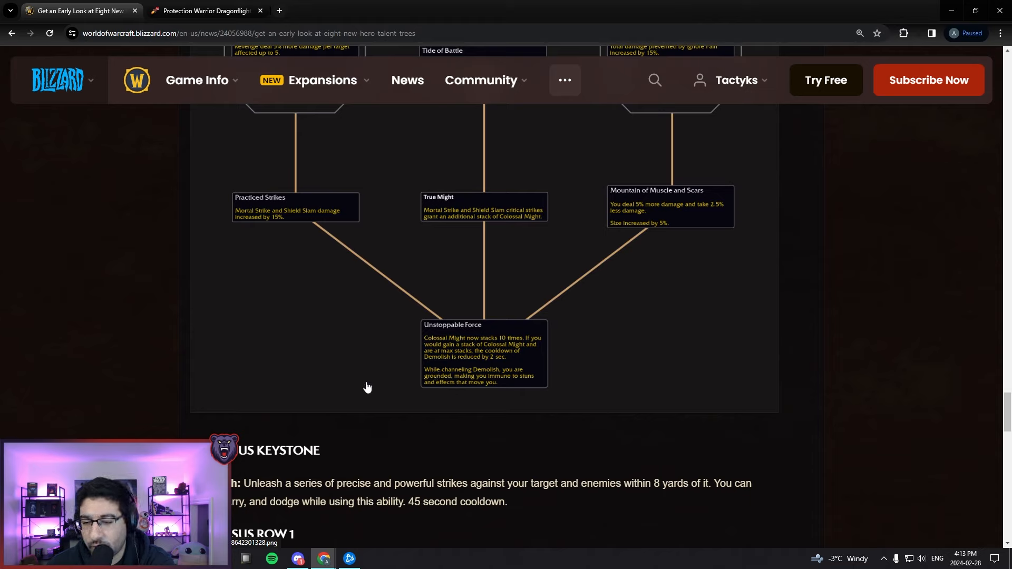
{"action": "mouse_move", "coordinate": [331, 282]}
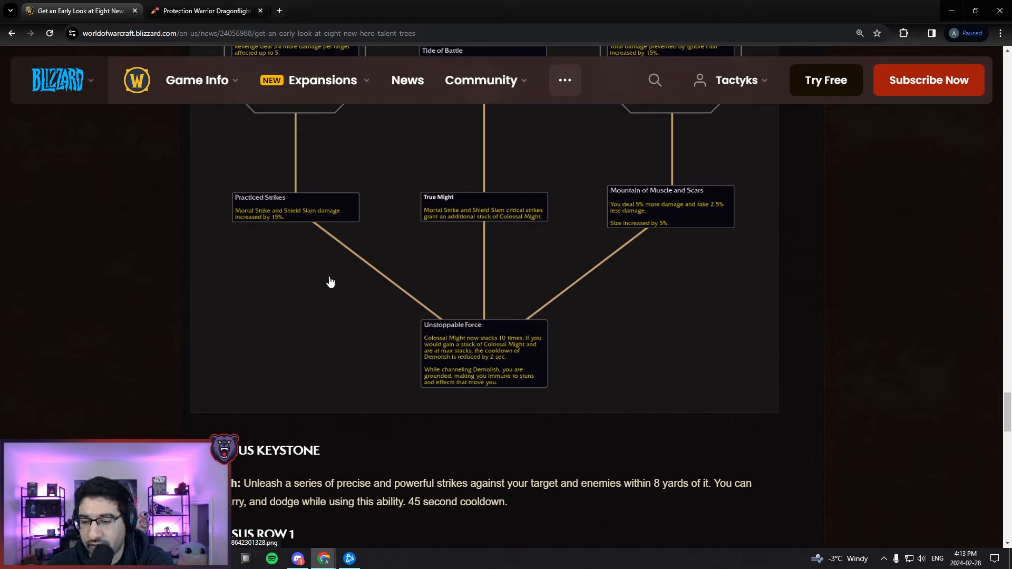
{"action": "mouse_move", "coordinate": [421, 304]}
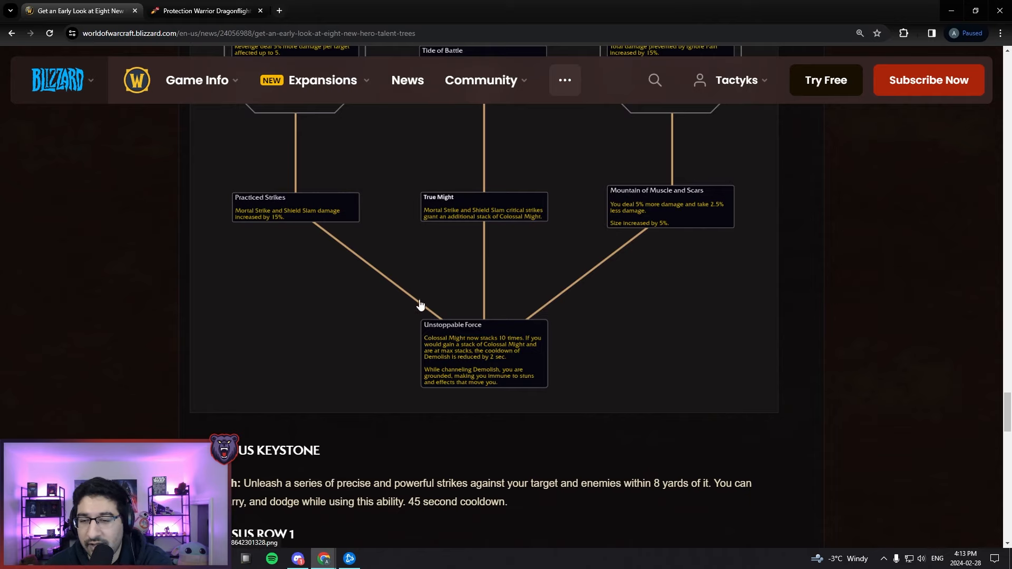
{"action": "mouse_move", "coordinate": [483, 387]}
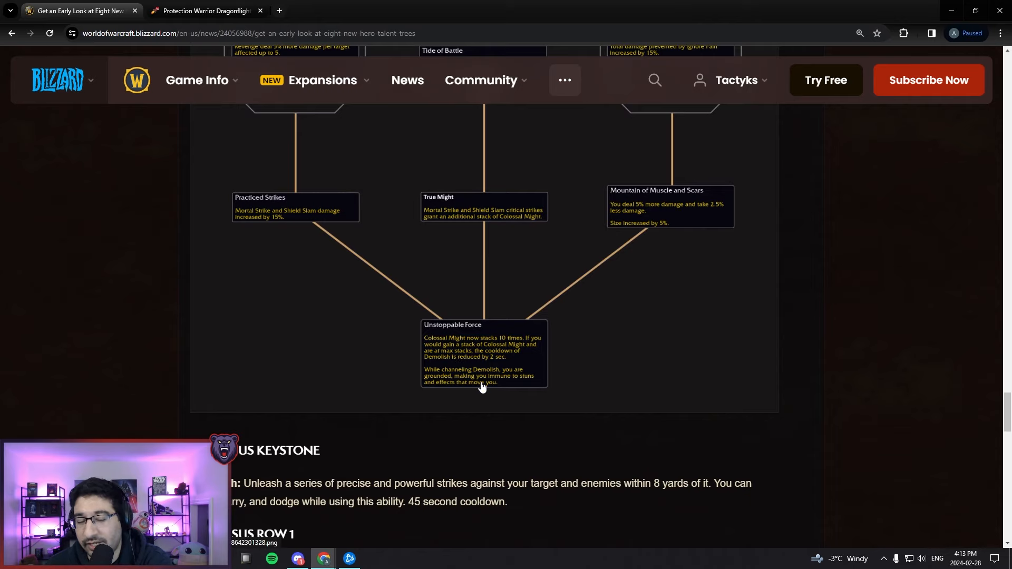
{"action": "scroll", "scroll_direction": "up", "scroll_amount": 3}
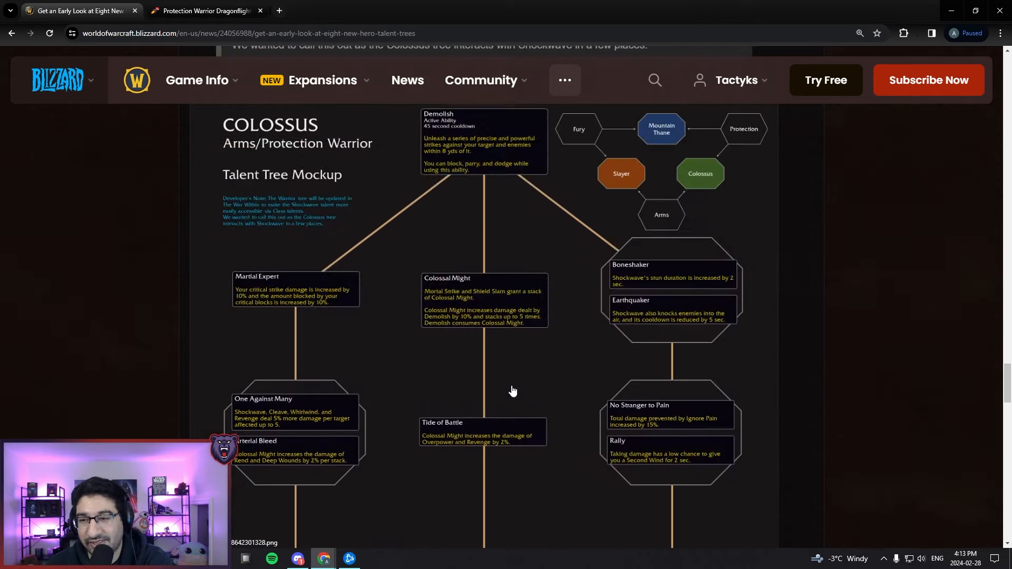
{"action": "scroll", "scroll_direction": "up", "scroll_amount": 3}
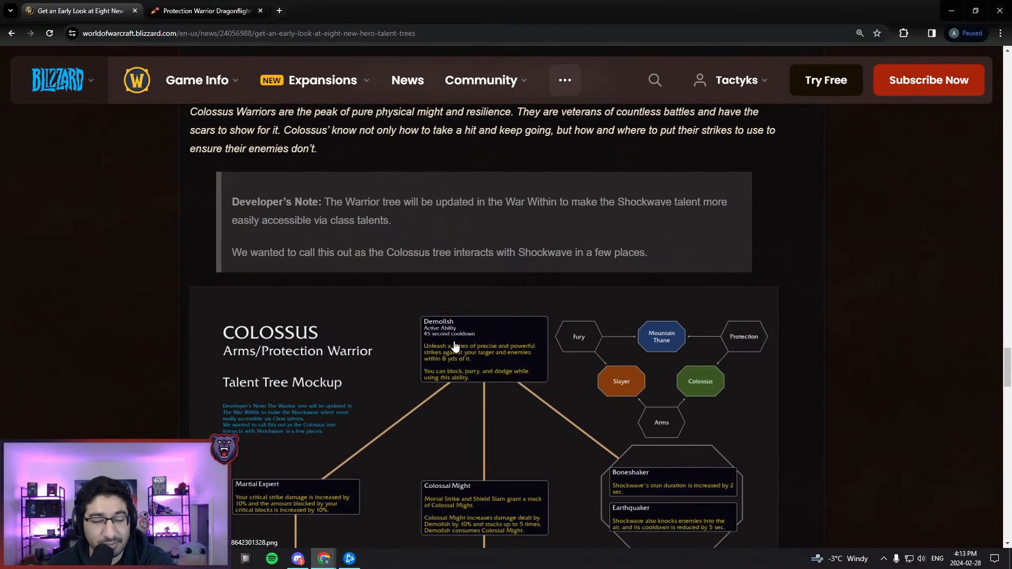
{"action": "scroll", "scroll_direction": "down", "scroll_amount": 3}
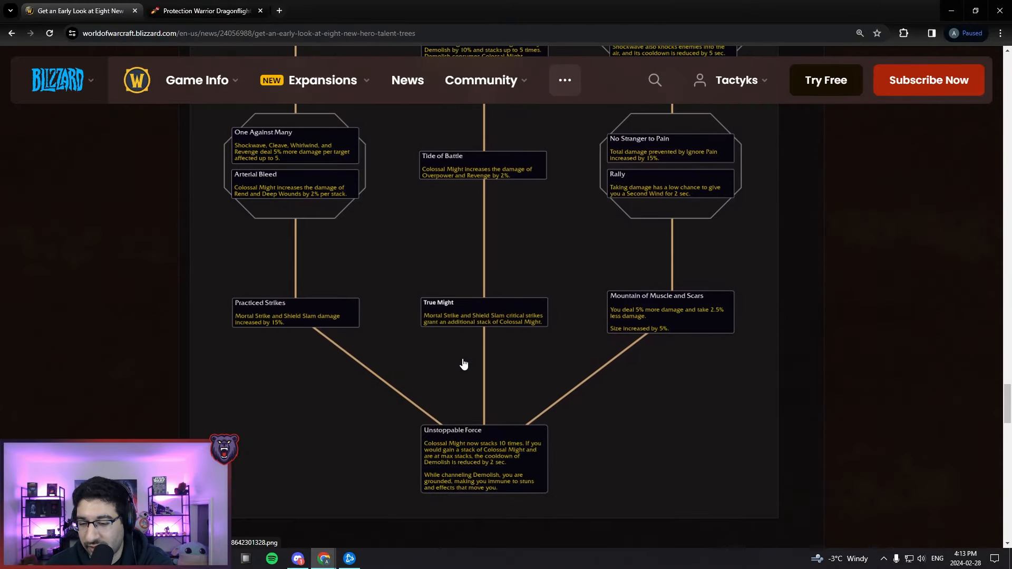
{"action": "scroll", "scroll_direction": "down", "scroll_amount": 3}
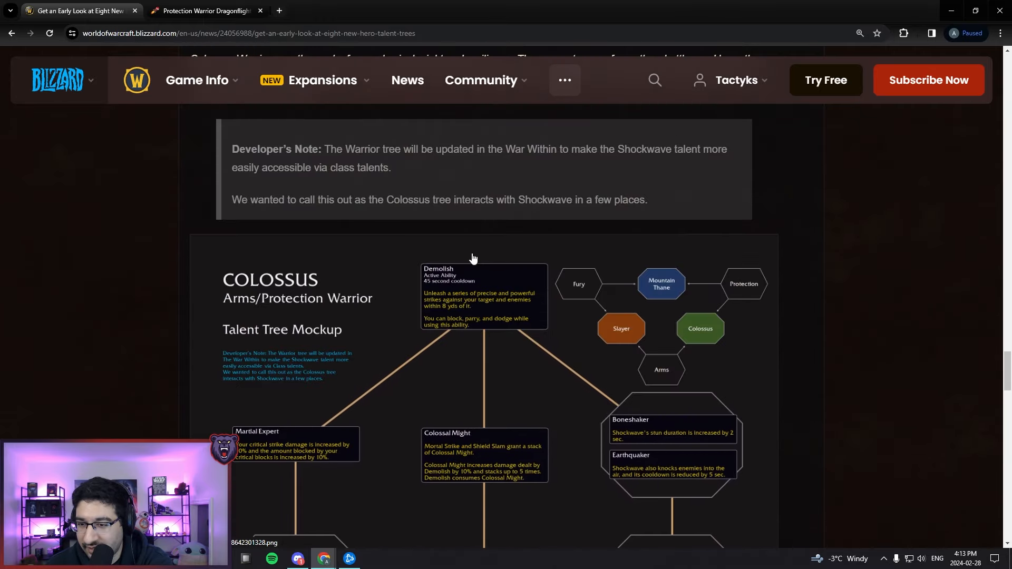
{"action": "scroll", "scroll_direction": "down", "scroll_amount": 3}
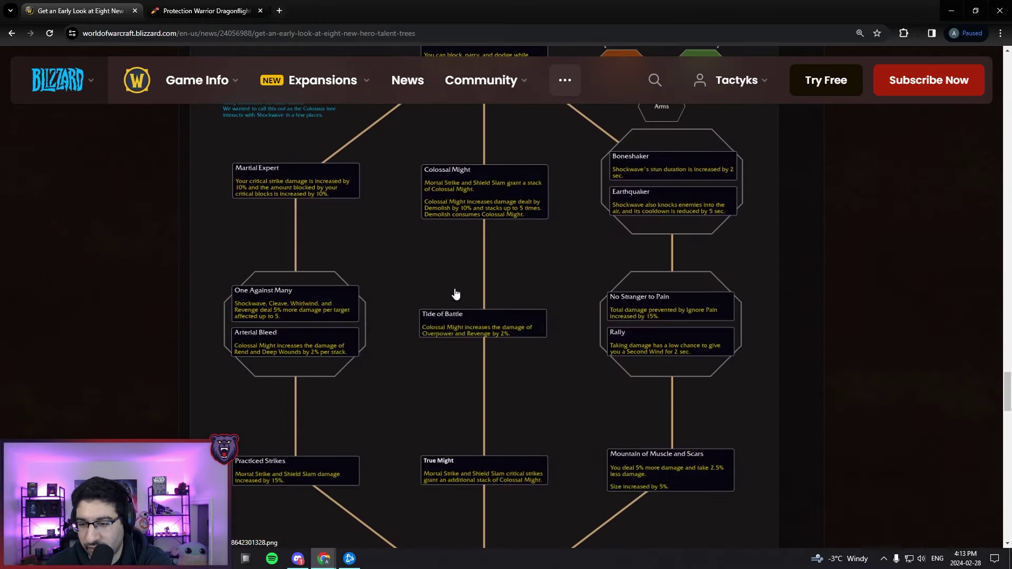
{"action": "scroll", "scroll_direction": "down", "scroll_amount": 3}
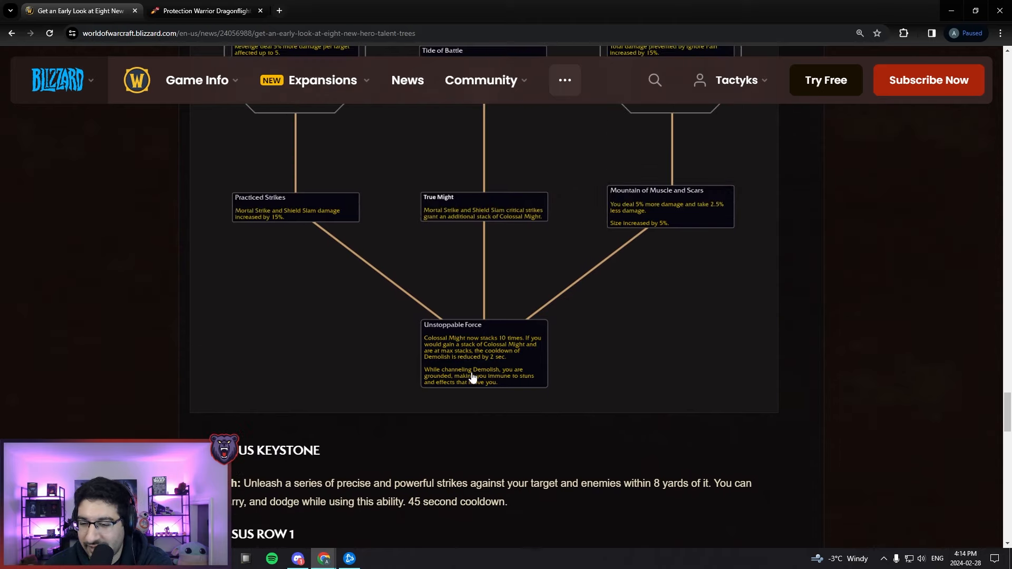
{"action": "mouse_move", "coordinate": [491, 411]}
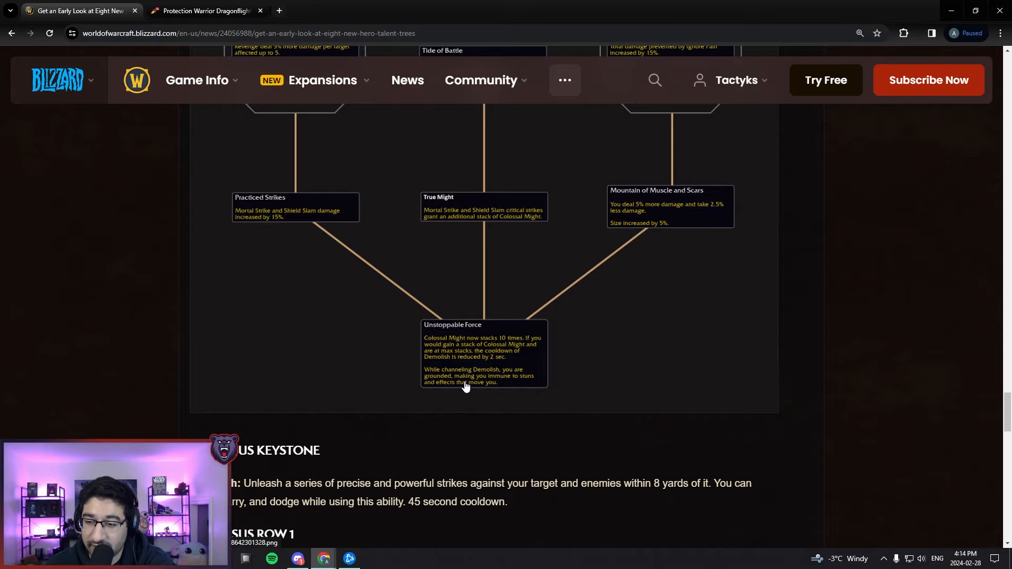
{"action": "scroll", "scroll_direction": "up", "scroll_amount": 3}
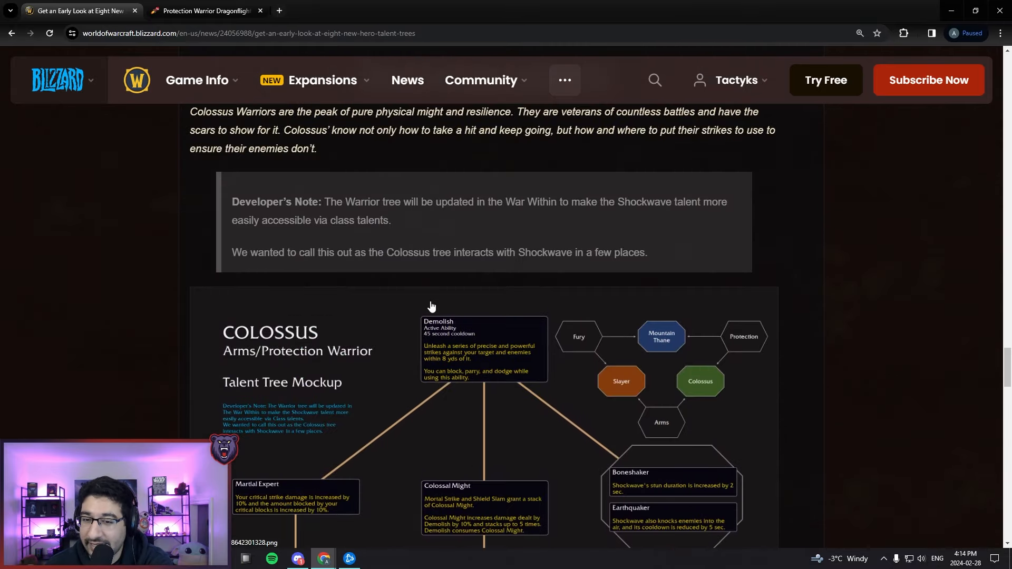
{"action": "scroll", "scroll_direction": "down", "scroll_amount": 3}
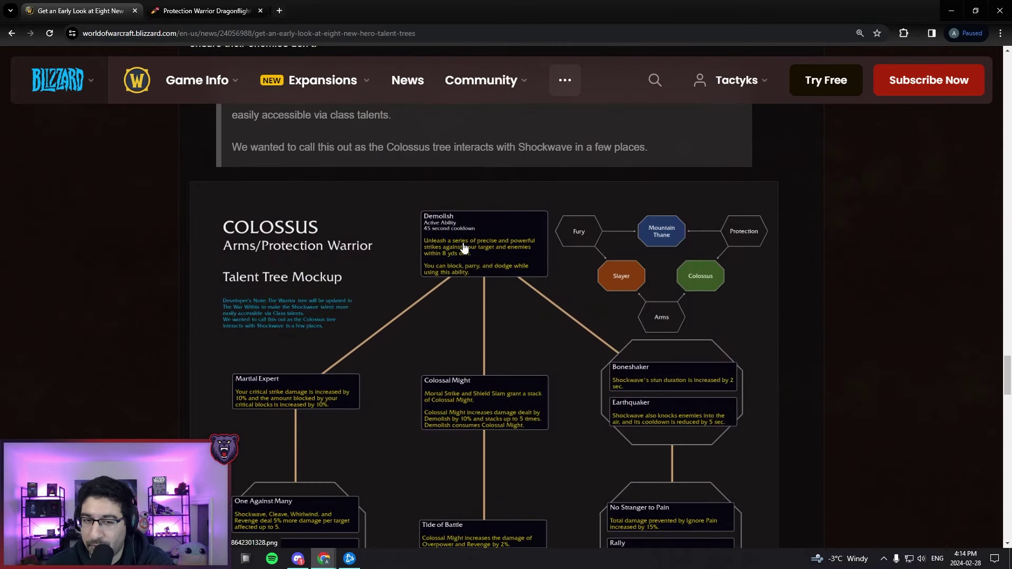
{"action": "mouse_move", "coordinate": [455, 243]}
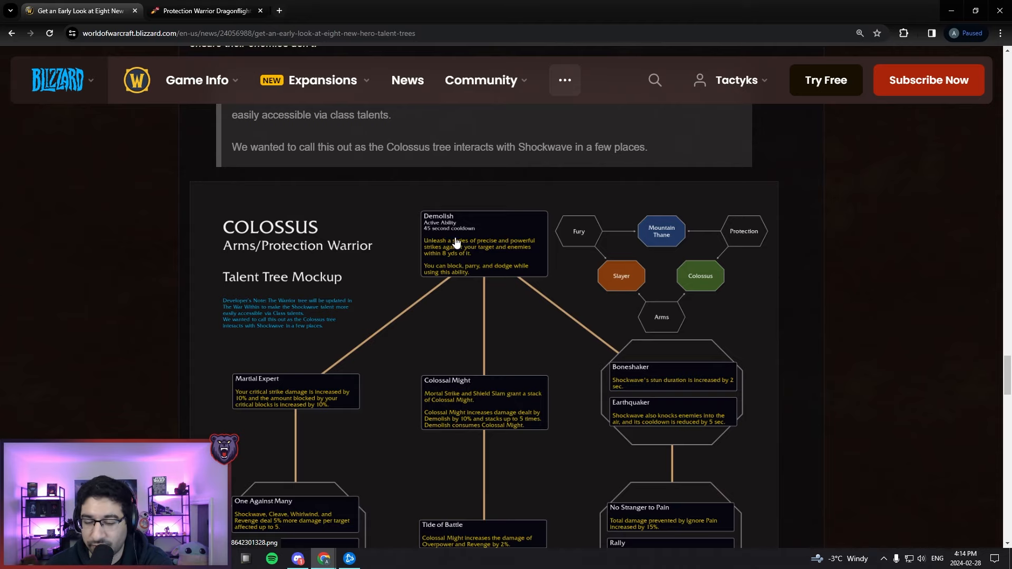
{"action": "scroll", "scroll_direction": "down", "scroll_amount": 3}
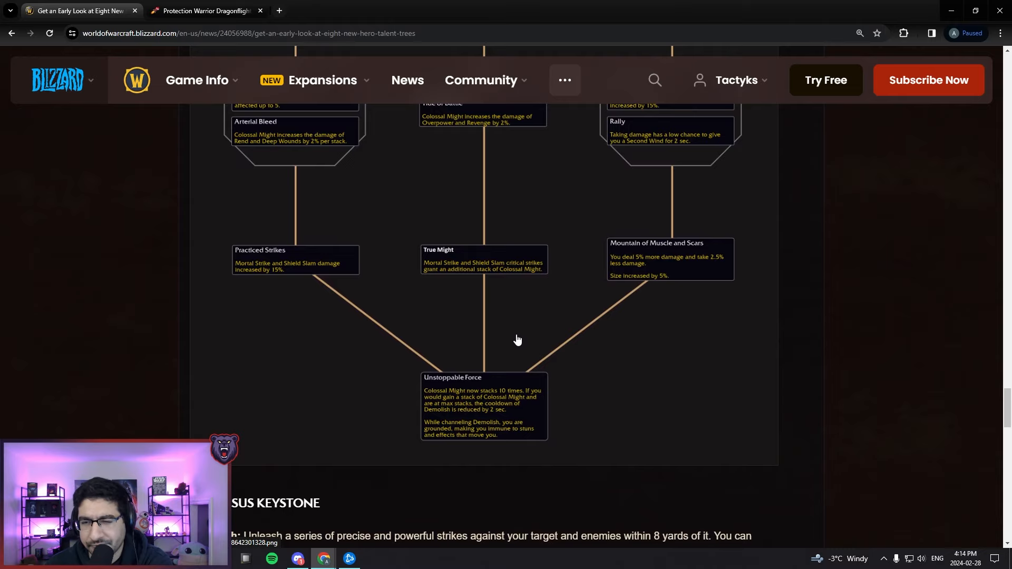
{"action": "scroll", "scroll_direction": "up", "scroll_amount": 3}
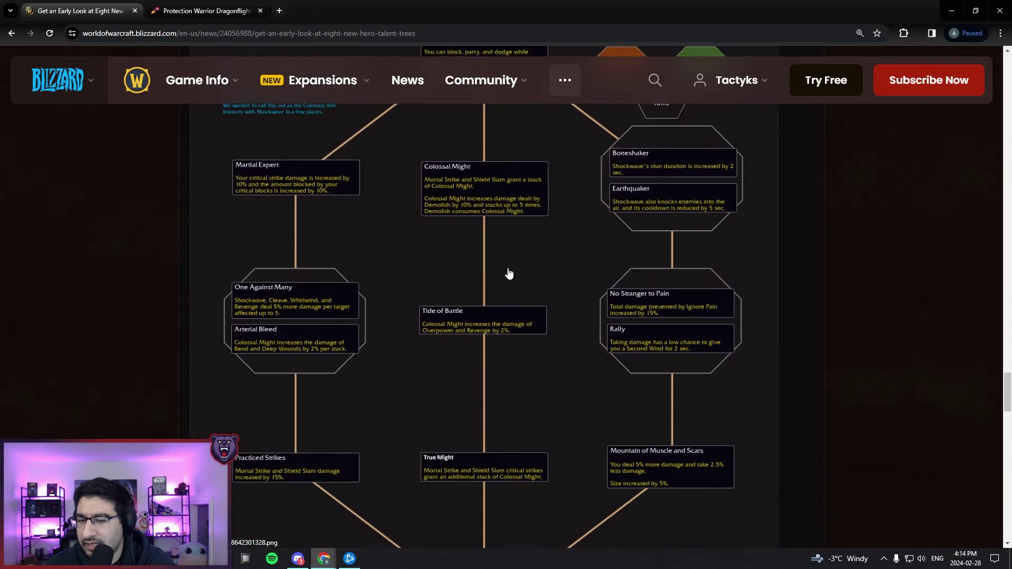
{"action": "scroll", "scroll_direction": "down", "scroll_amount": 3}
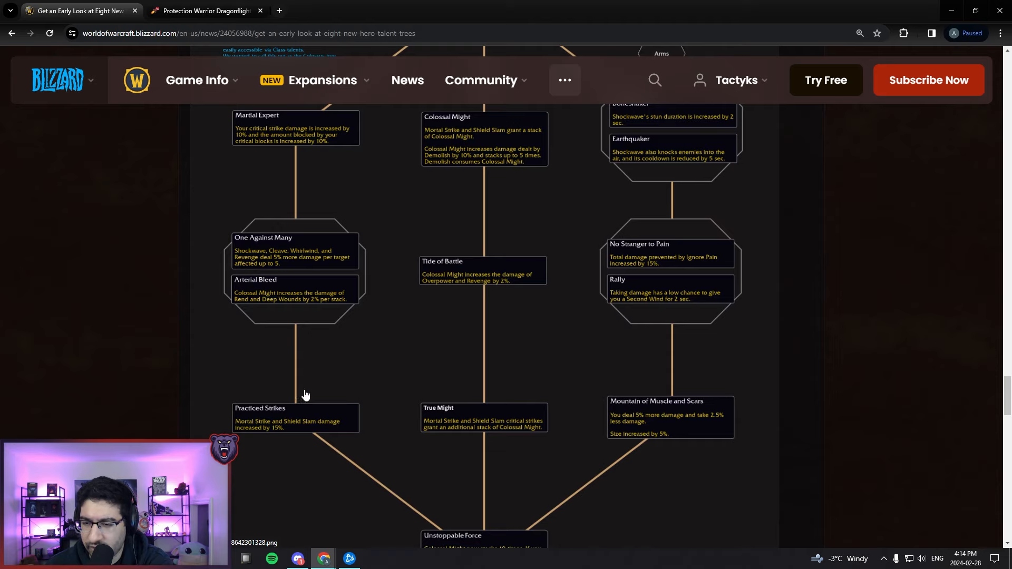
{"action": "mouse_move", "coordinate": [679, 436]}
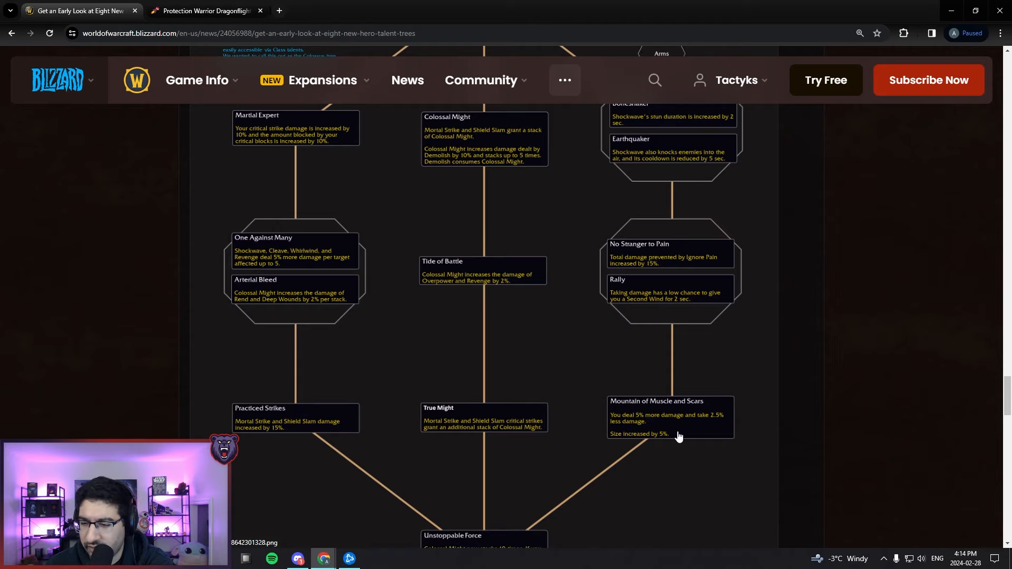
{"action": "scroll", "scroll_direction": "up", "scroll_amount": 3}
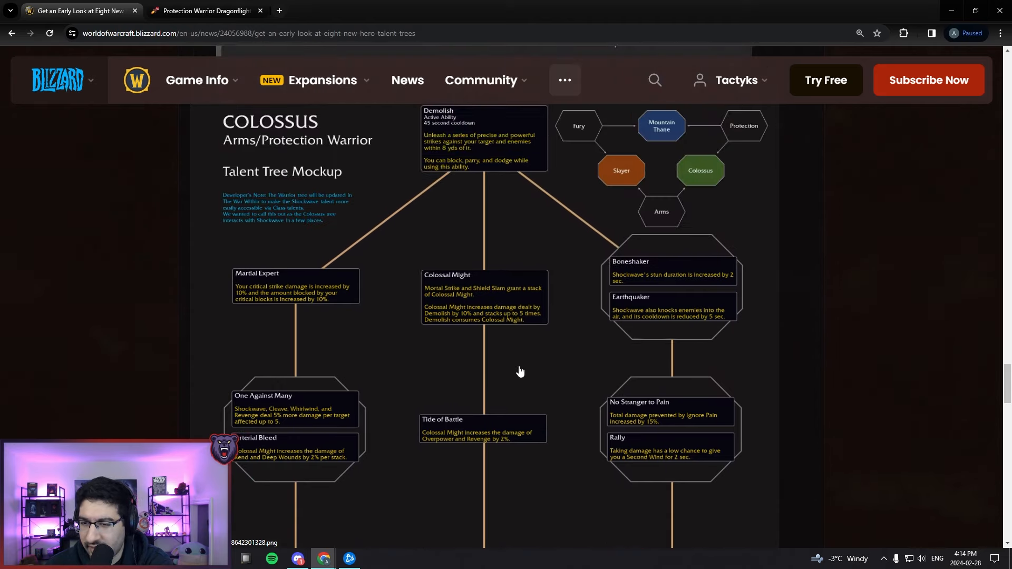
{"action": "mouse_move", "coordinate": [466, 318]}
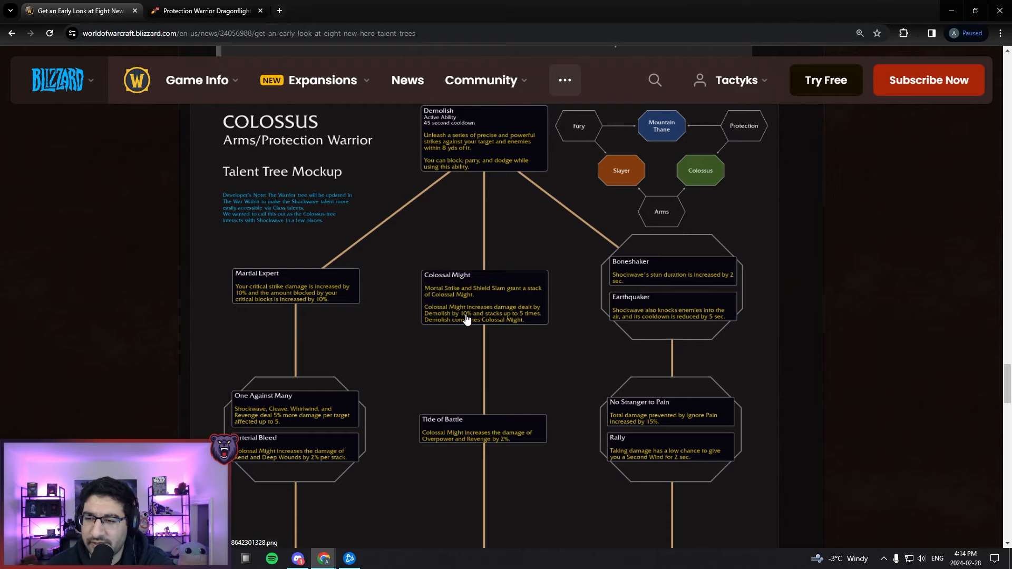
{"action": "scroll", "scroll_direction": "up", "scroll_amount": 3}
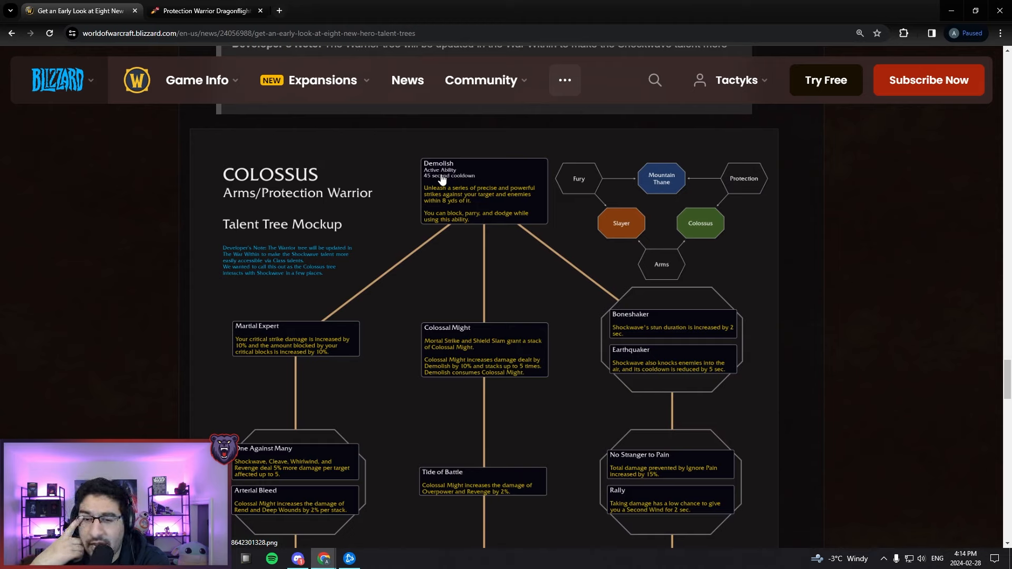
Check Shield Charge and Demoralizing Shout in the Wowhead calculator, then return to the Colossus mockup.
{"action": "left_click", "coordinate": [204, 11]}
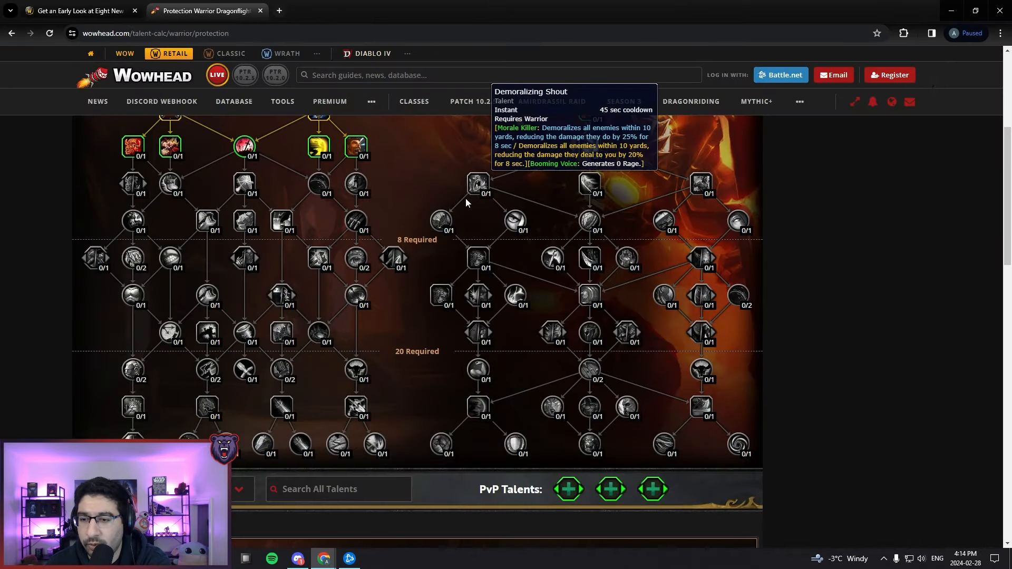
{"action": "mouse_move", "coordinate": [152, 402]}
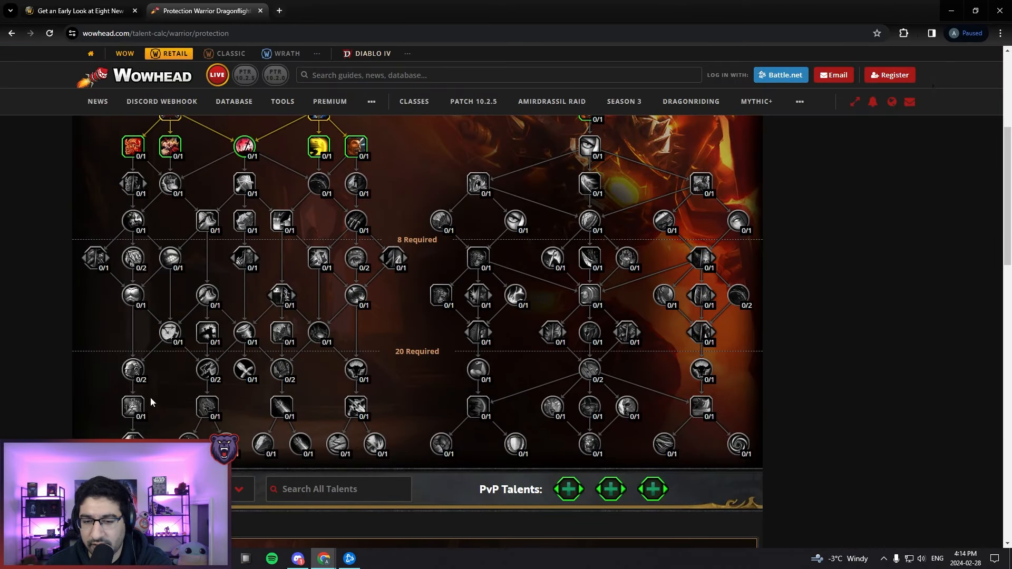
{"action": "mouse_move", "coordinate": [264, 410]}
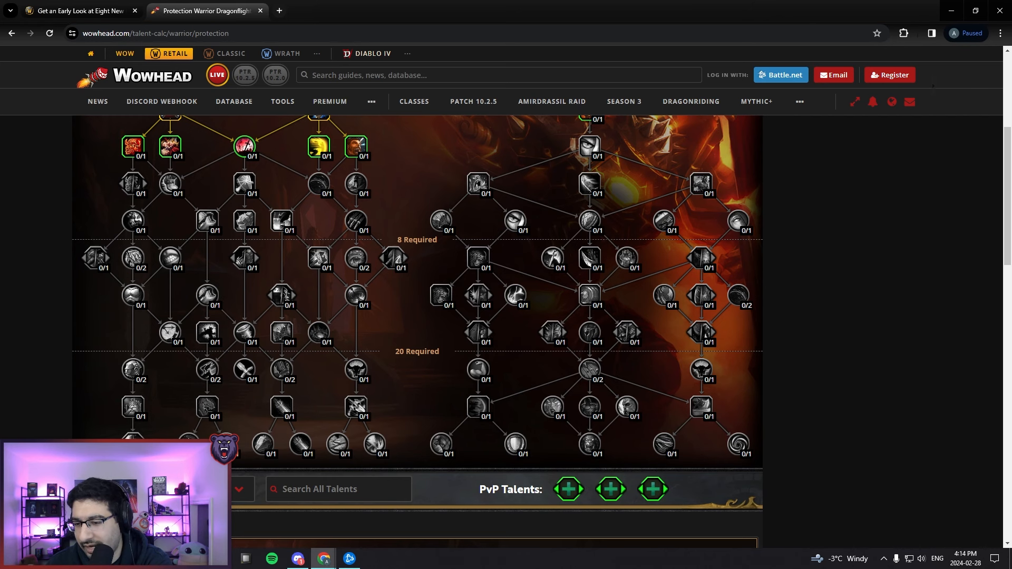
{"action": "mouse_move", "coordinate": [469, 413]}
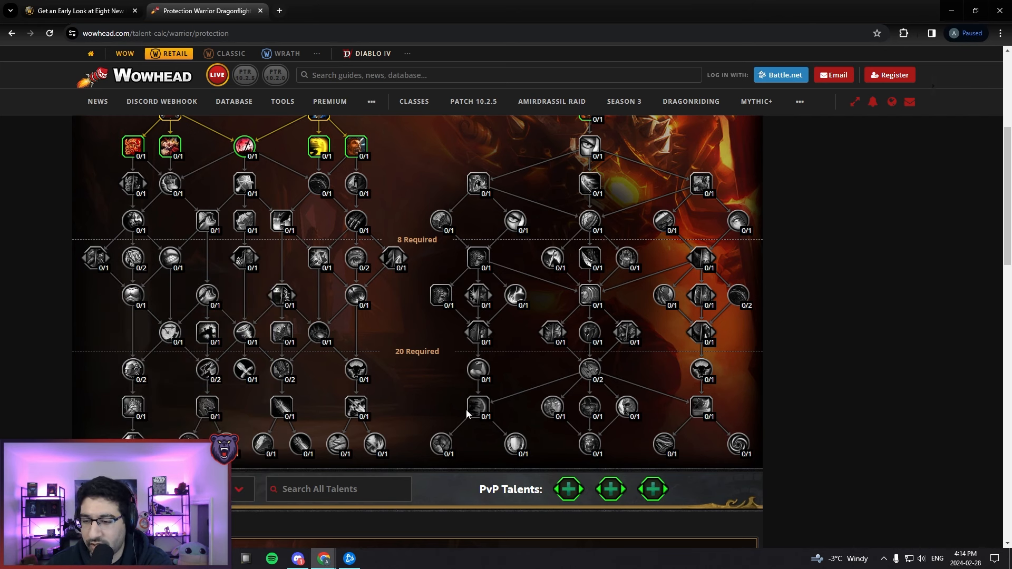
{"action": "mouse_move", "coordinate": [368, 303]}
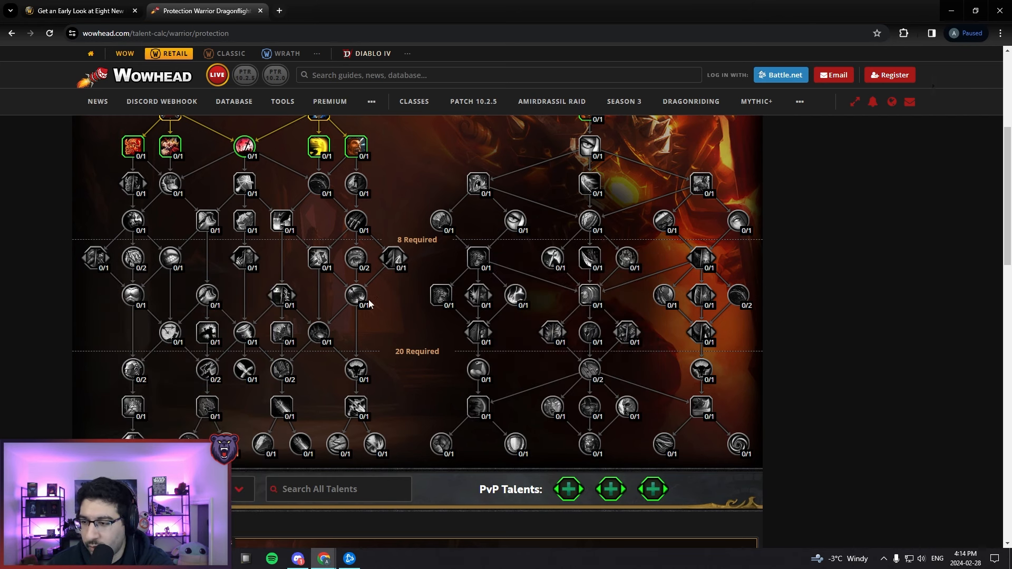
{"action": "mouse_move", "coordinate": [472, 393]}
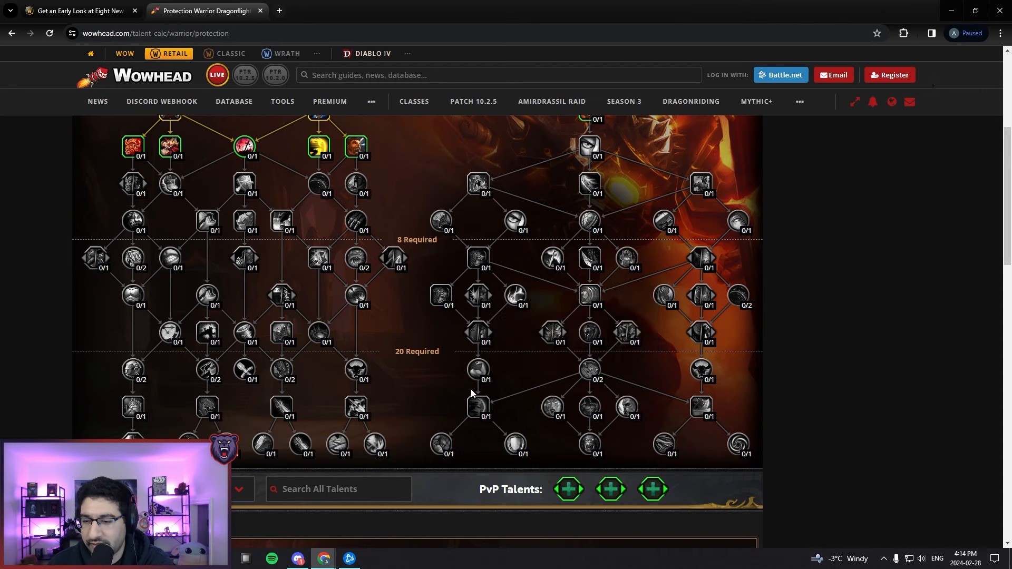
{"action": "mouse_move", "coordinate": [477, 407]}
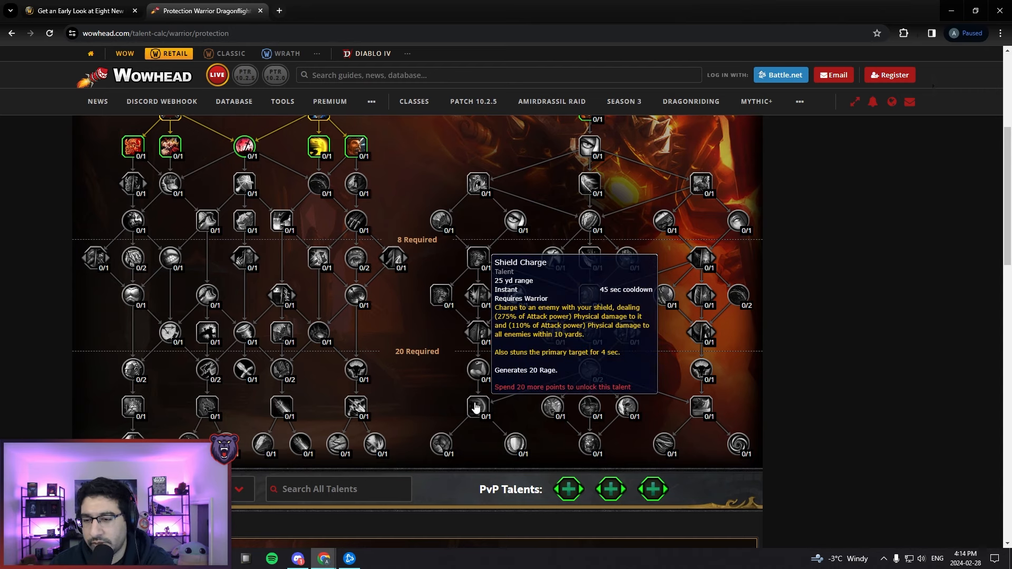
{"action": "left_click", "coordinate": [76, 11]}
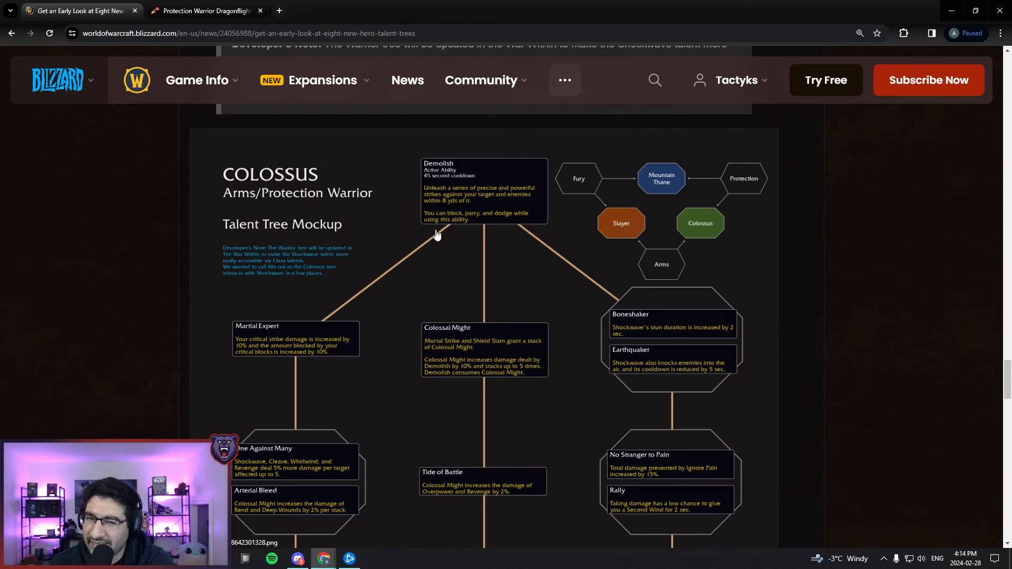
{"action": "mouse_move", "coordinate": [429, 236]}
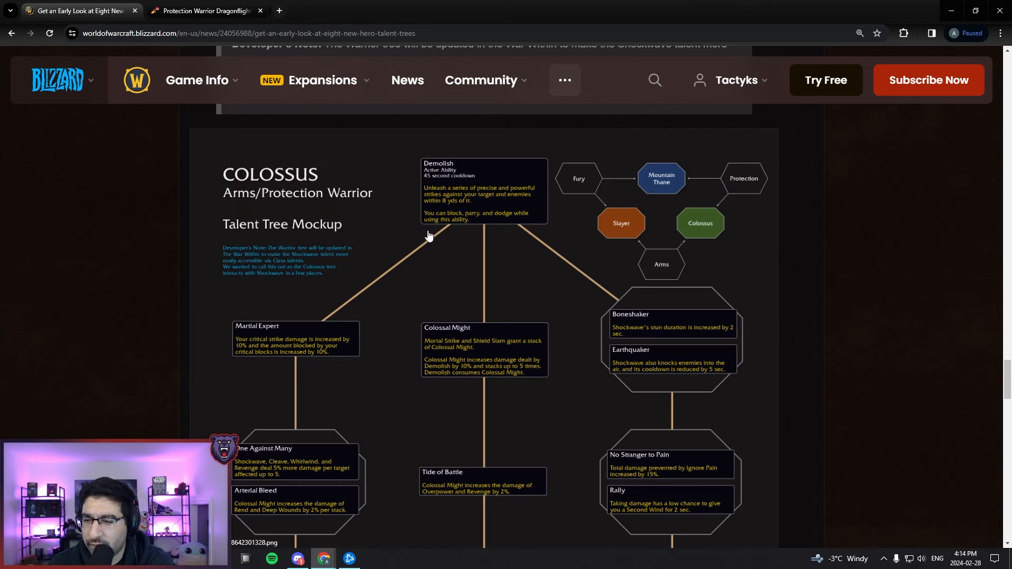
{"action": "mouse_move", "coordinate": [504, 276]}
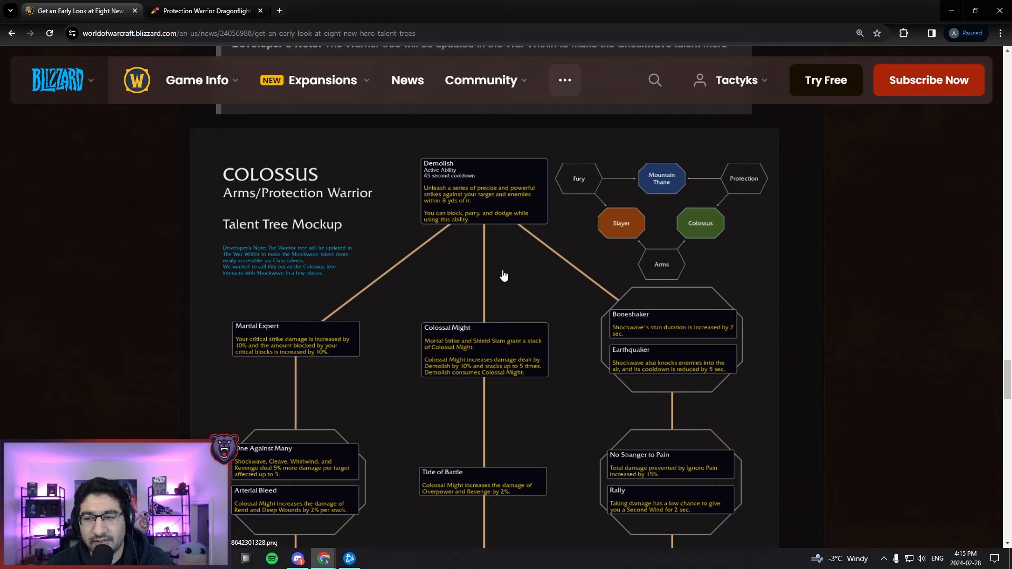
{"action": "mouse_move", "coordinate": [327, 219]}
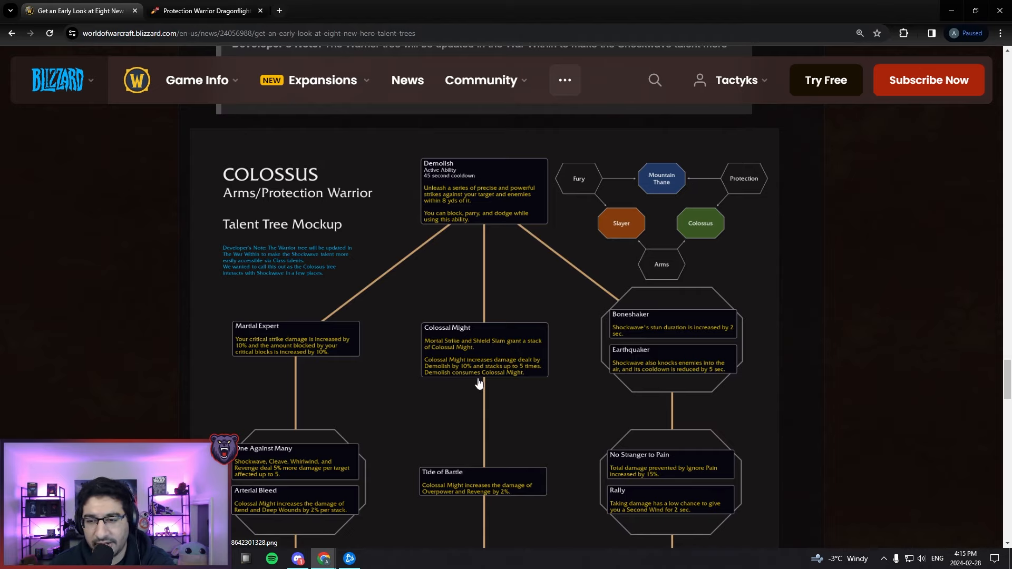
{"action": "mouse_move", "coordinate": [544, 345]}
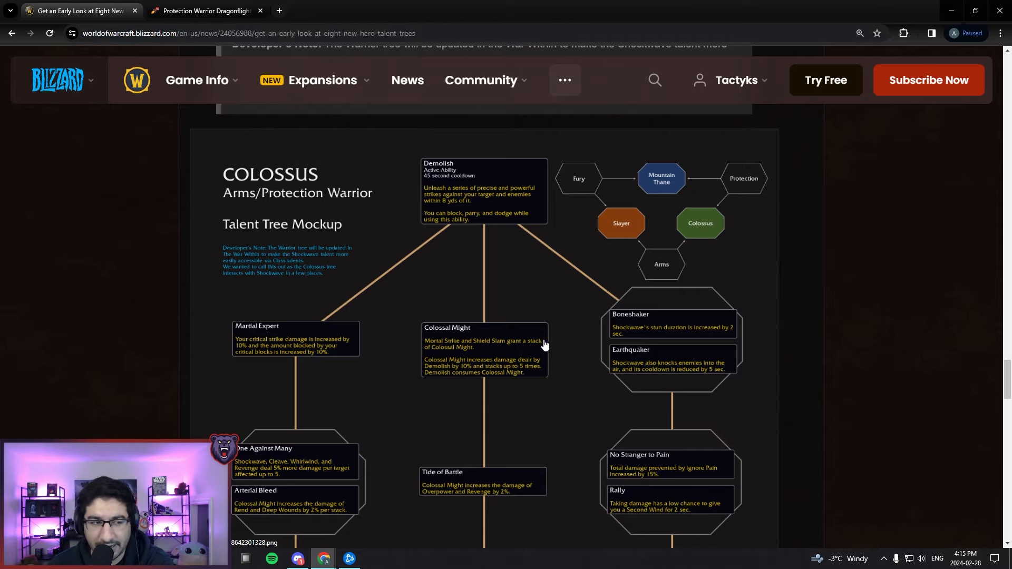
{"action": "scroll", "scroll_direction": "down", "scroll_amount": 3}
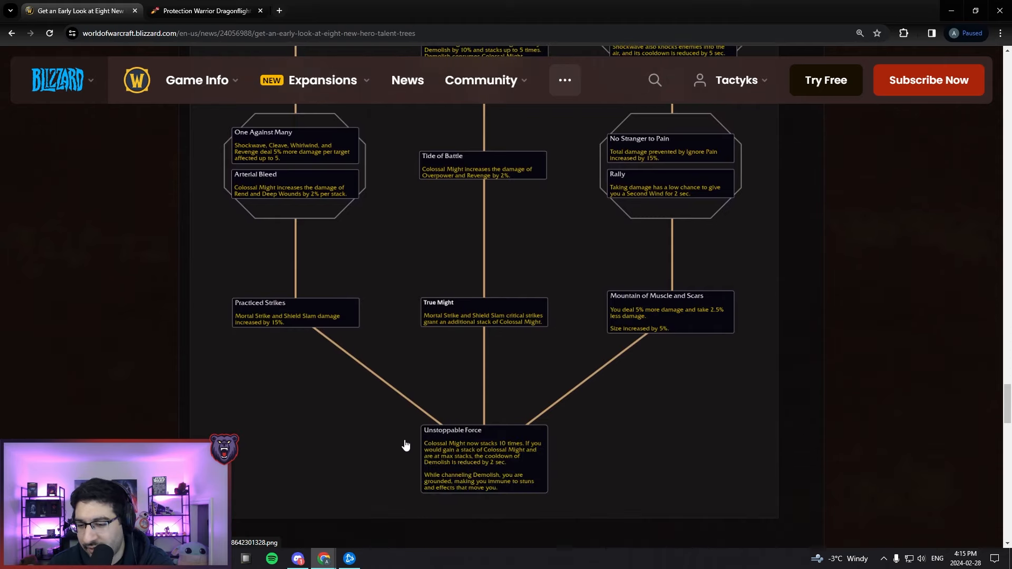
{"action": "mouse_move", "coordinate": [373, 455]}
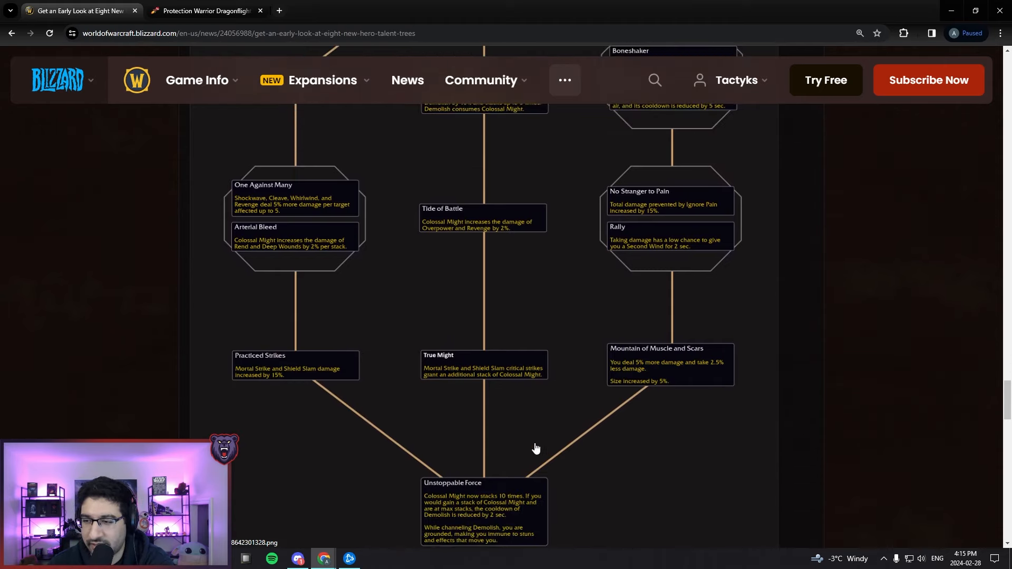
{"action": "scroll", "scroll_direction": "up", "scroll_amount": 3}
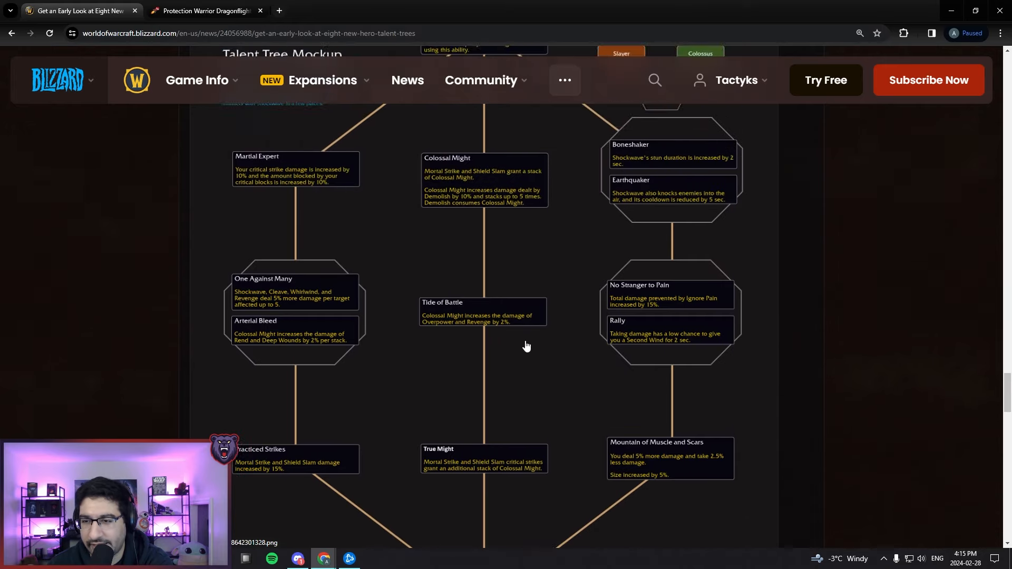
{"action": "scroll", "scroll_direction": "up", "scroll_amount": 3}
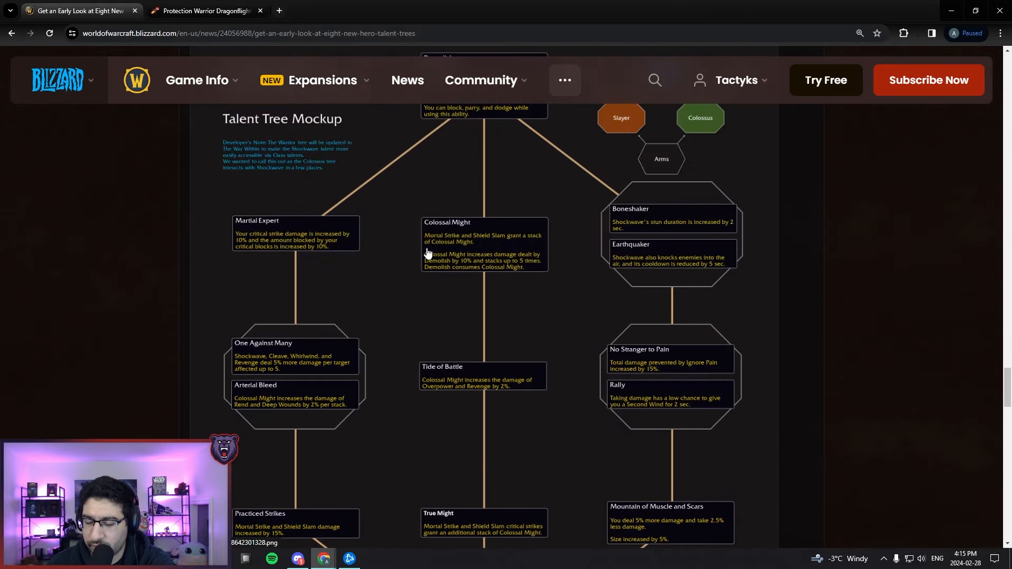
{"action": "scroll", "scroll_direction": "down", "scroll_amount": 3}
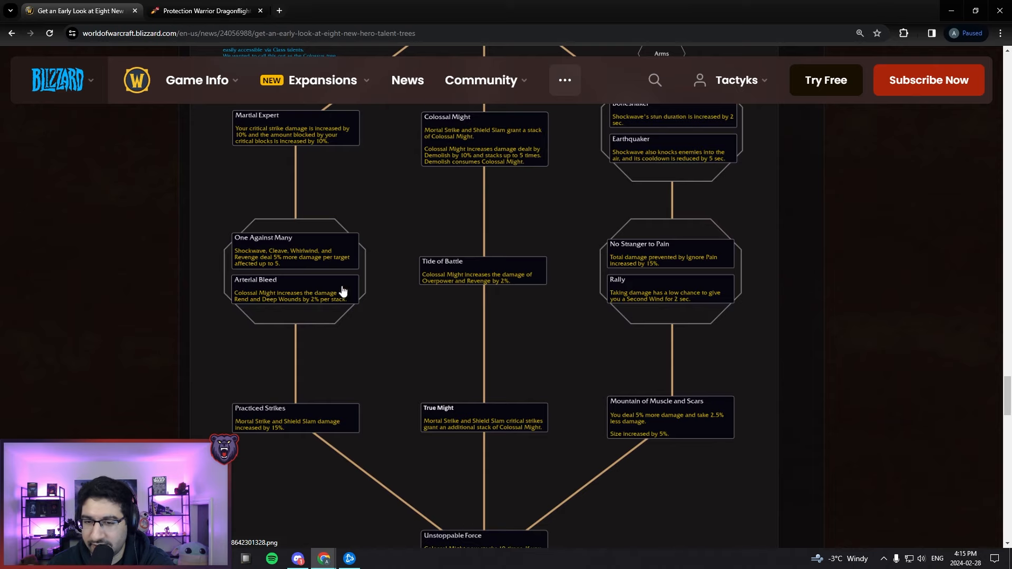
{"action": "scroll", "scroll_direction": "up", "scroll_amount": 3}
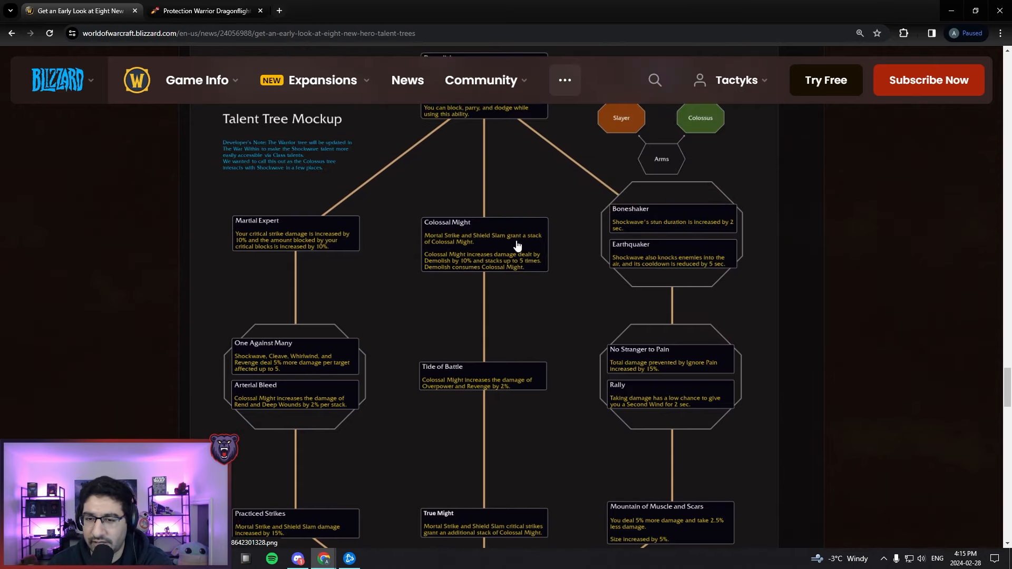
{"action": "scroll", "scroll_direction": "down", "scroll_amount": 3}
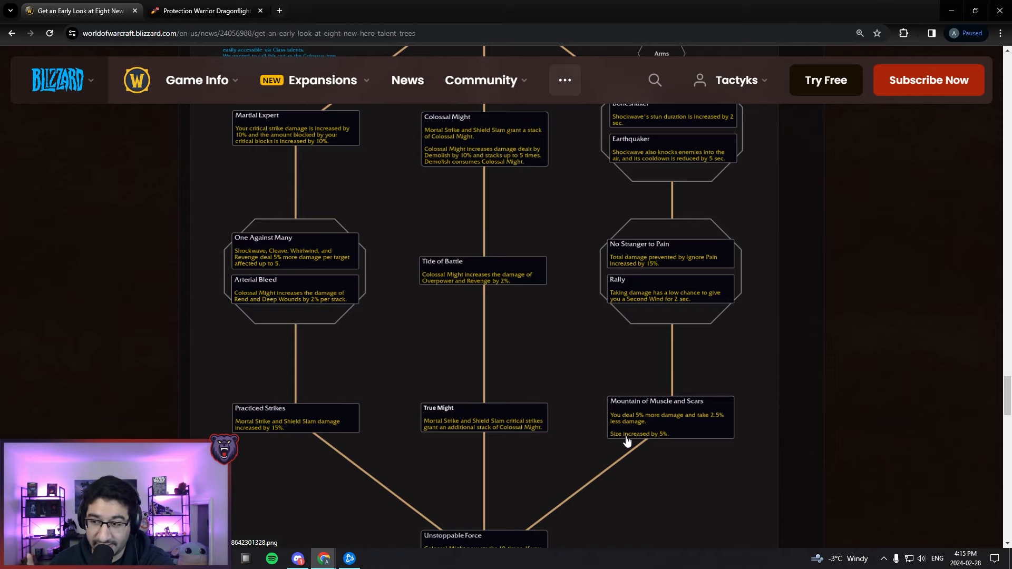
{"action": "mouse_move", "coordinate": [660, 258]}
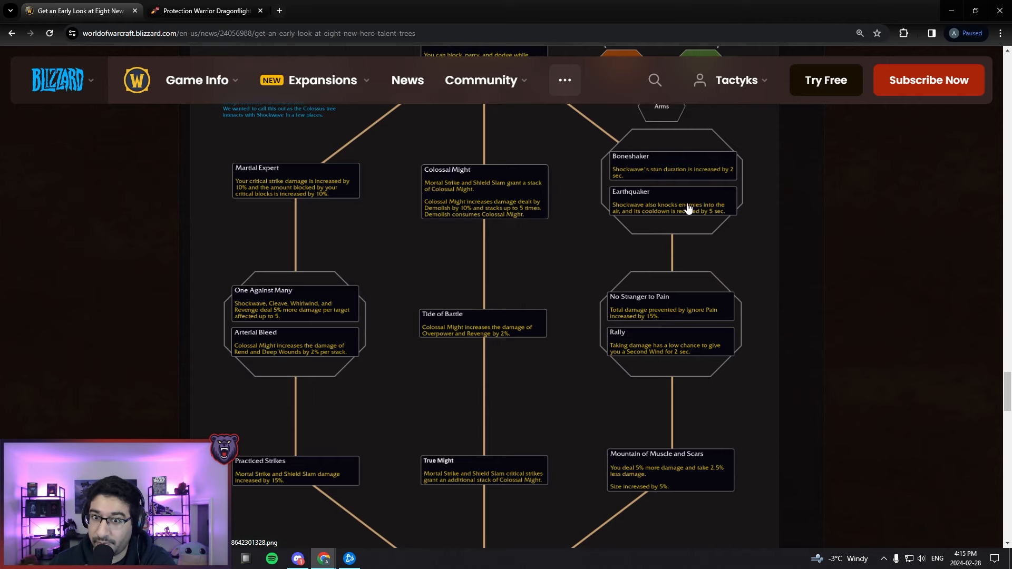
{"action": "scroll", "scroll_direction": "down", "scroll_amount": 3}
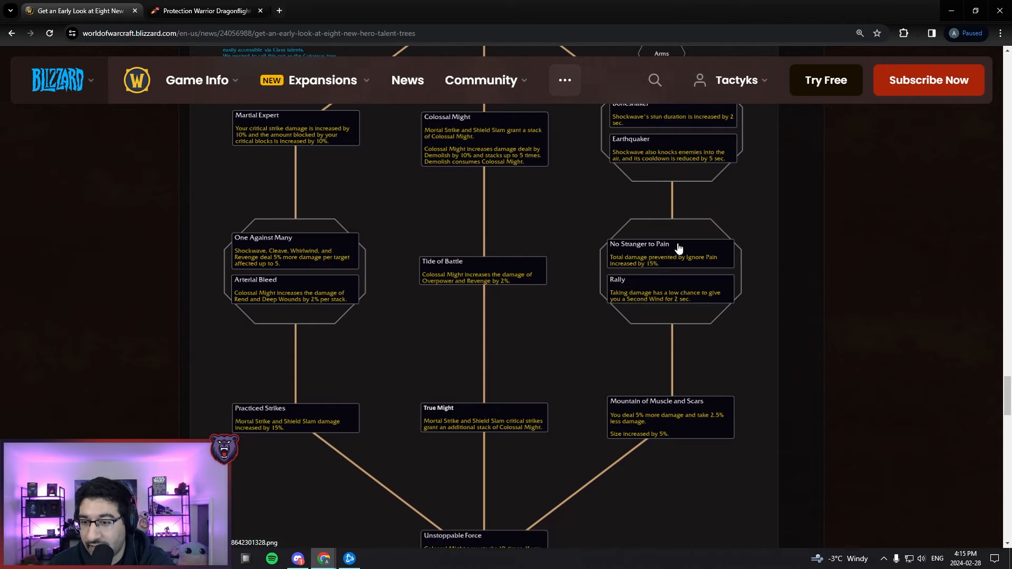
{"action": "scroll", "scroll_direction": "up", "scroll_amount": 3}
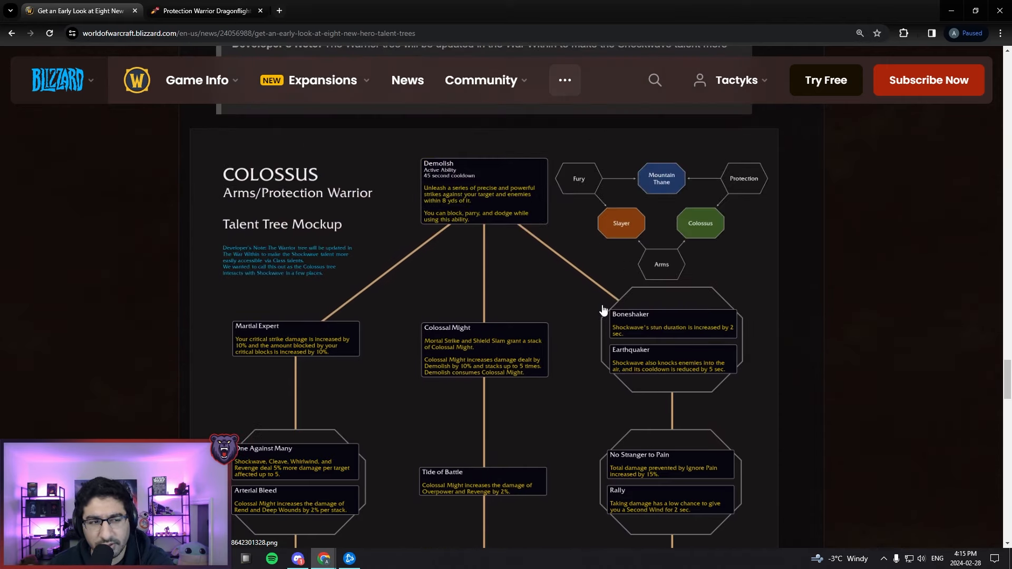
{"action": "mouse_move", "coordinate": [530, 314]}
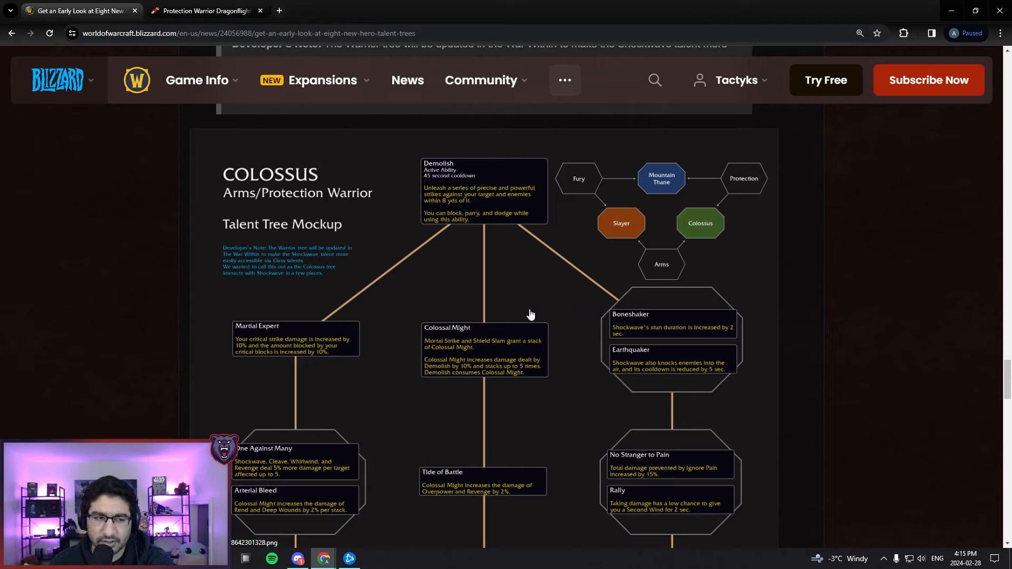